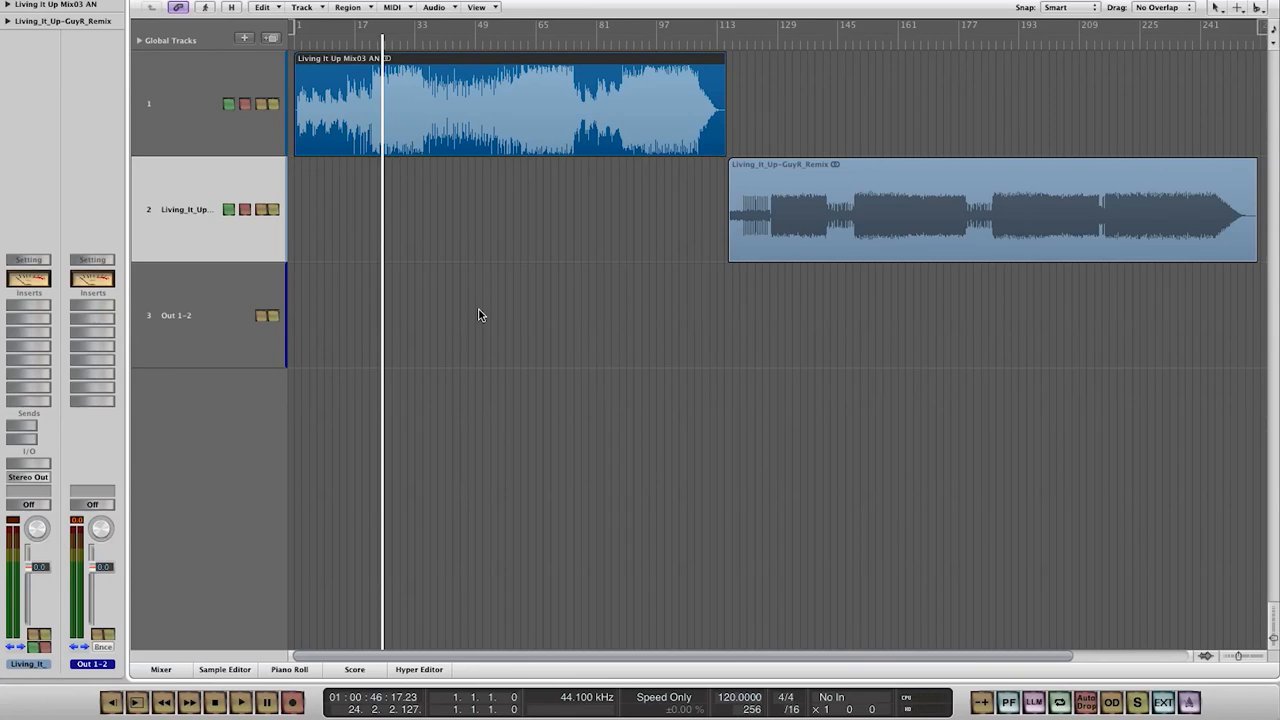
pyautogui.moveTo(460, 166)
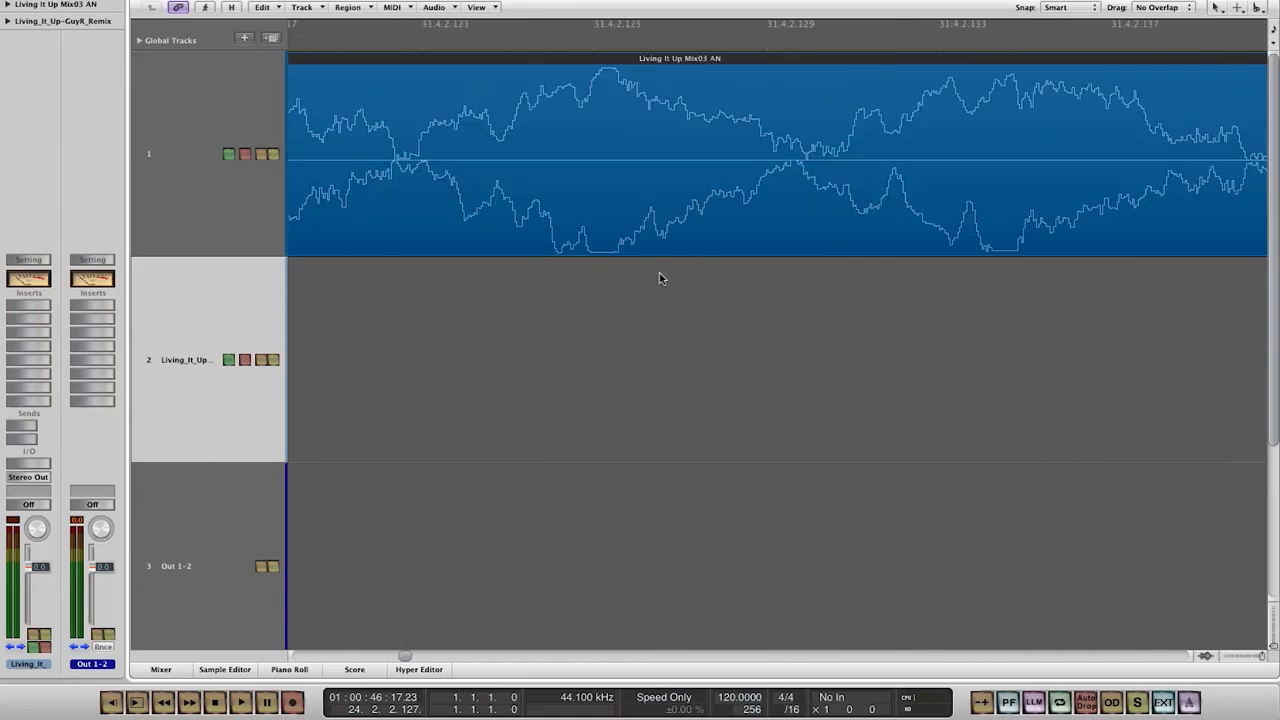
# - Marquee-select a short stretch of the first mix region's waveform
pyautogui.moveTo(380, 200); pyautogui.dragTo(544, 200)
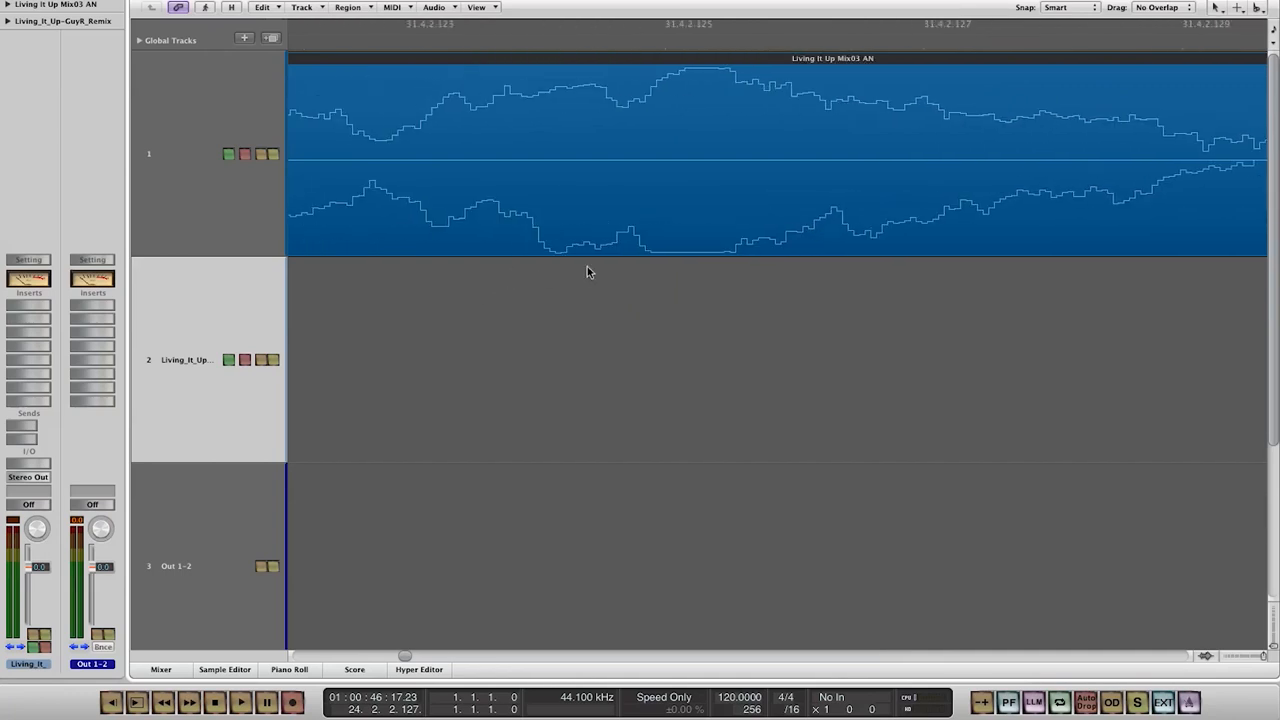
pyautogui.moveTo(644, 208)
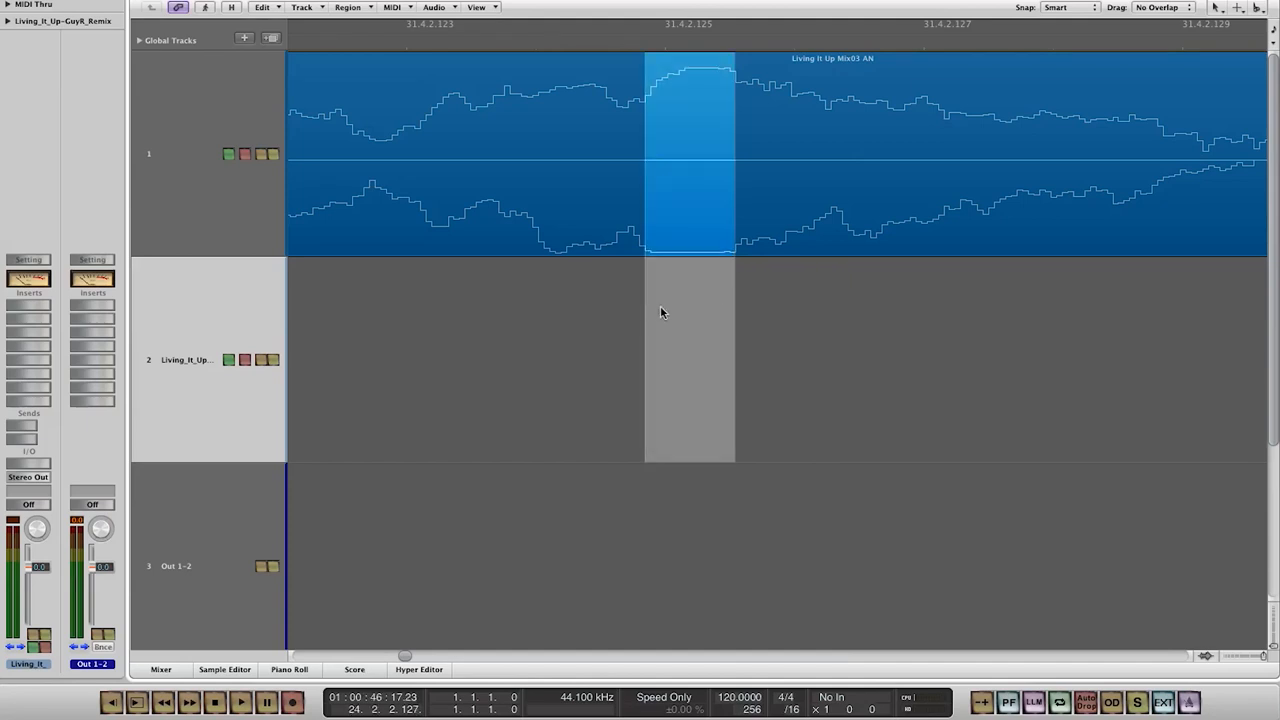
pyautogui.moveTo(524, 390)
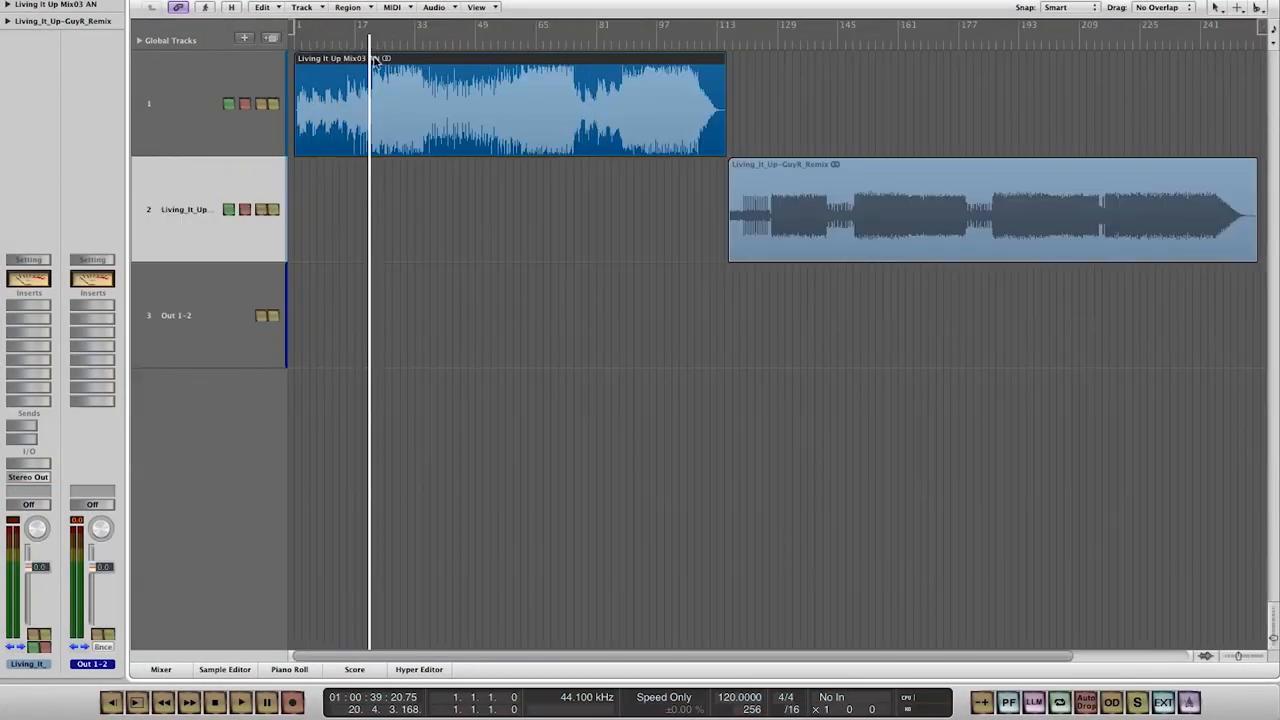
# - Bring up the plug-in category menu from an empty insert on Out 1-2
pyautogui.click(240, 700)
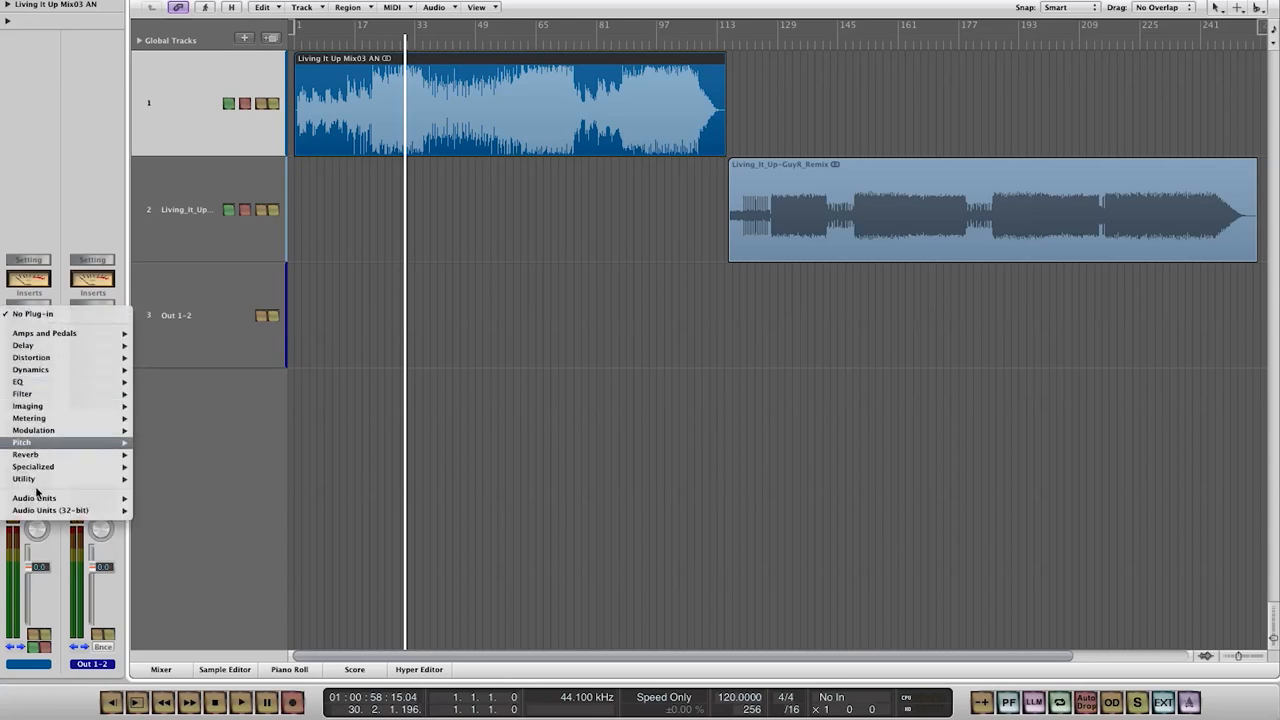
pyautogui.moveTo(174, 382)
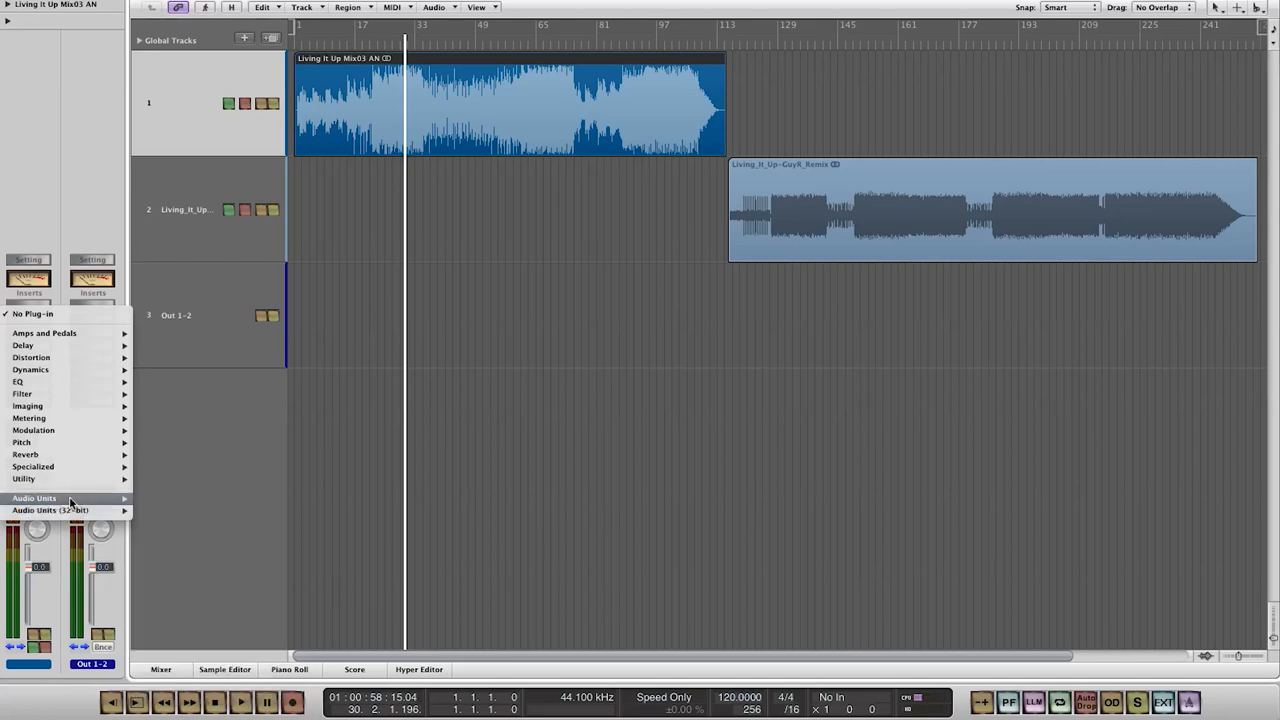
# - Insert the Waves Q1 equalizer on Out 1-2 and show its editor window
pyautogui.click(32, 498)
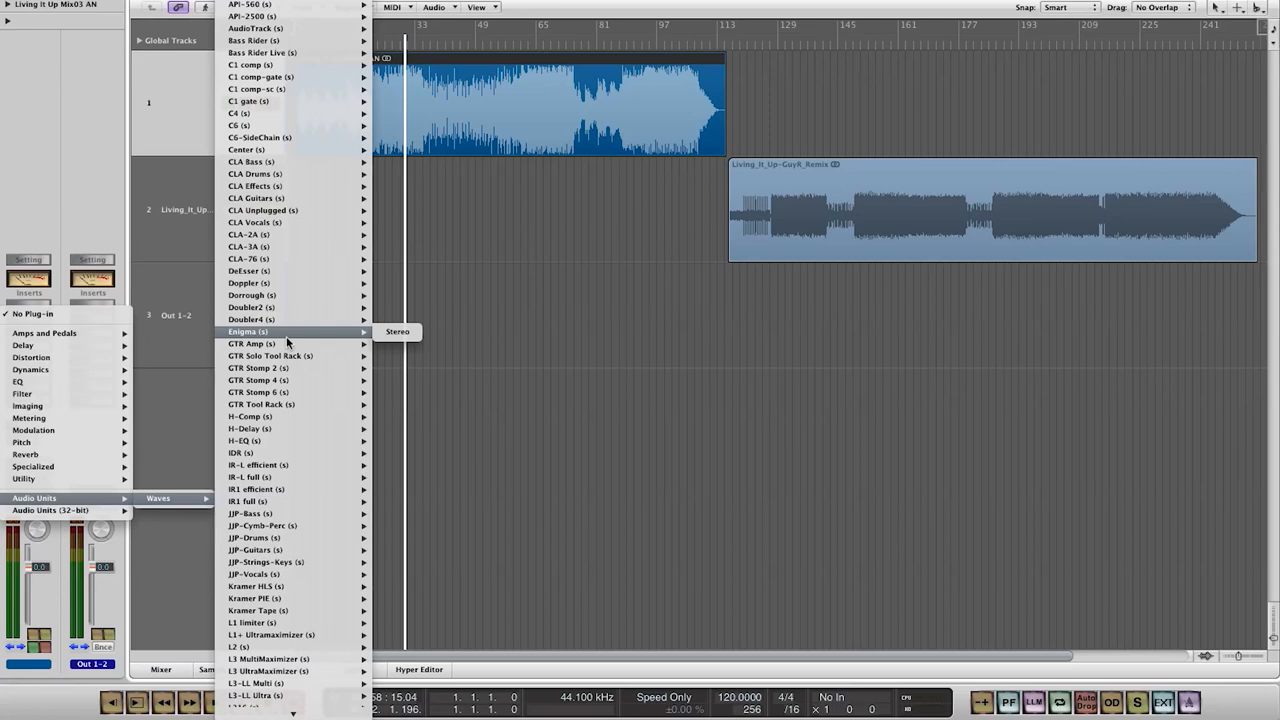
pyautogui.moveTo(270, 76)
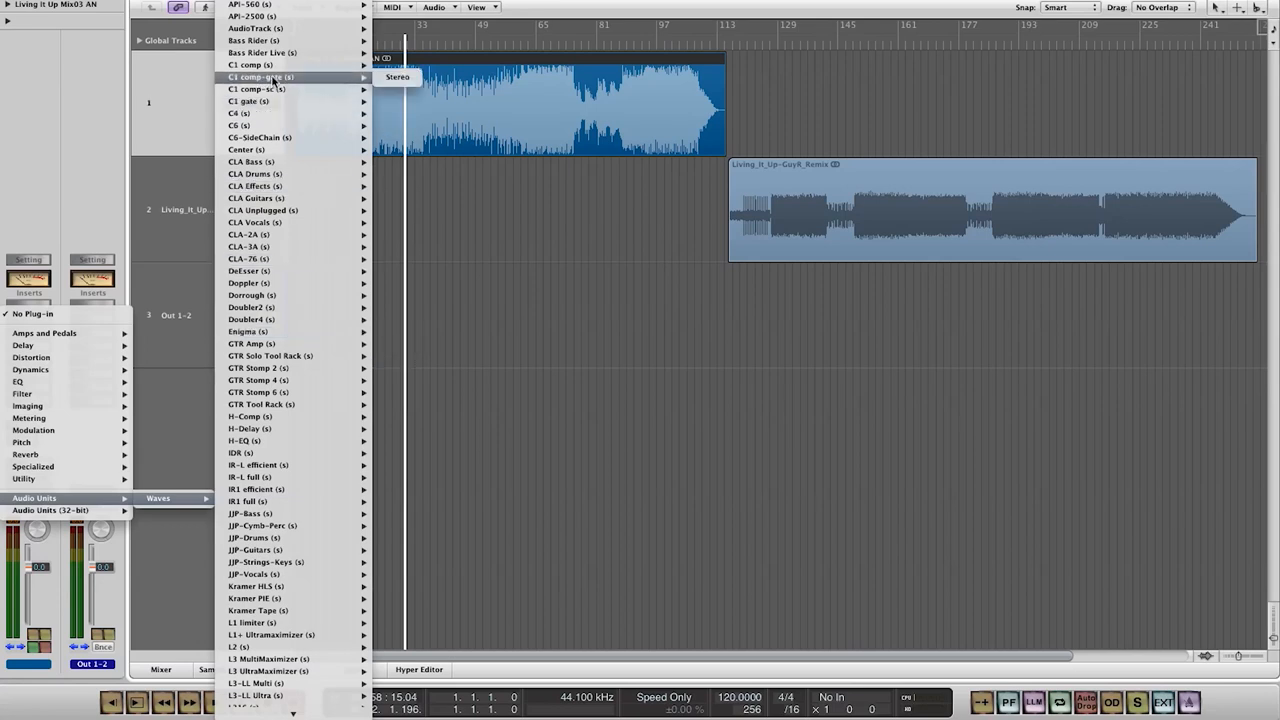
pyautogui.moveTo(256, 610)
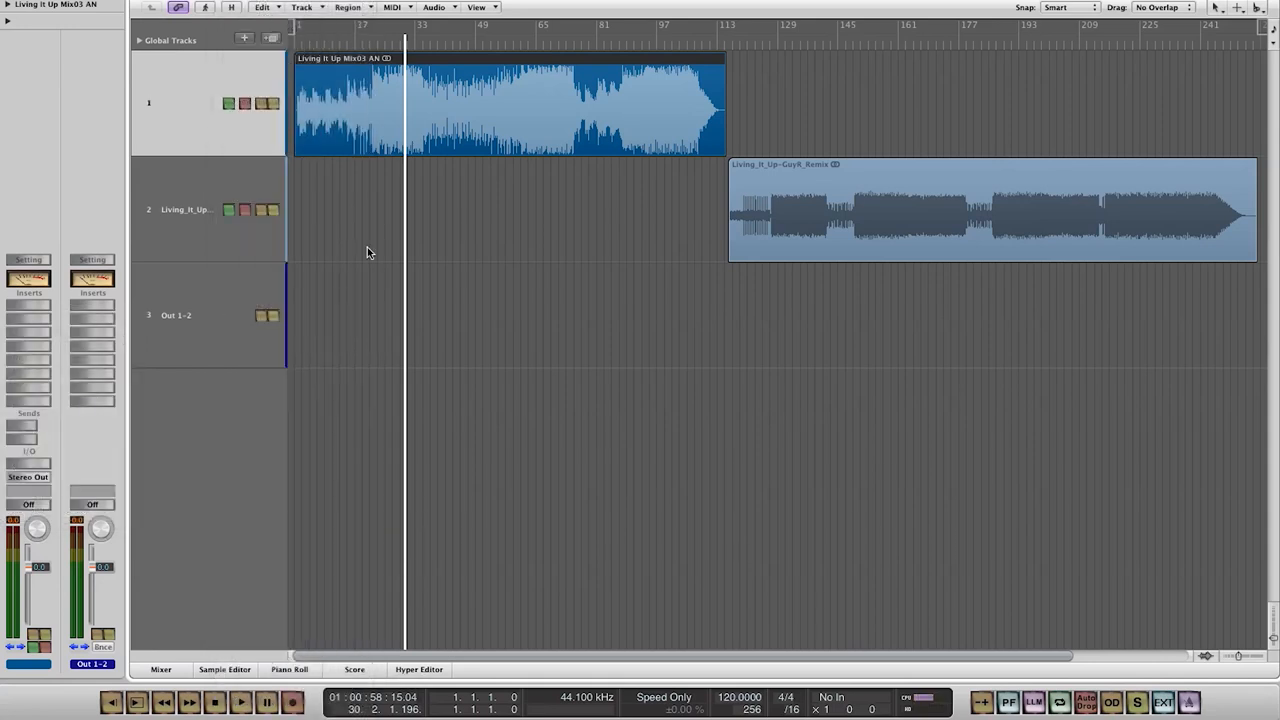
pyautogui.click(28, 318)
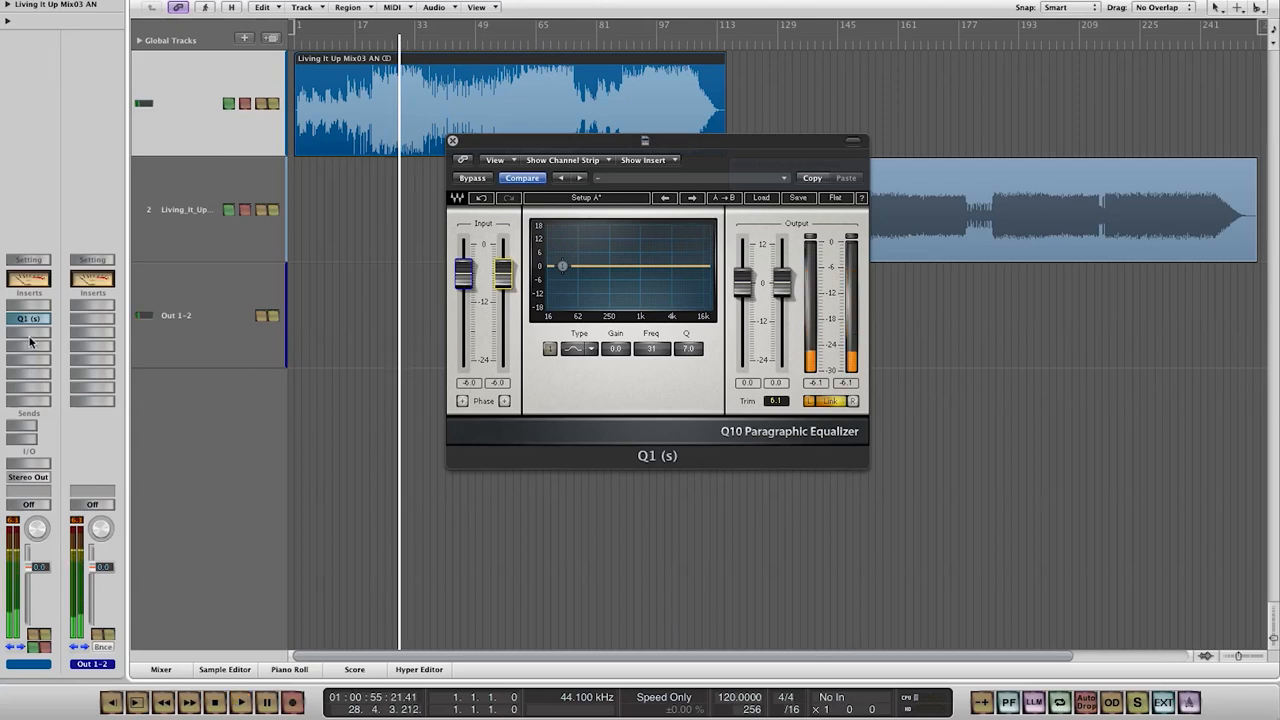
# - Load the Waves SSLComp G-Master buss compressor on the next Out 1-2 insert
pyautogui.click(30, 340)
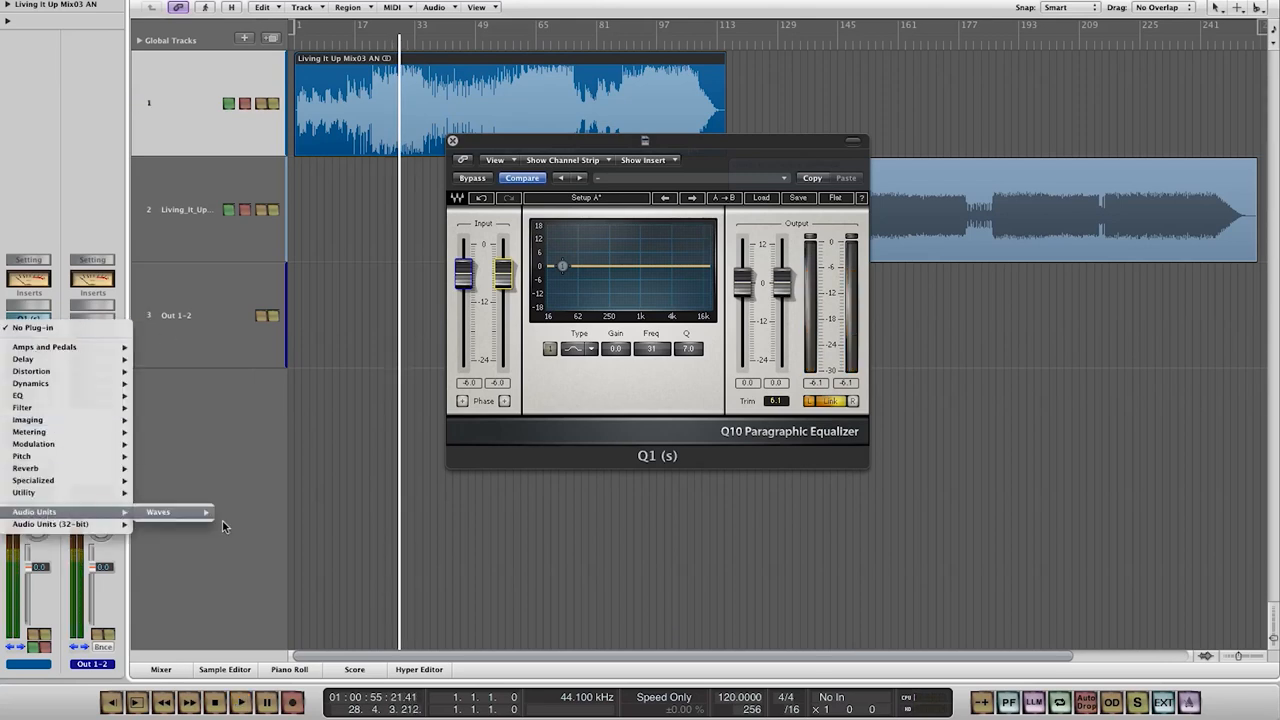
pyautogui.click(158, 512)
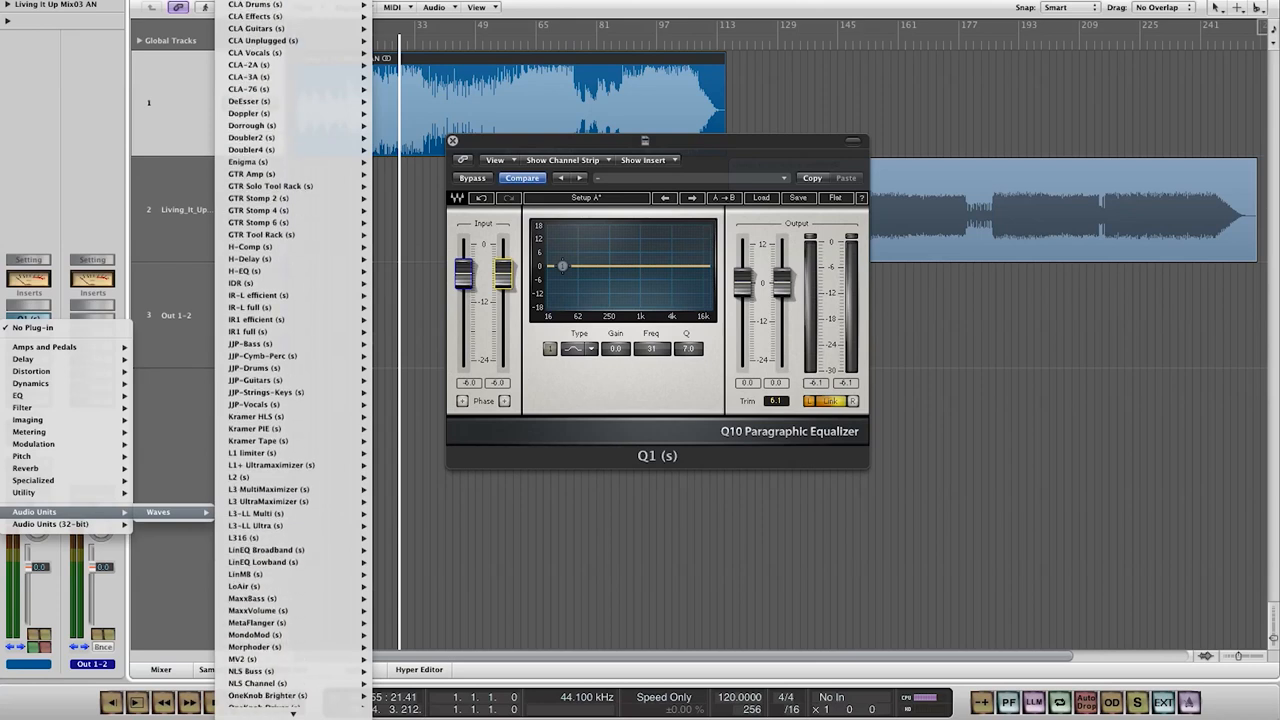
pyautogui.scroll(-3)
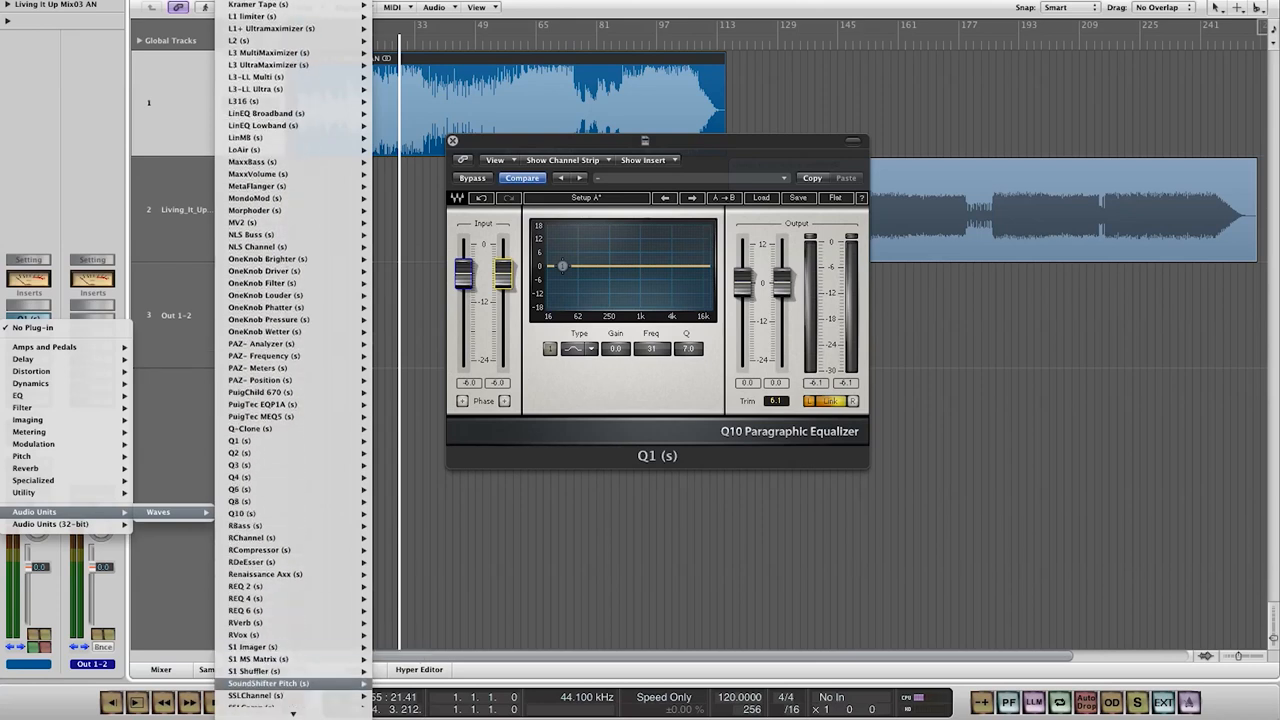
pyautogui.scroll(-3)
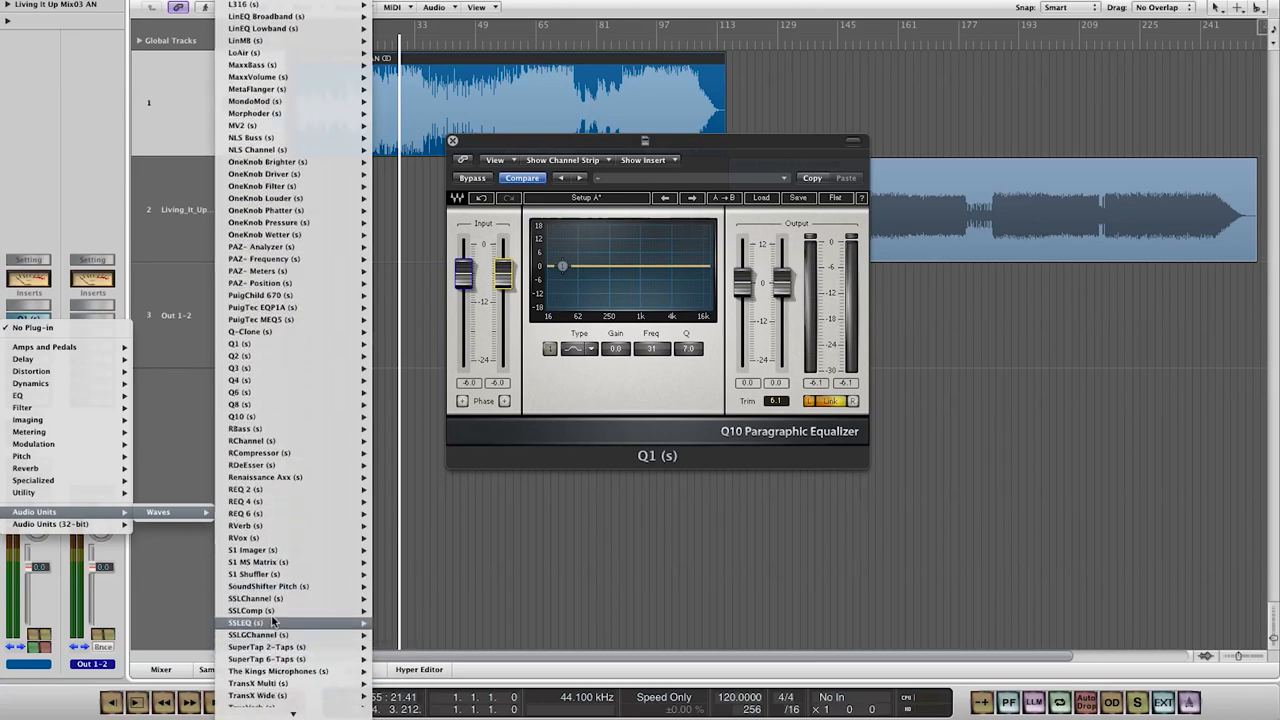
pyautogui.click(250, 622)
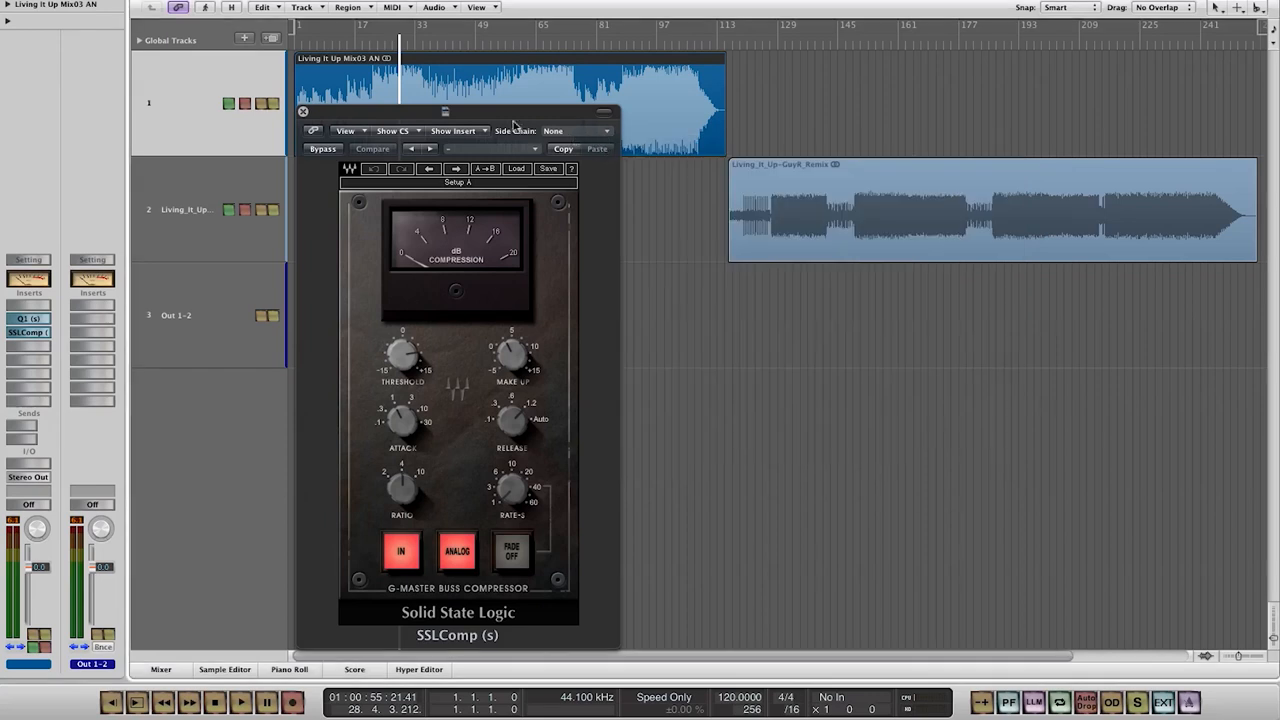
# - Move the SSLComp window aside and nudge one of its controls
pyautogui.moveTo(444, 112); pyautogui.dragTo(796, 128)
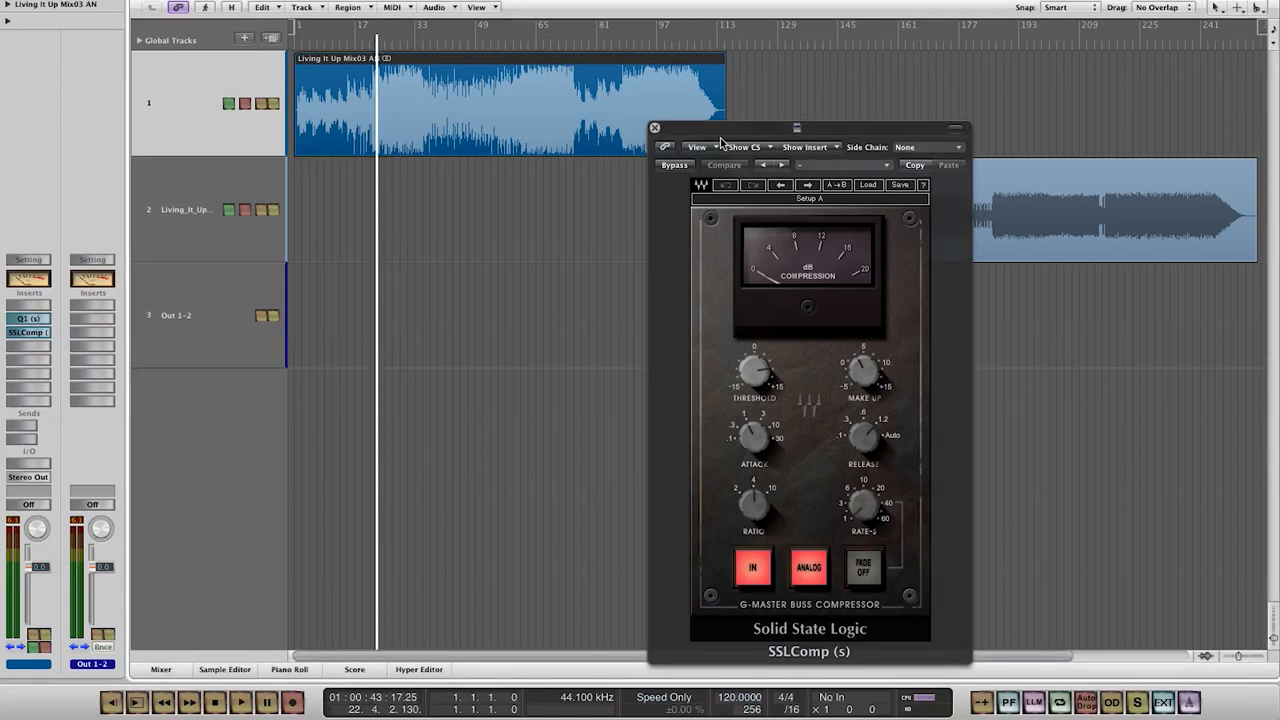
pyautogui.moveTo(800, 128); pyautogui.dragTo(660, 78)
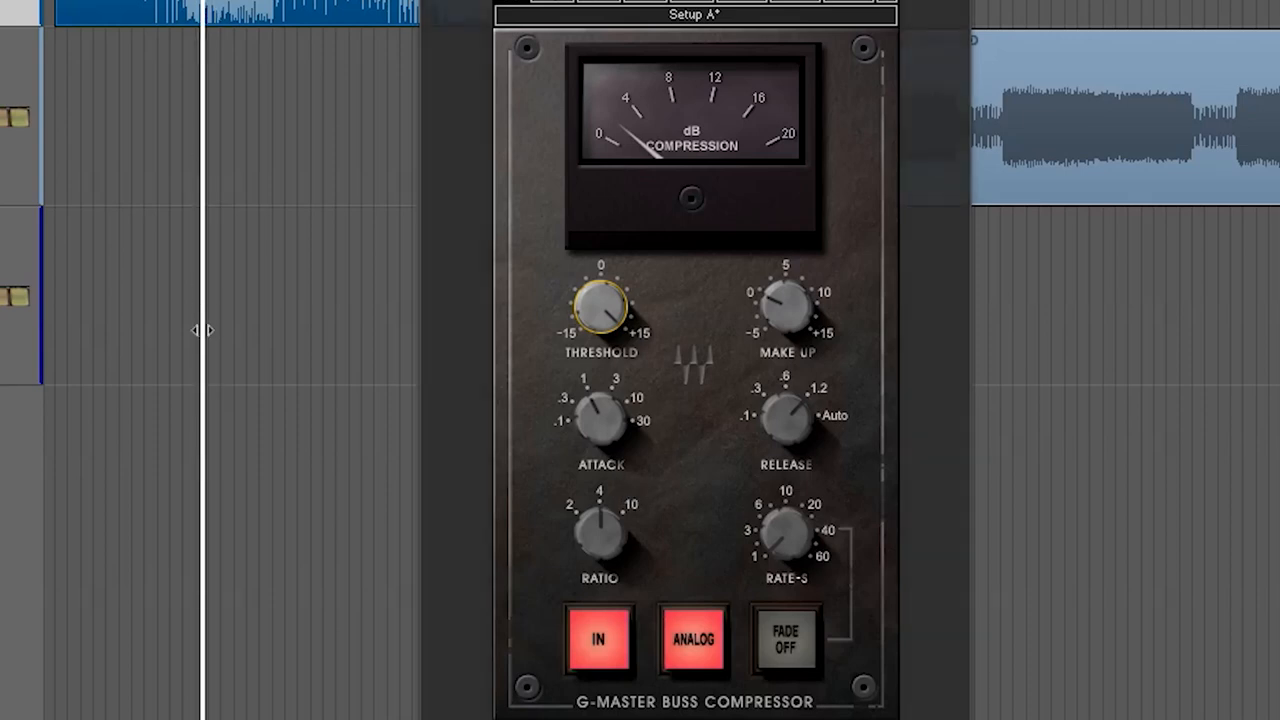
pyautogui.moveTo(600, 304); pyautogui.dragTo(600, 290)
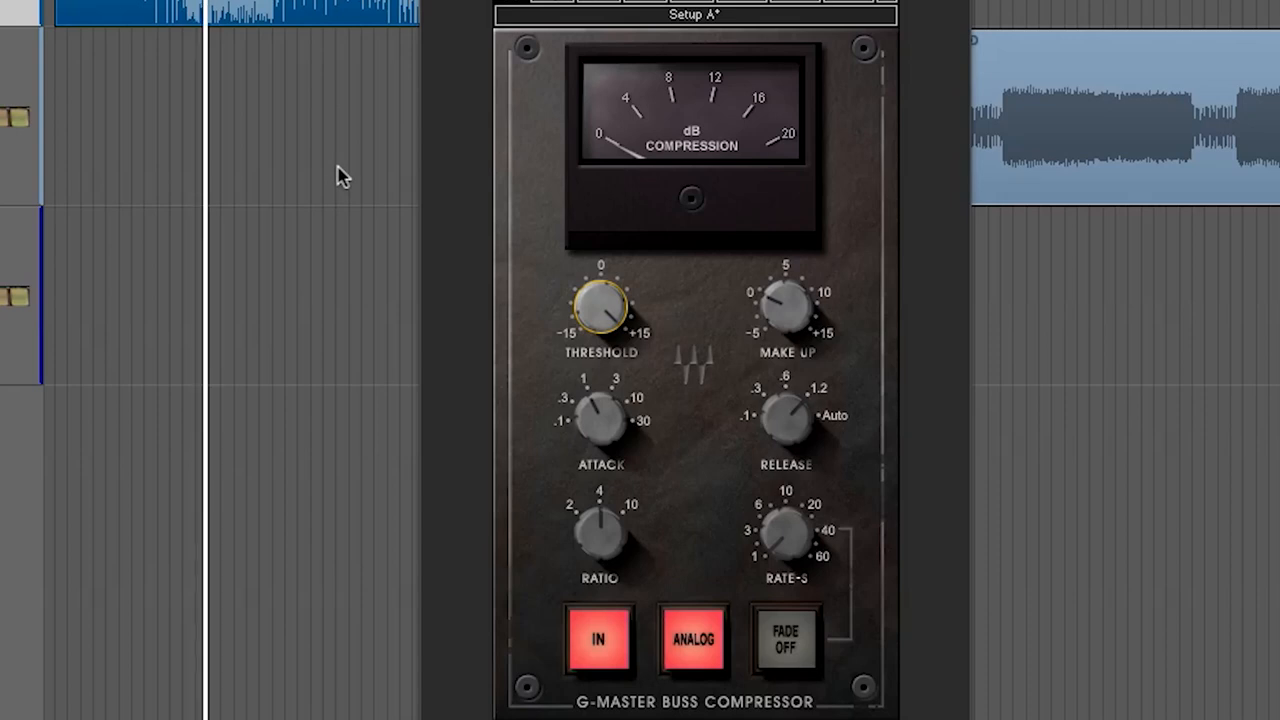
pyautogui.moveTo(464, 352)
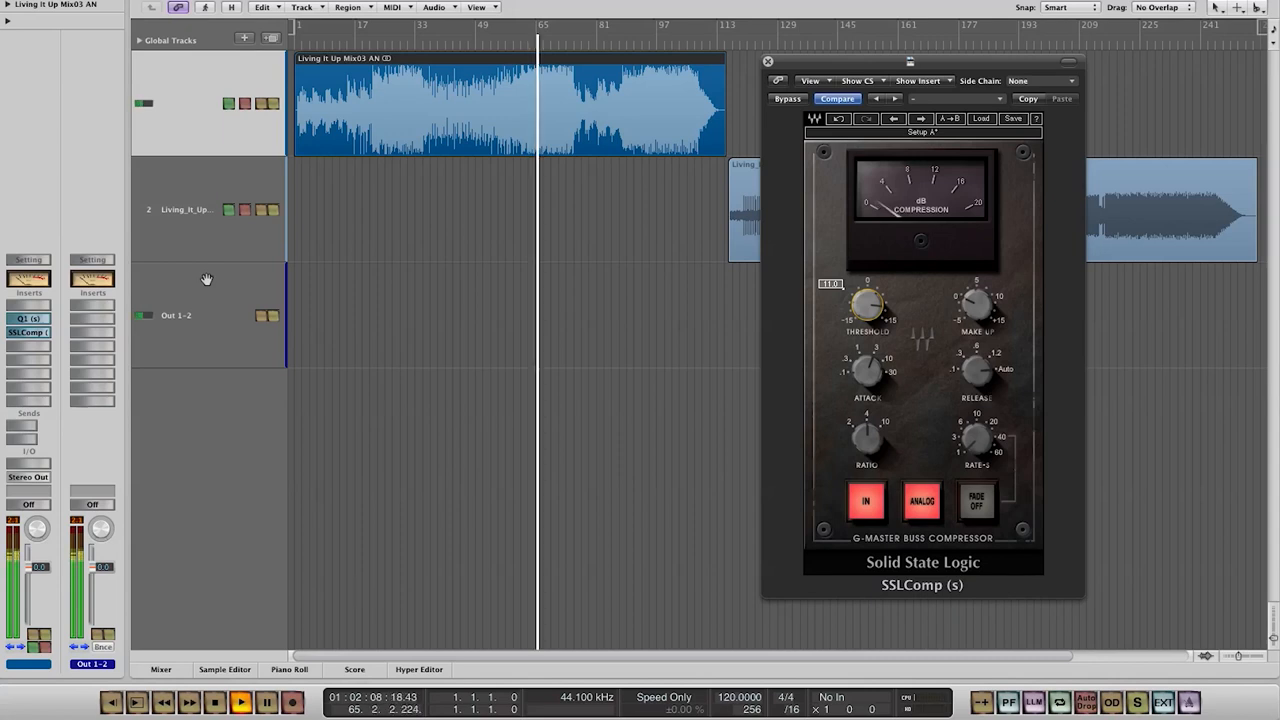
pyautogui.moveTo(204, 276)
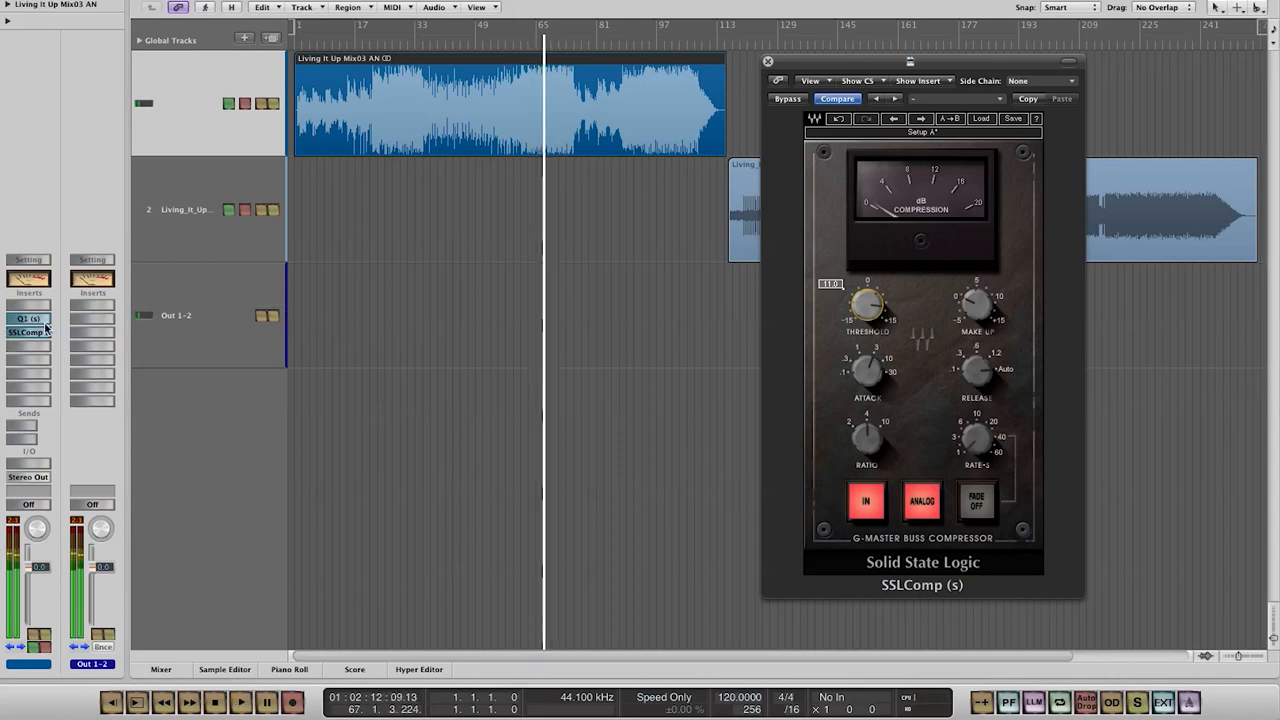
pyautogui.moveTo(40, 336)
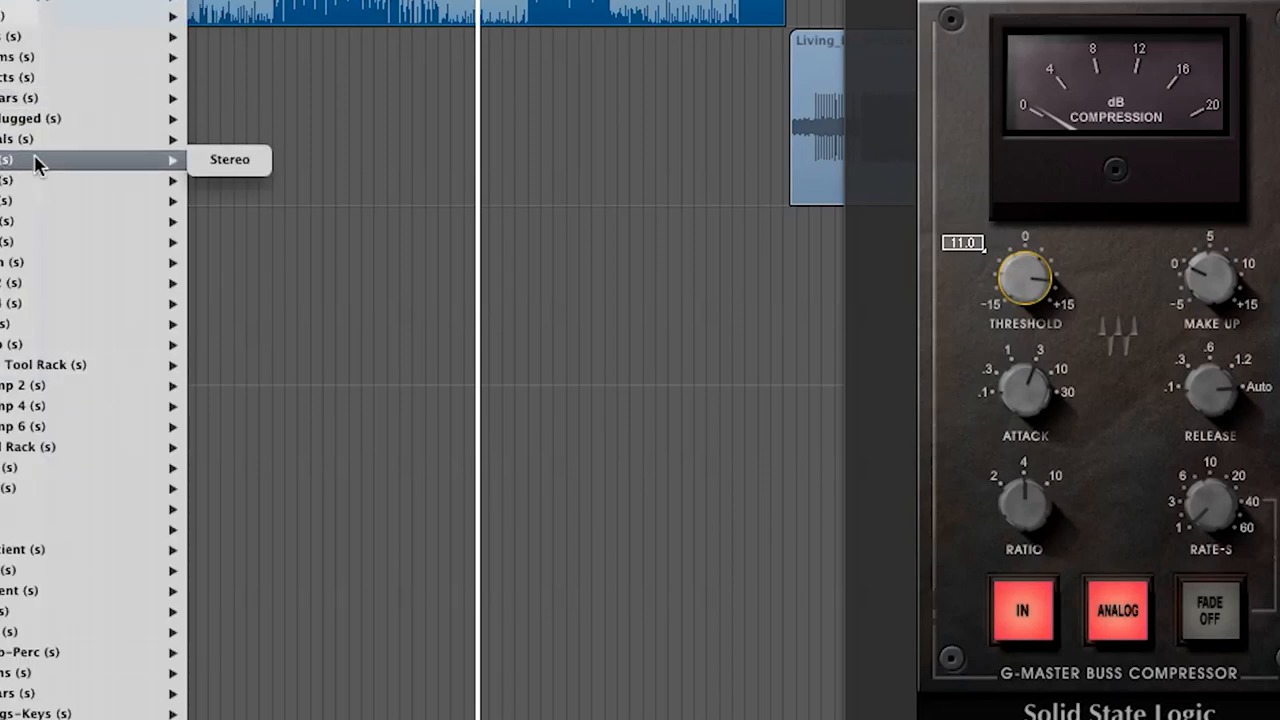
# - Choose the stereo CLA-2A compressor for the insert after the SSL compressor
pyautogui.click(228, 160)
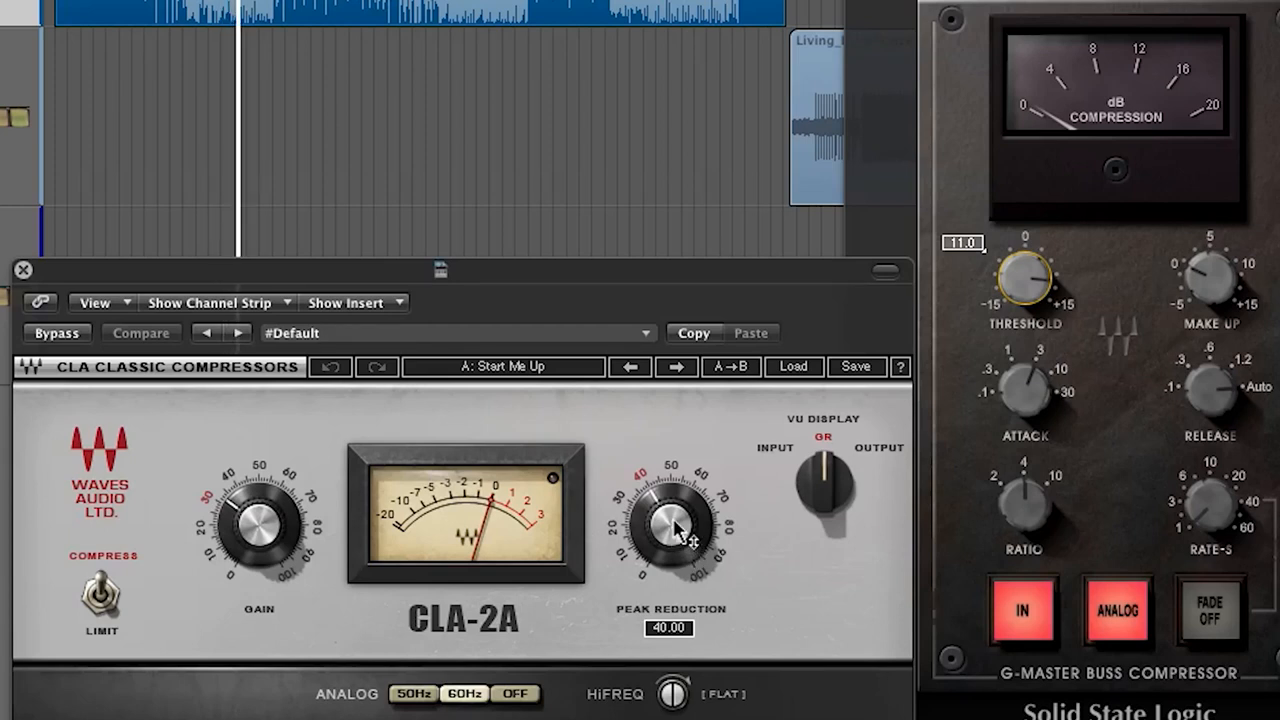
# - Raise the CLA-2A's Peak Reduction to set how hard it compresses the mix
pyautogui.click(140, 332)
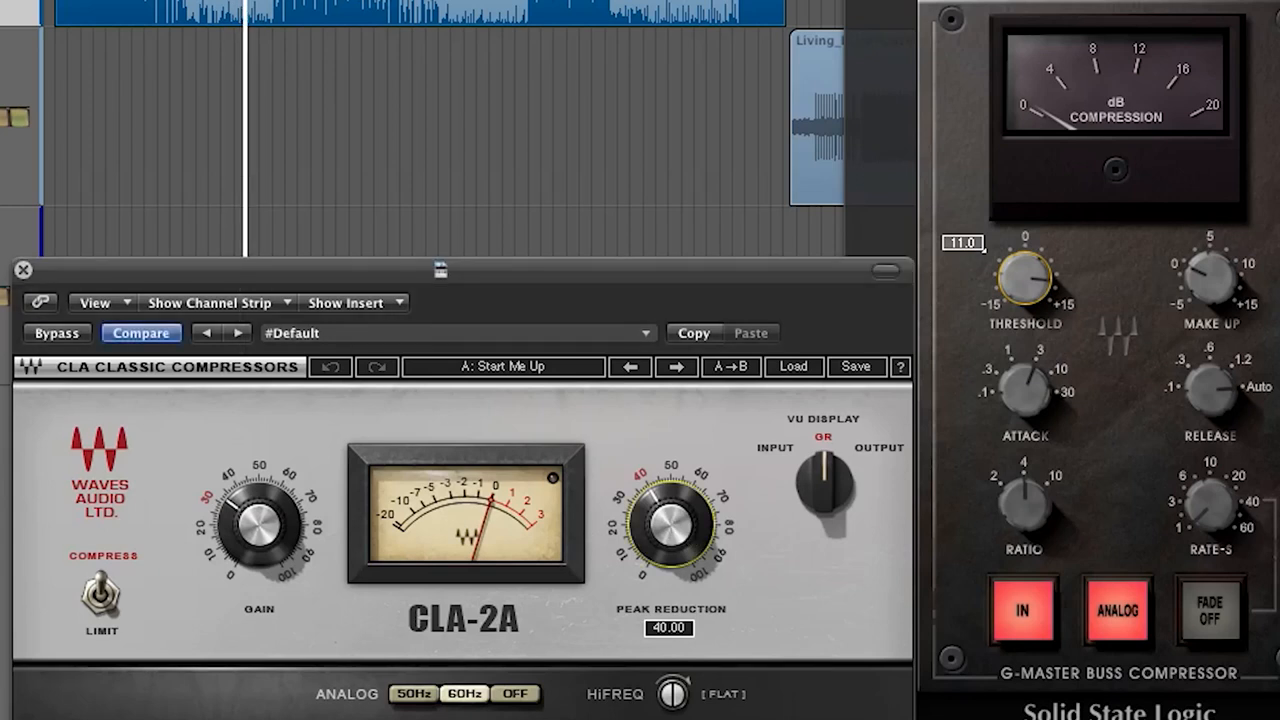
pyautogui.moveTo(670, 520); pyautogui.dragTo(680, 500)
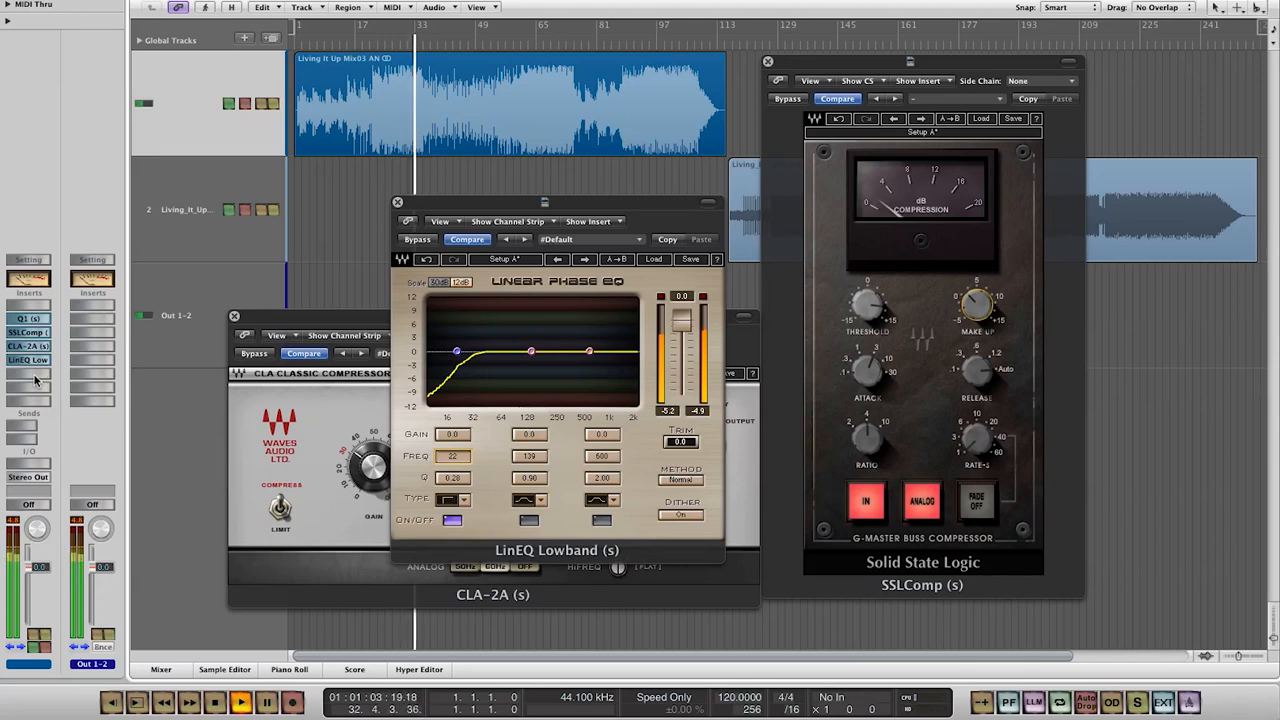
# - Browse the Waves collection from the next Out 1-2 insert for the L3 MultiMaximizer
pyautogui.click(28, 360)
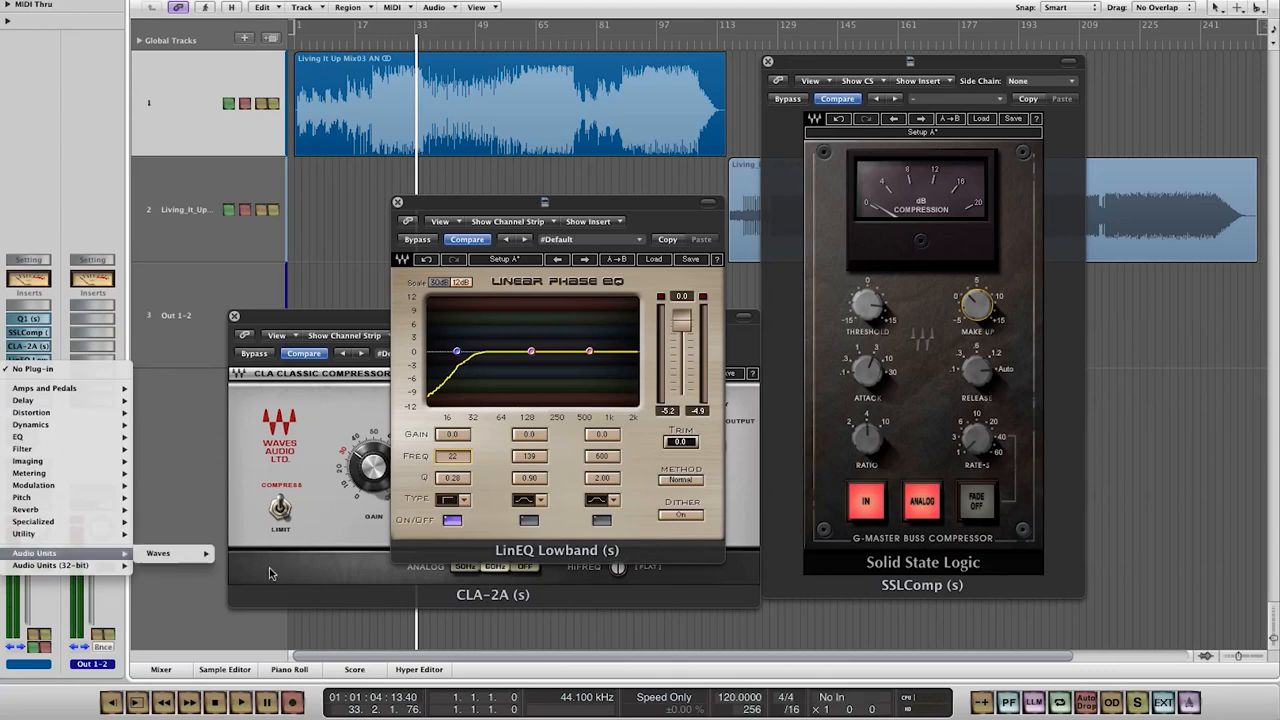
pyautogui.click(158, 552)
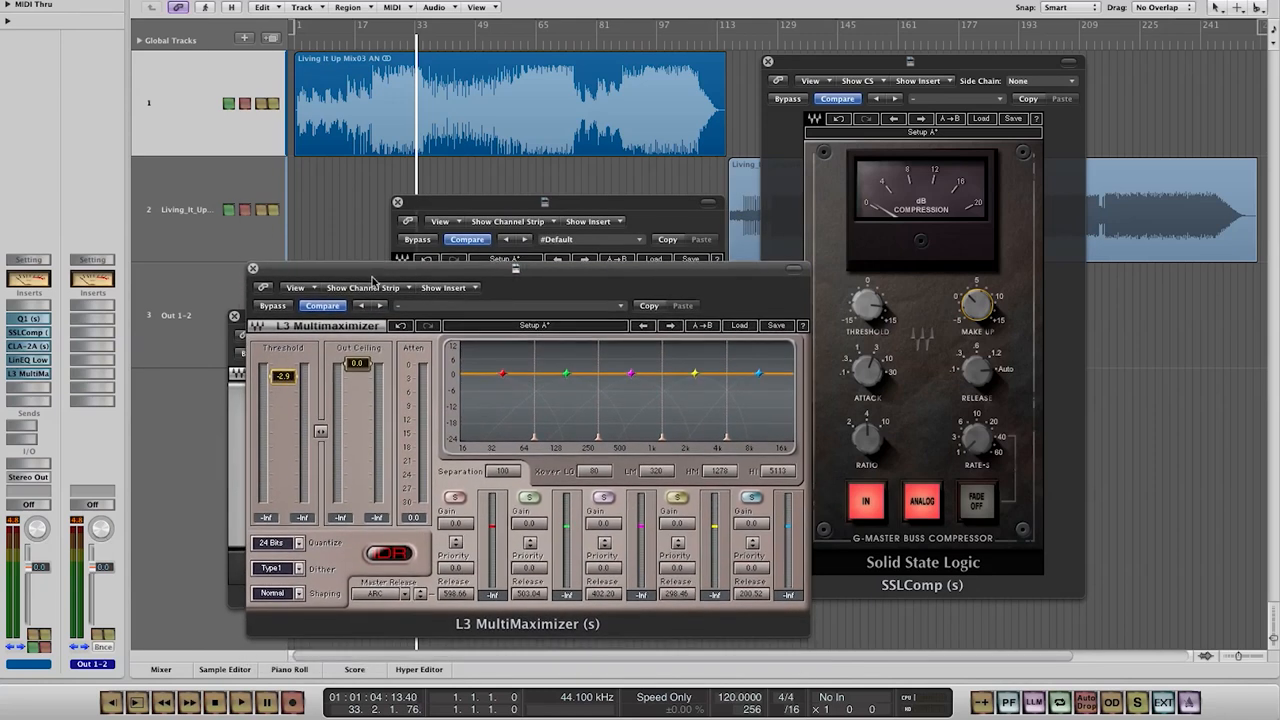
pyautogui.moveTo(528, 40)
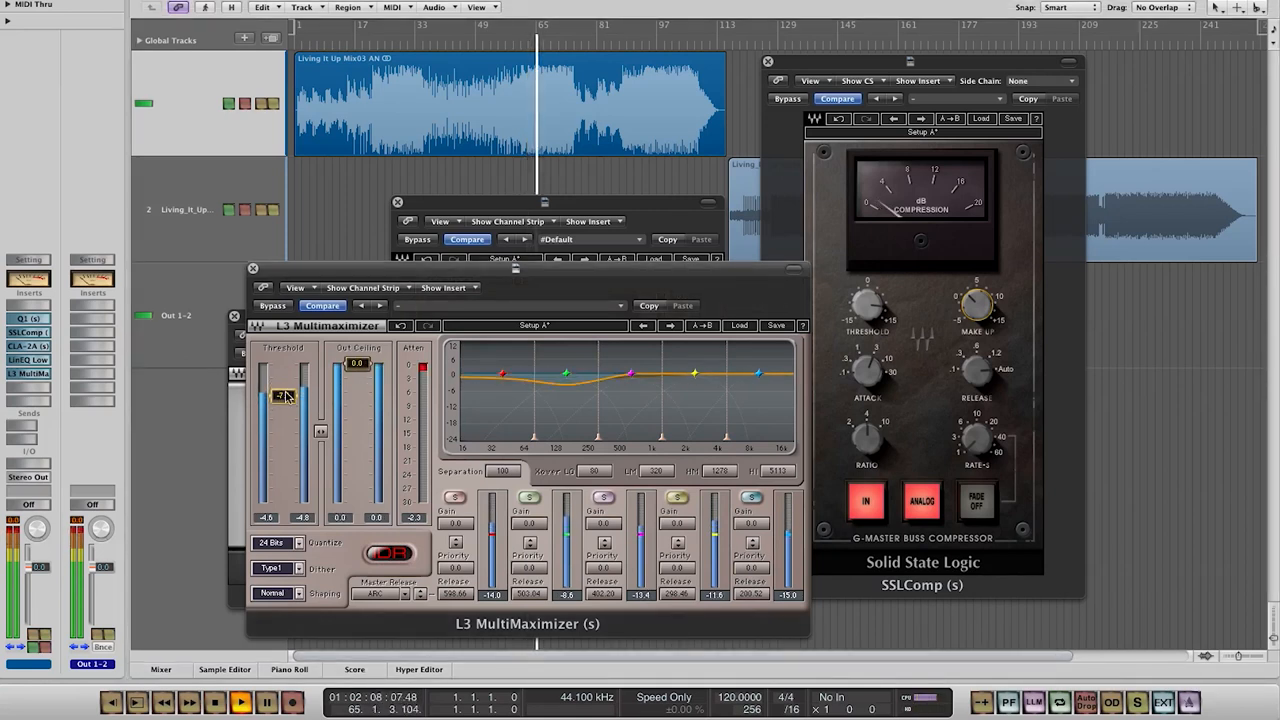
pyautogui.moveTo(284, 396); pyautogui.dragTo(284, 390)
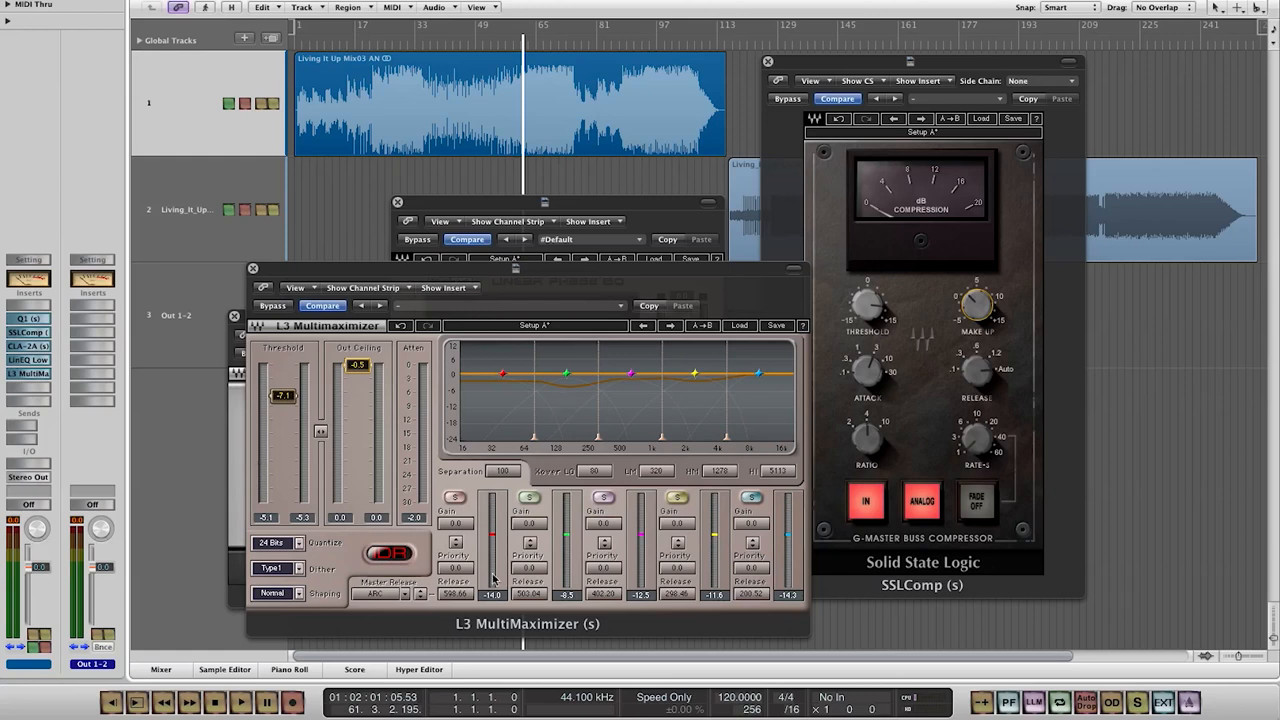
pyautogui.moveTo(466, 574)
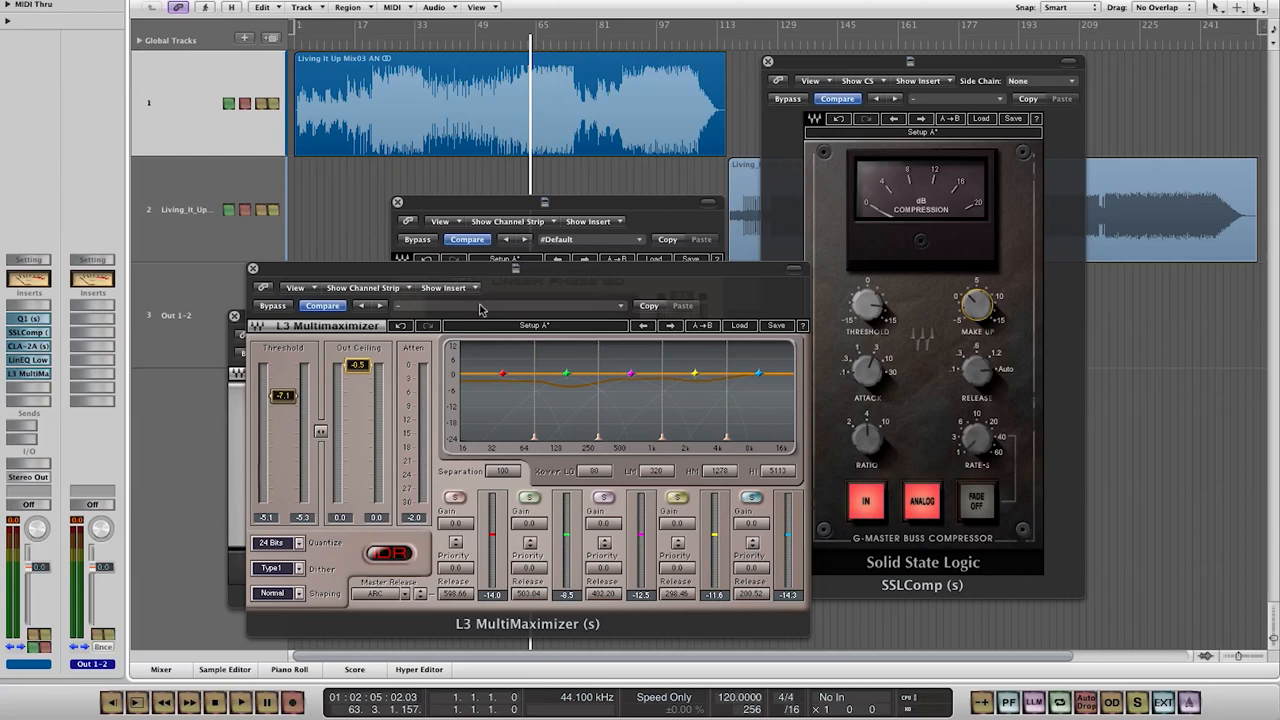
pyautogui.moveTo(492, 490)
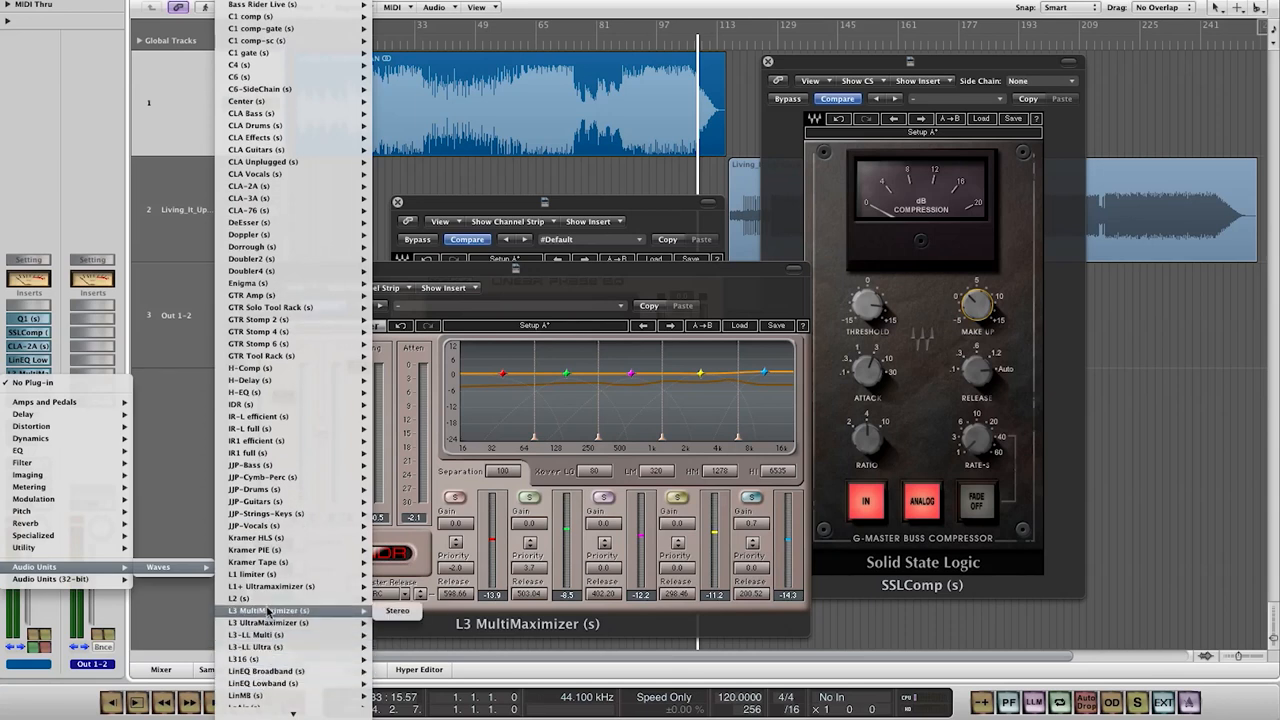
# - Insert the Waves L2 UltraMaximizer on the Out 1-2 channel
pyautogui.click(266, 608)
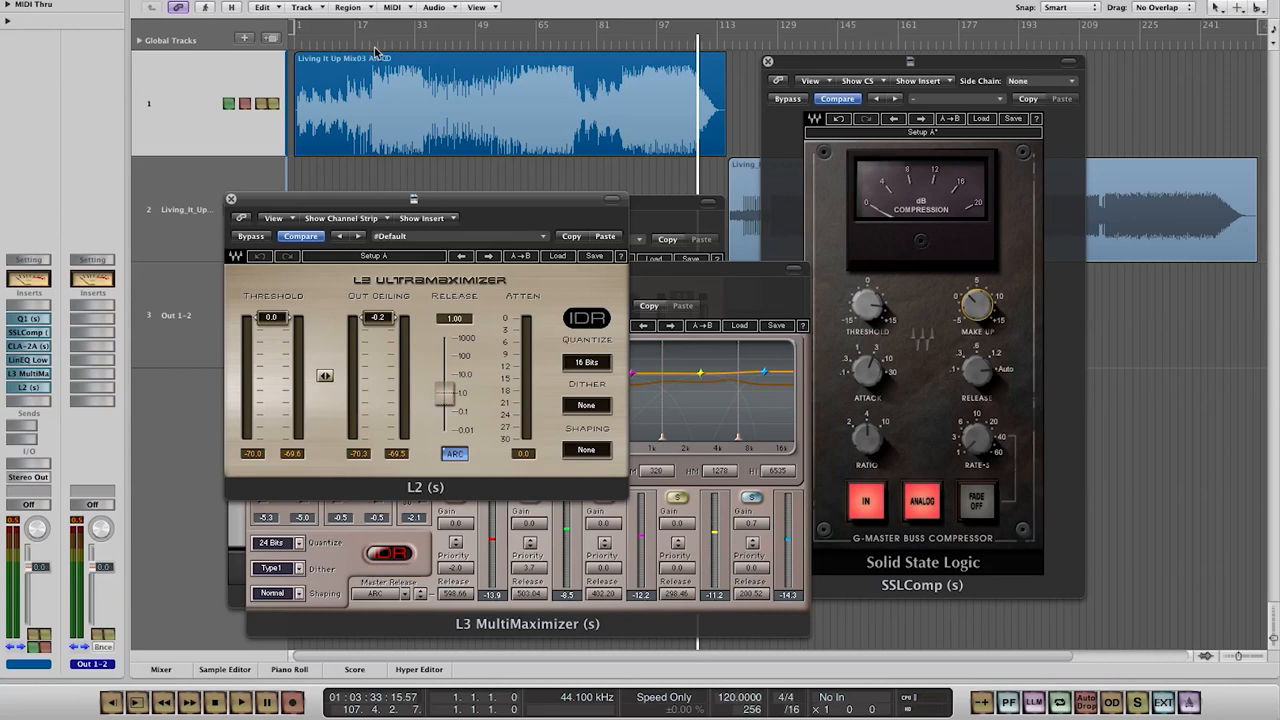
pyautogui.moveTo(388, 48)
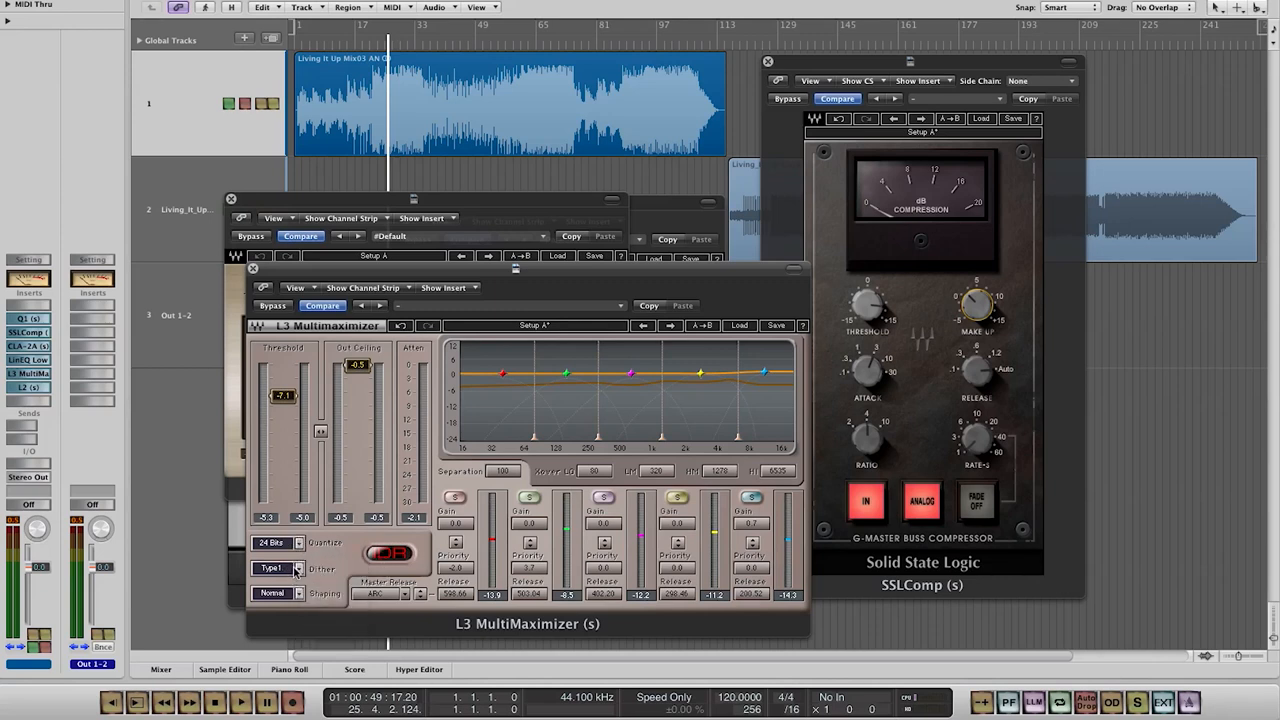
# - Set the L3 MultiMaximizer's Dither to None and reopen the CLA-2A editor
pyautogui.click(276, 568)
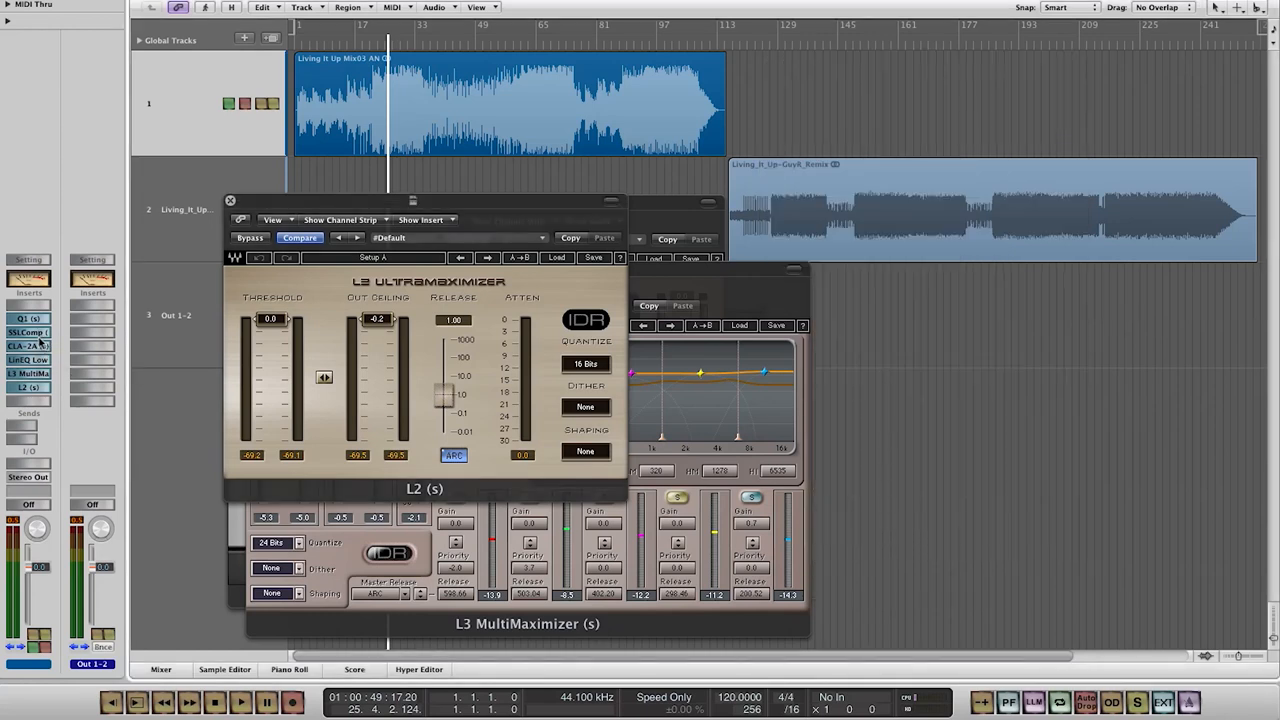
pyautogui.click(28, 332)
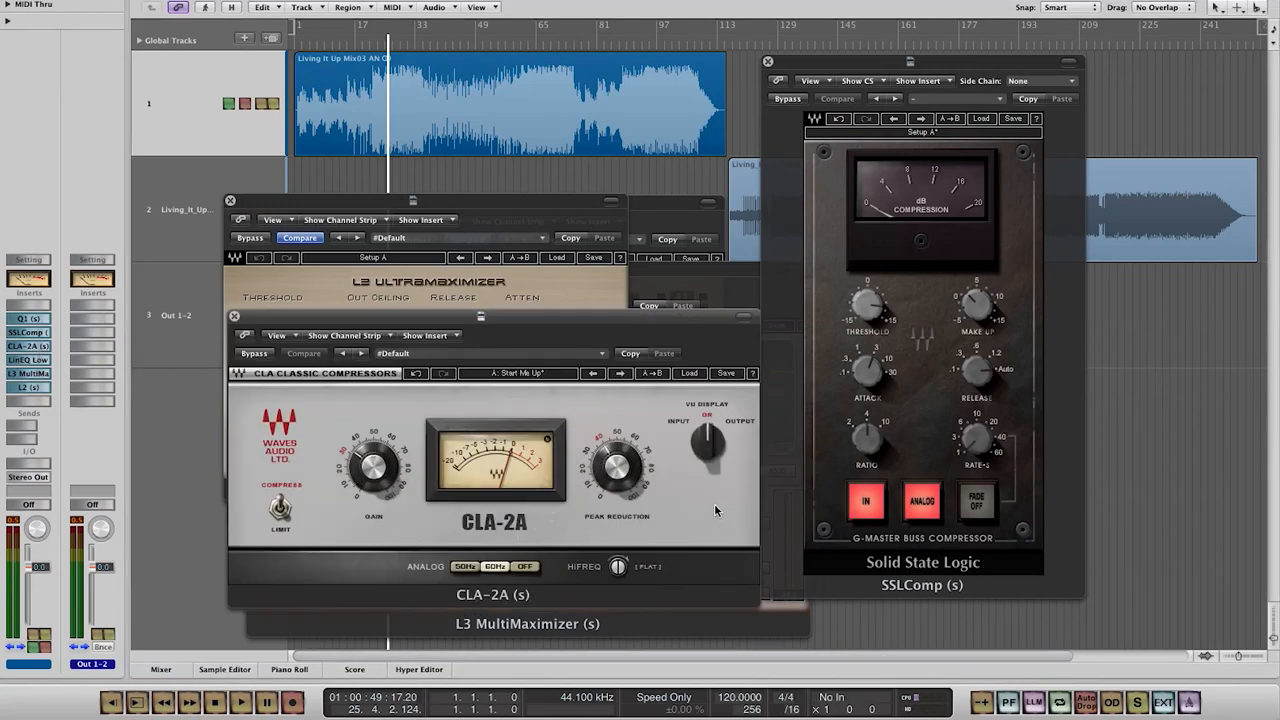
pyautogui.moveTo(524, 594)
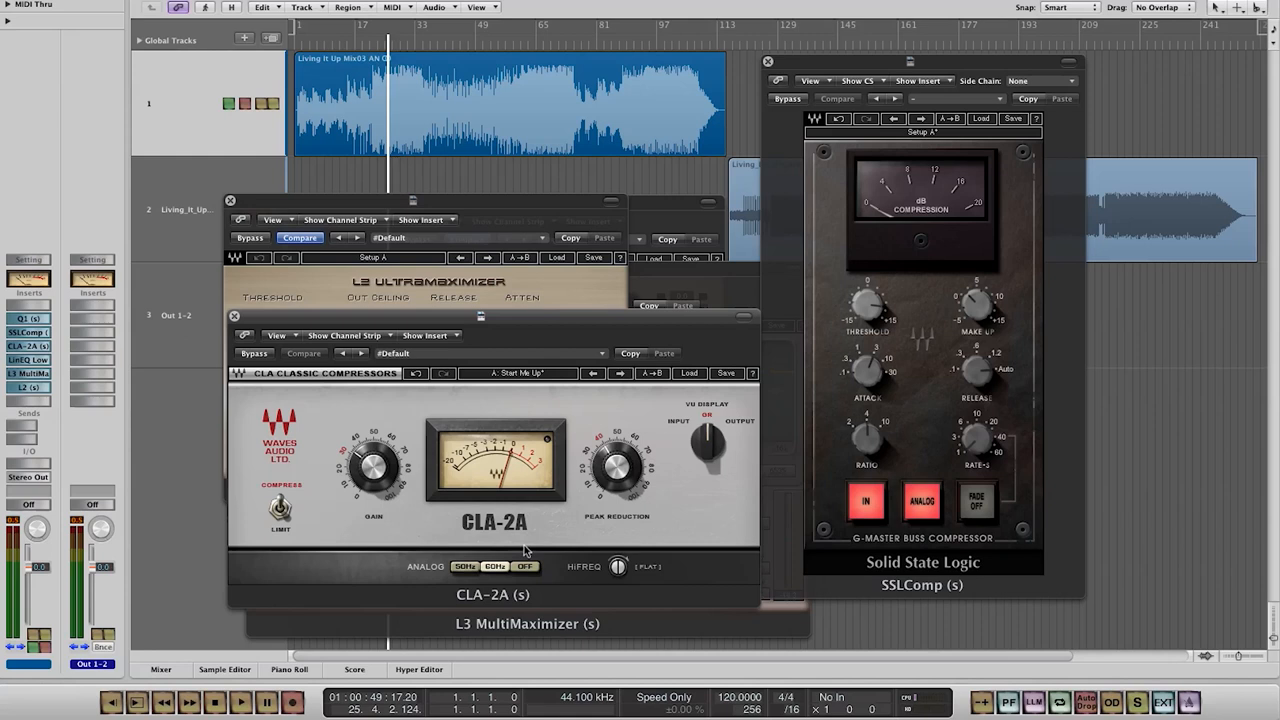
pyautogui.moveTo(22, 540)
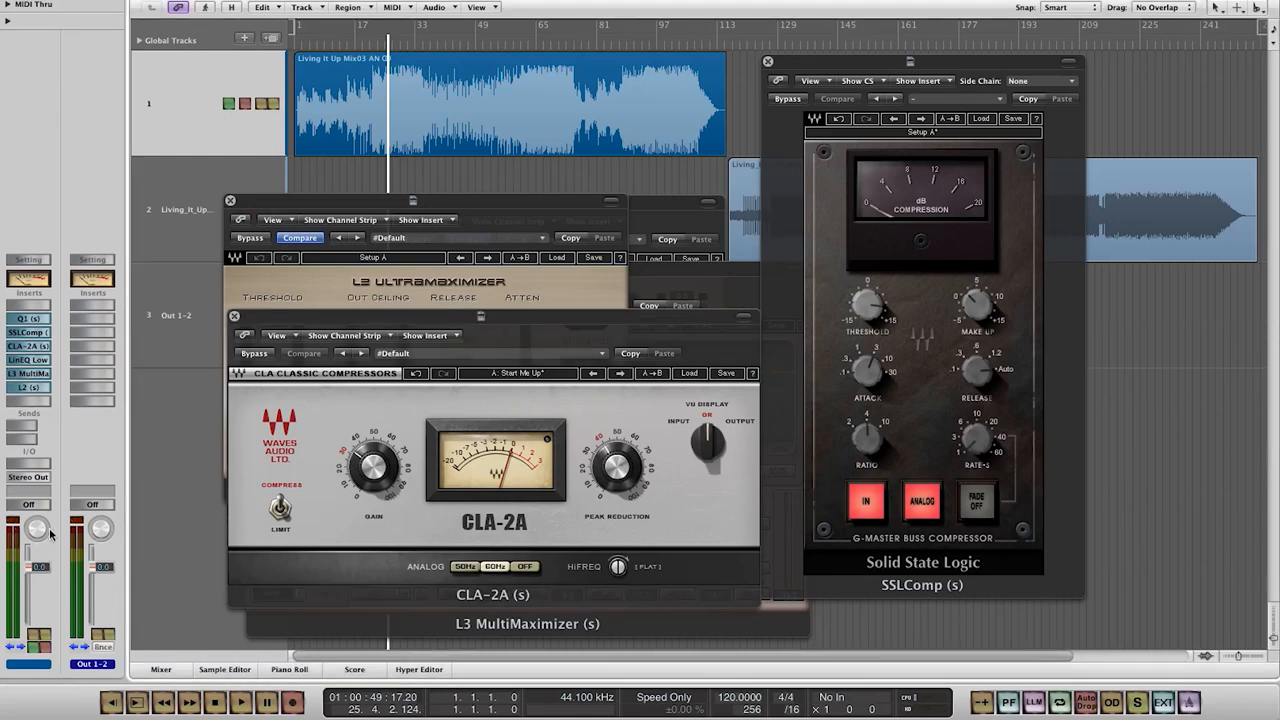
pyautogui.moveTo(160, 432)
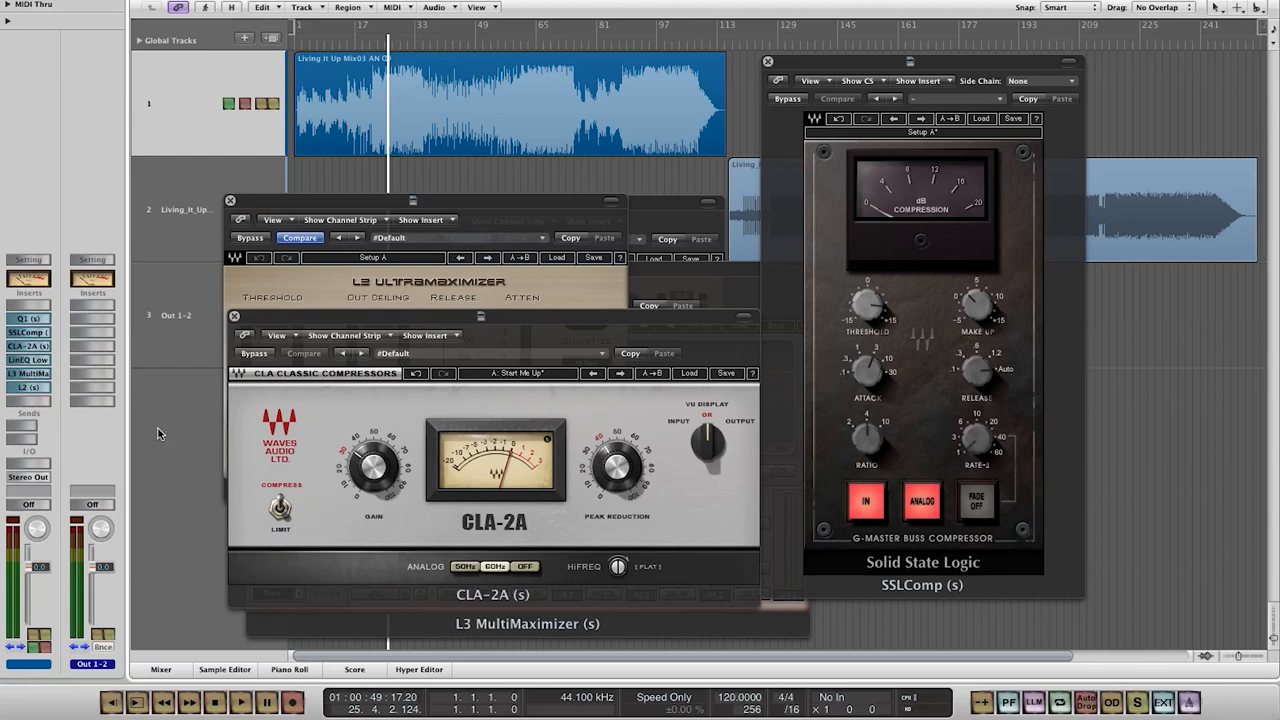
pyautogui.moveTo(158, 428)
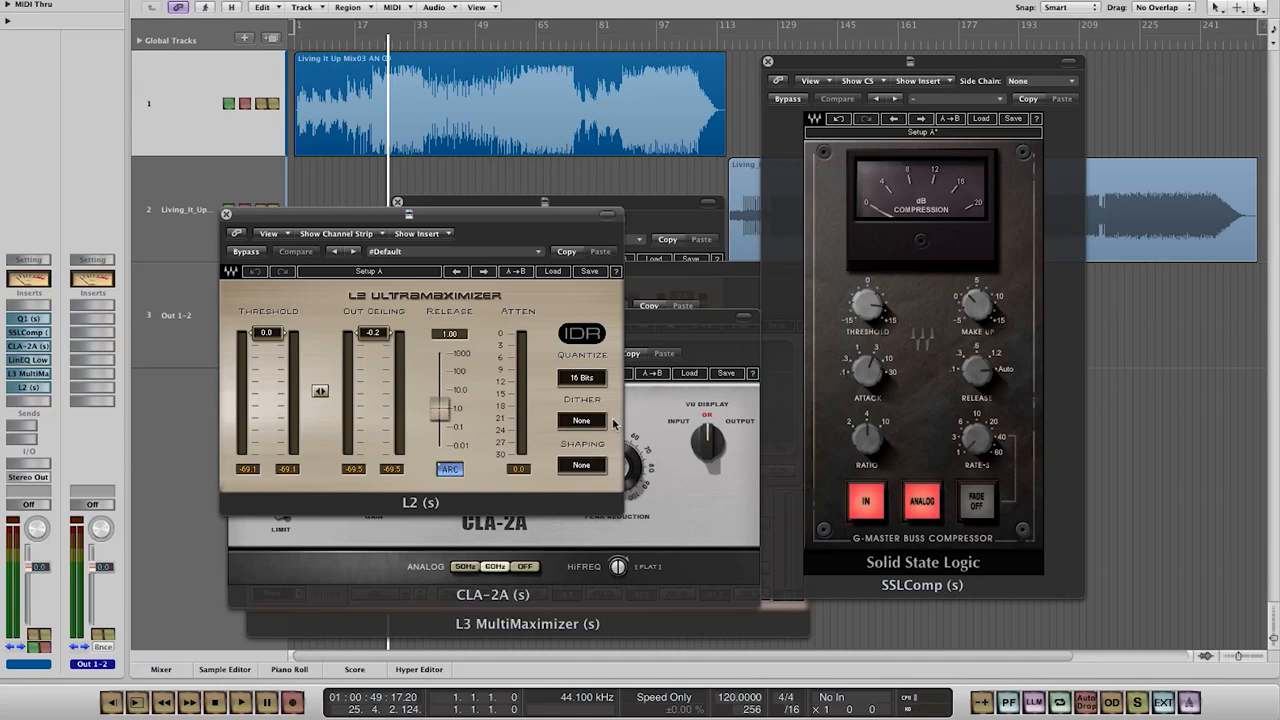
pyautogui.moveTo(216, 408)
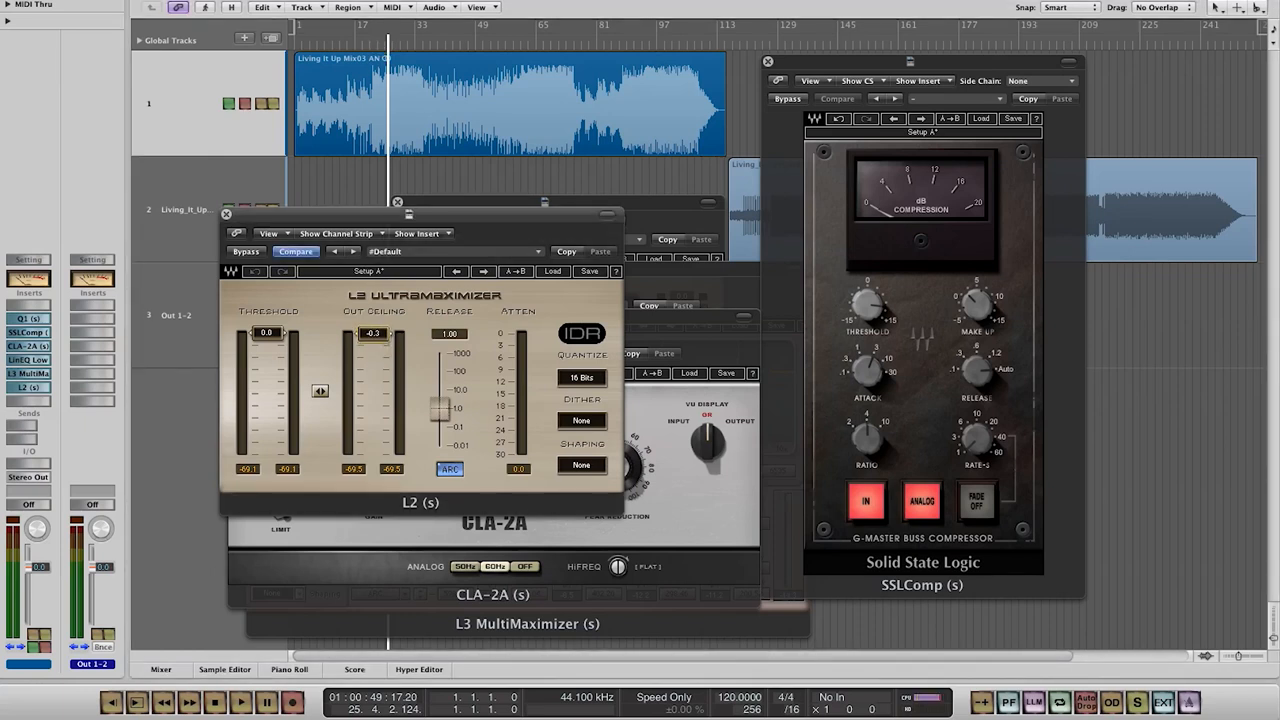
# - Nudge an L2 limiter control before closing the mastering plug-in windows
pyautogui.moveTo(372, 340); pyautogui.dragTo(372, 332)
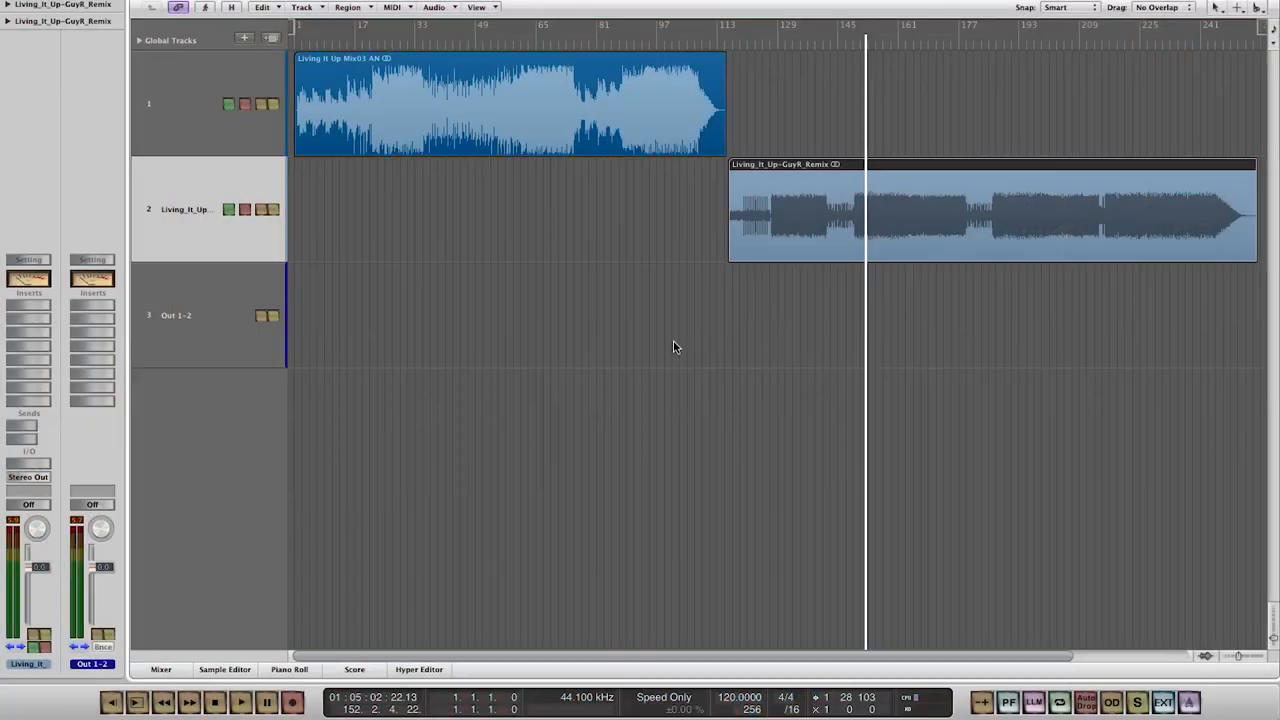
# - Load the Waves H-EQ (stereo) into an empty insert on the Out 1-2 strip
pyautogui.click(28, 306)
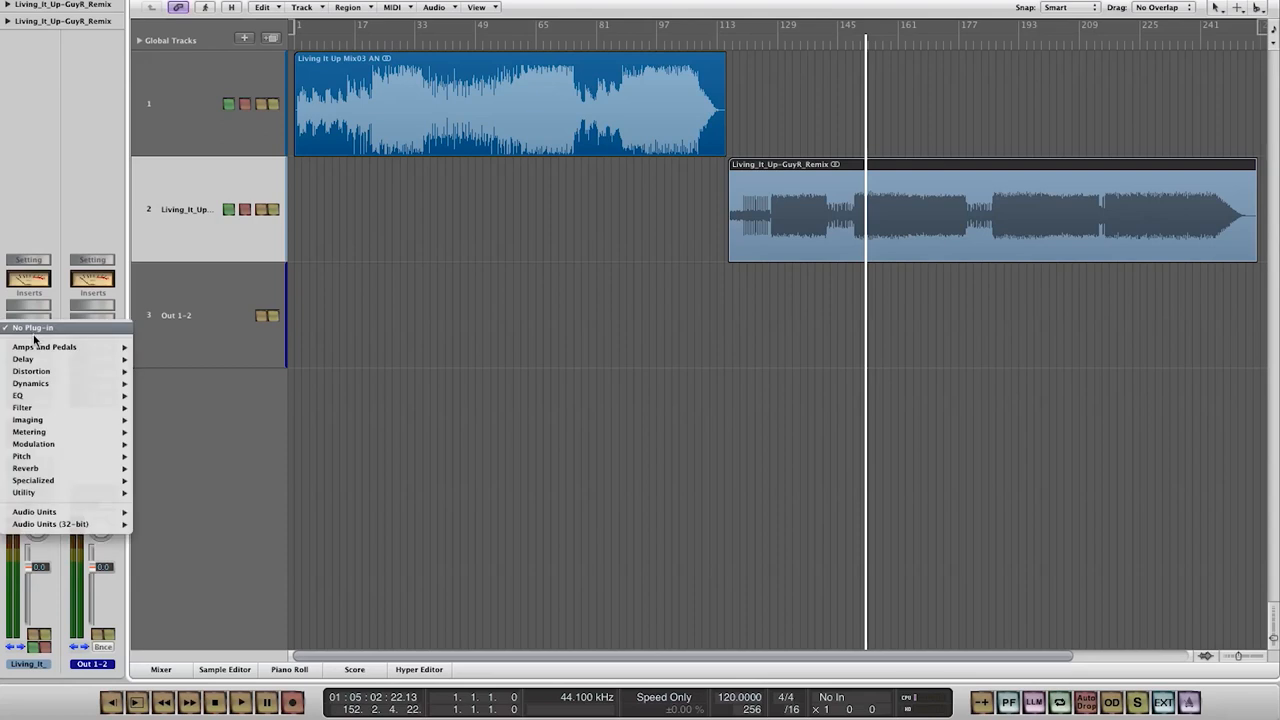
pyautogui.moveTo(50, 522)
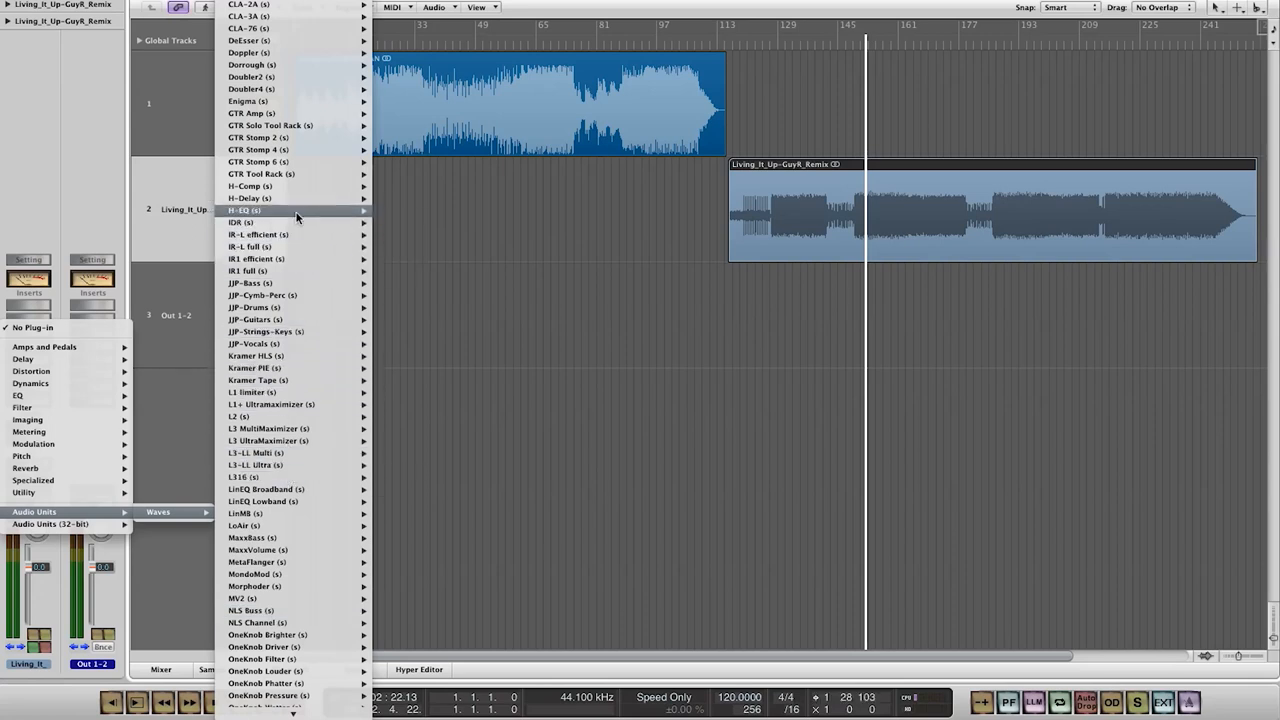
pyautogui.click(248, 210)
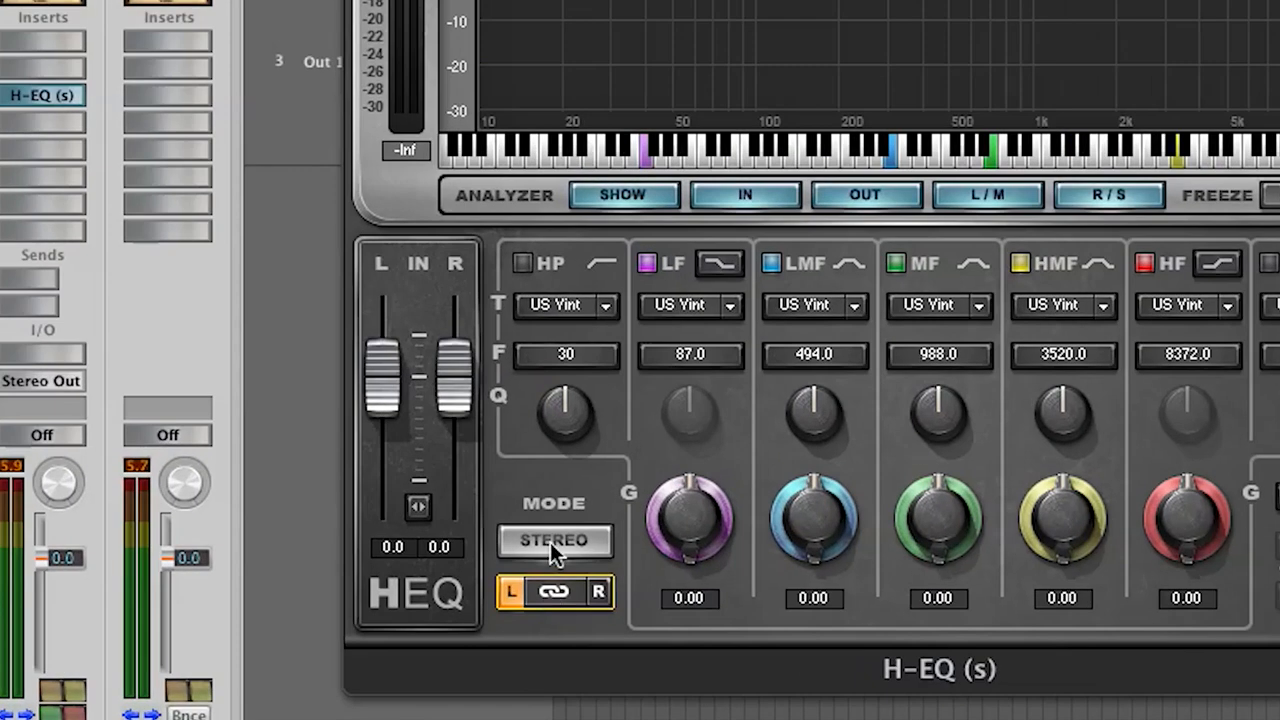
# - Start playback so the remix runs through the H-EQ analyzer with the Bin visible
pyautogui.click(552, 540)
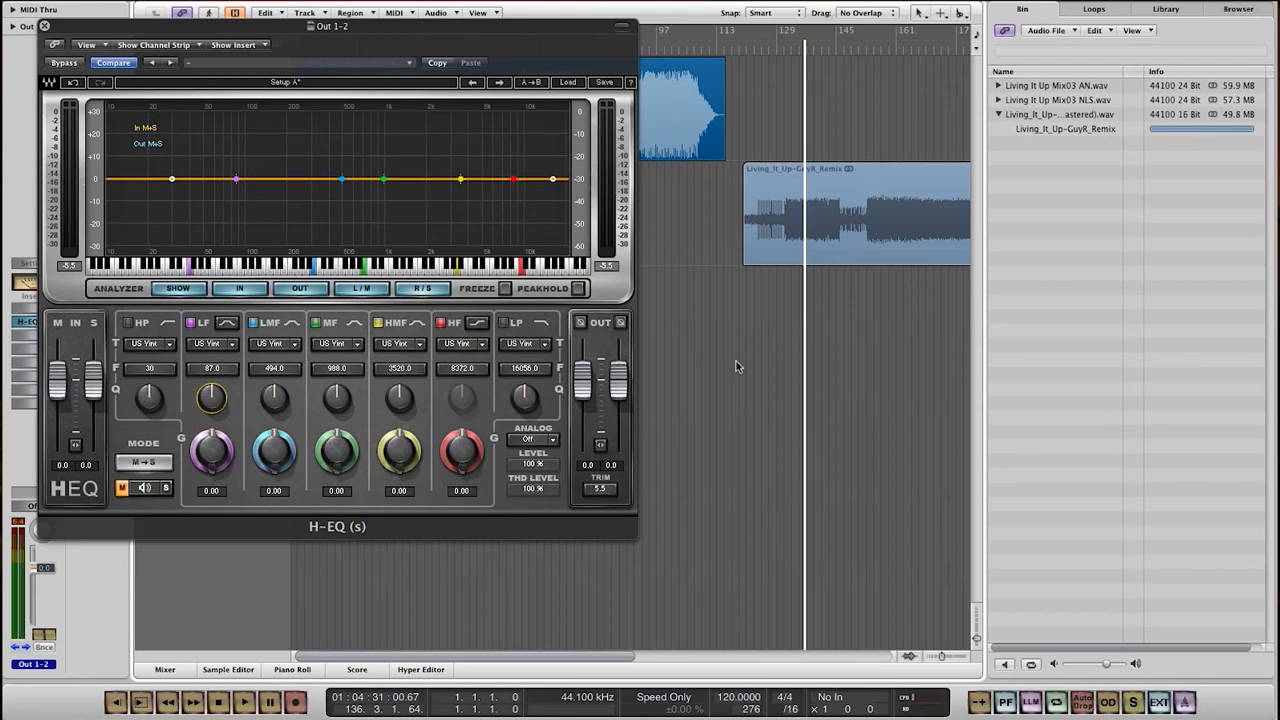
pyautogui.moveTo(688, 458)
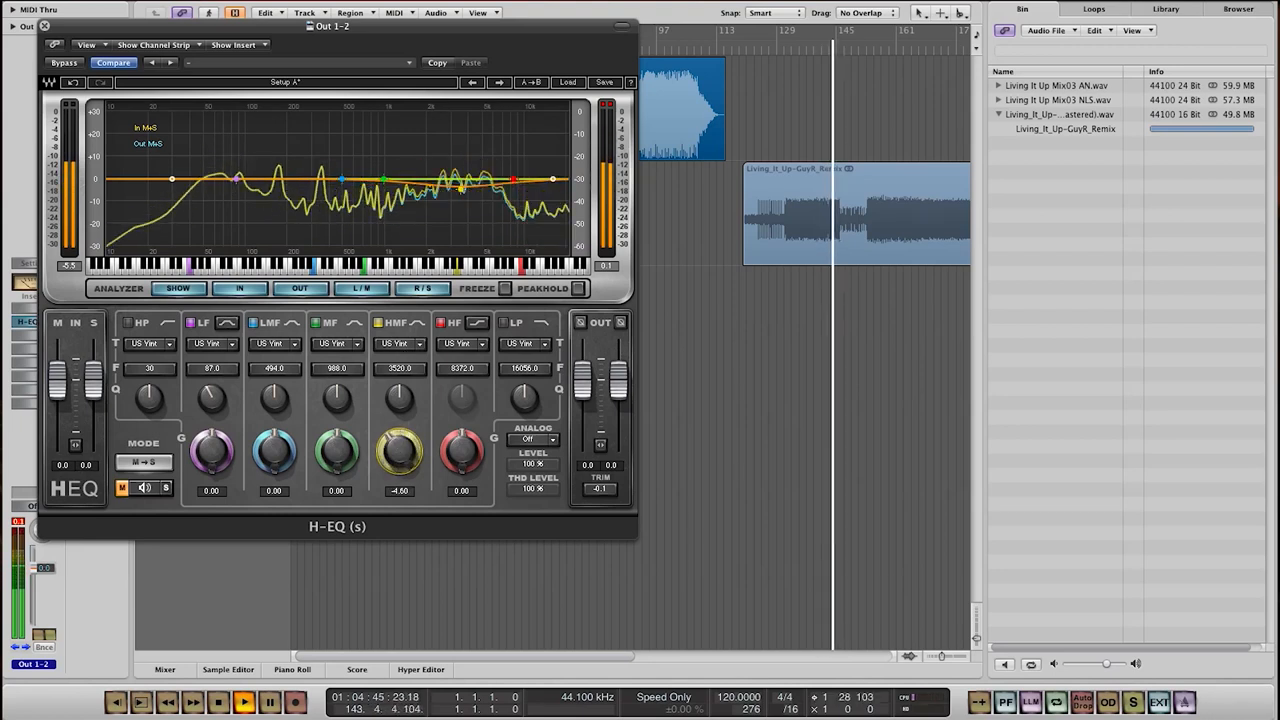
# - Switch the LF band to another analog model and trim its low-frequency boost
pyautogui.moveTo(400, 450); pyautogui.dragTo(400, 436)
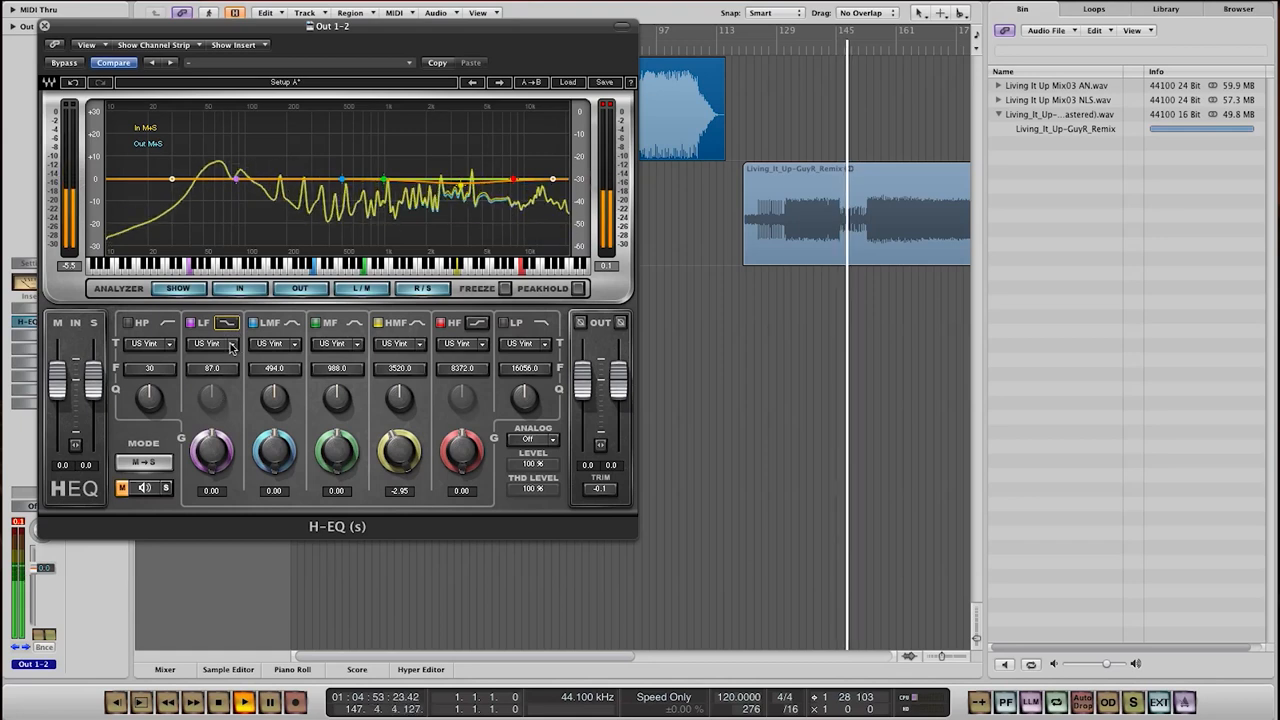
pyautogui.click(210, 344)
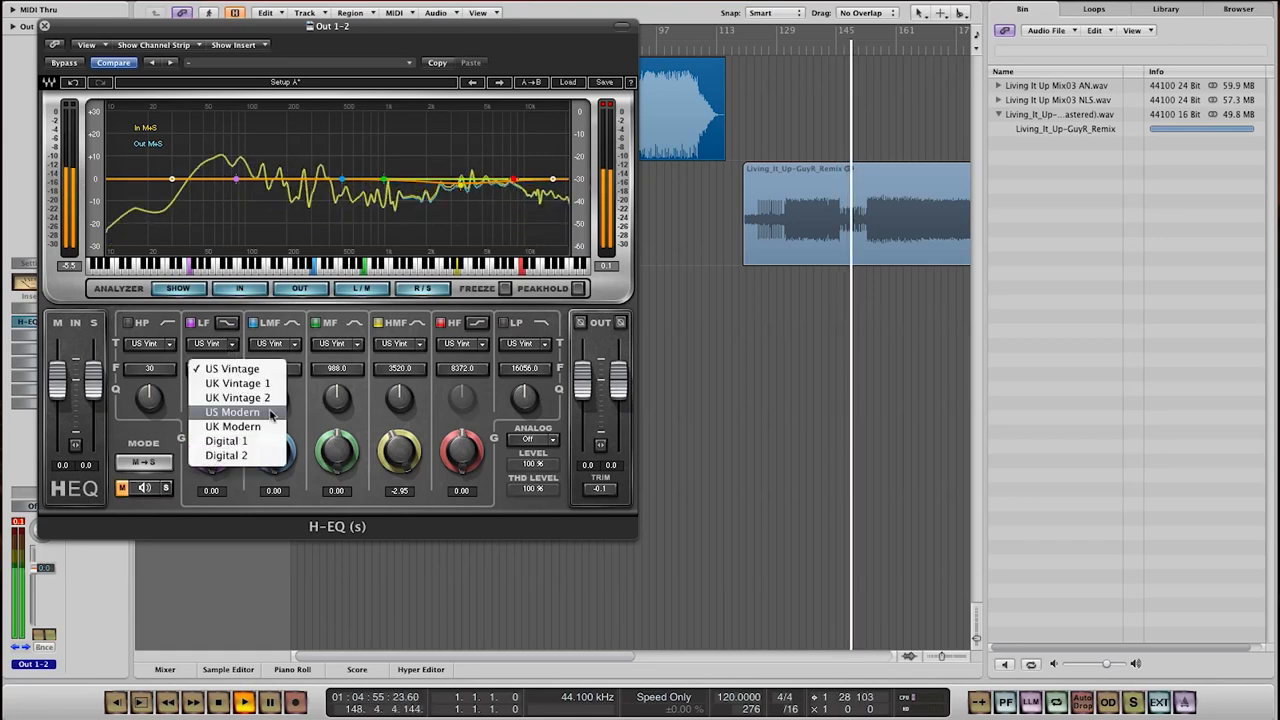
pyautogui.click(236, 382)
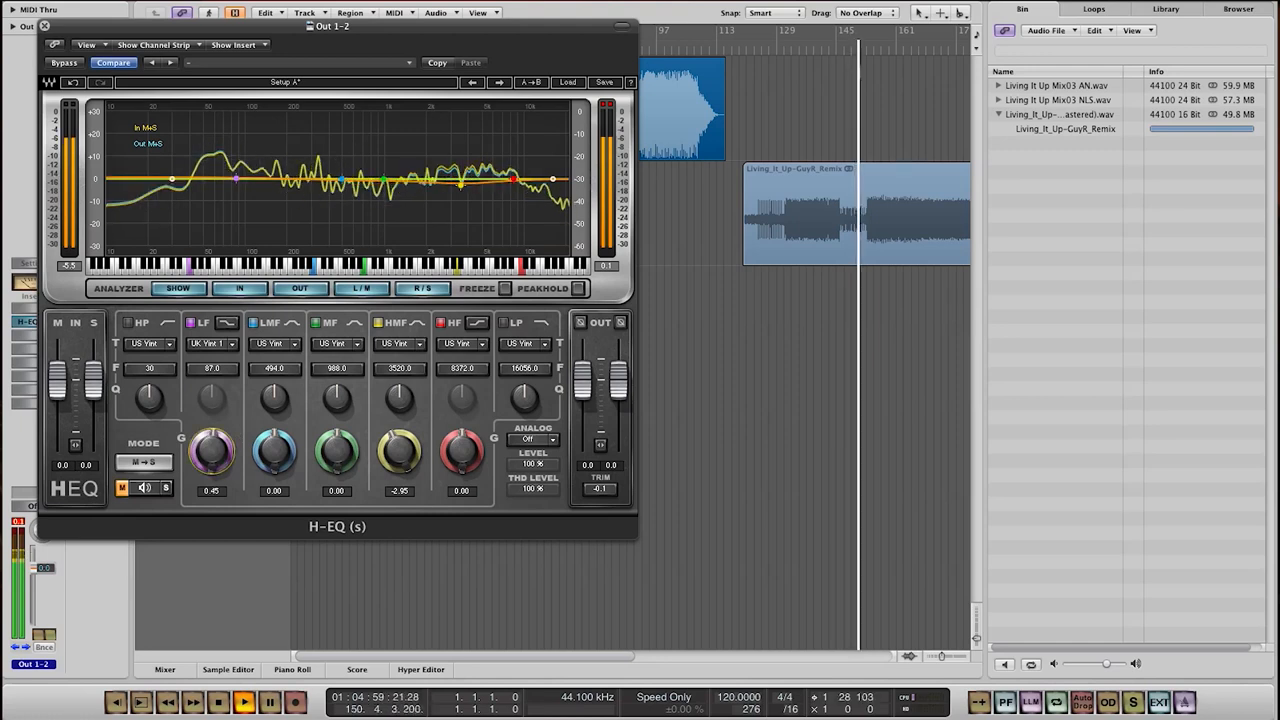
pyautogui.moveTo(212, 452); pyautogui.dragTo(212, 440)
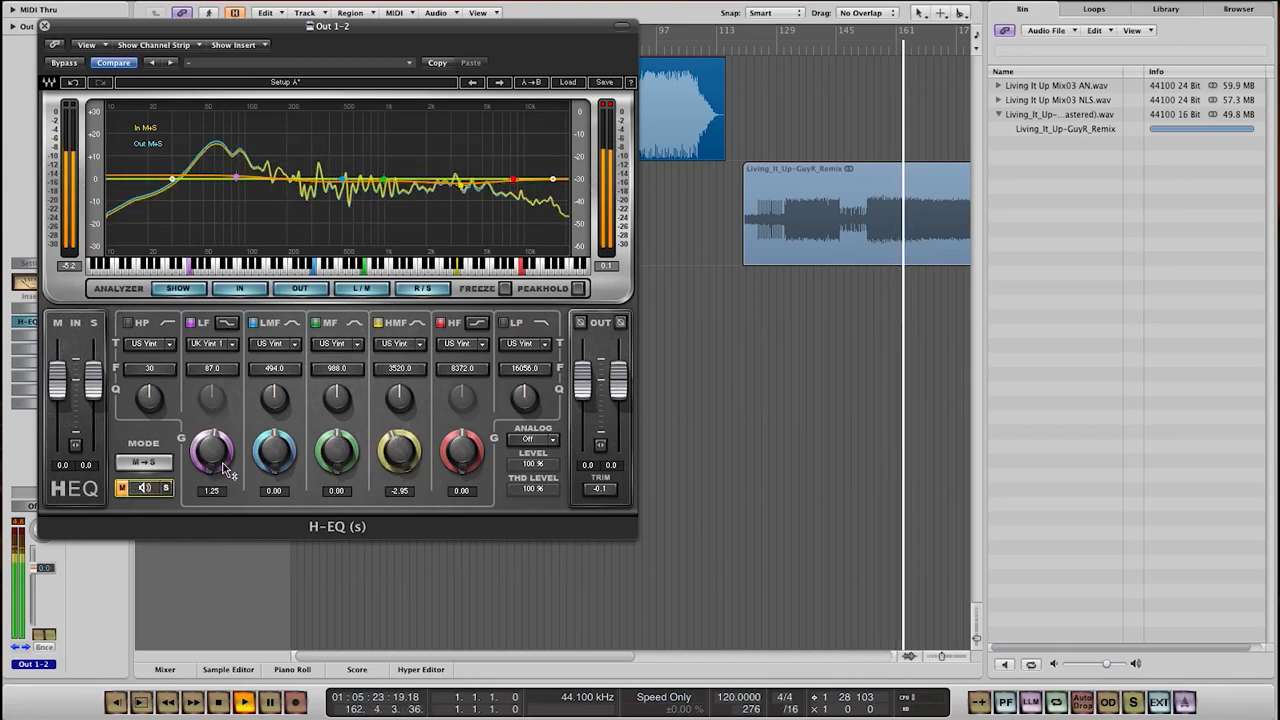
pyautogui.moveTo(212, 450); pyautogui.dragTo(212, 470)
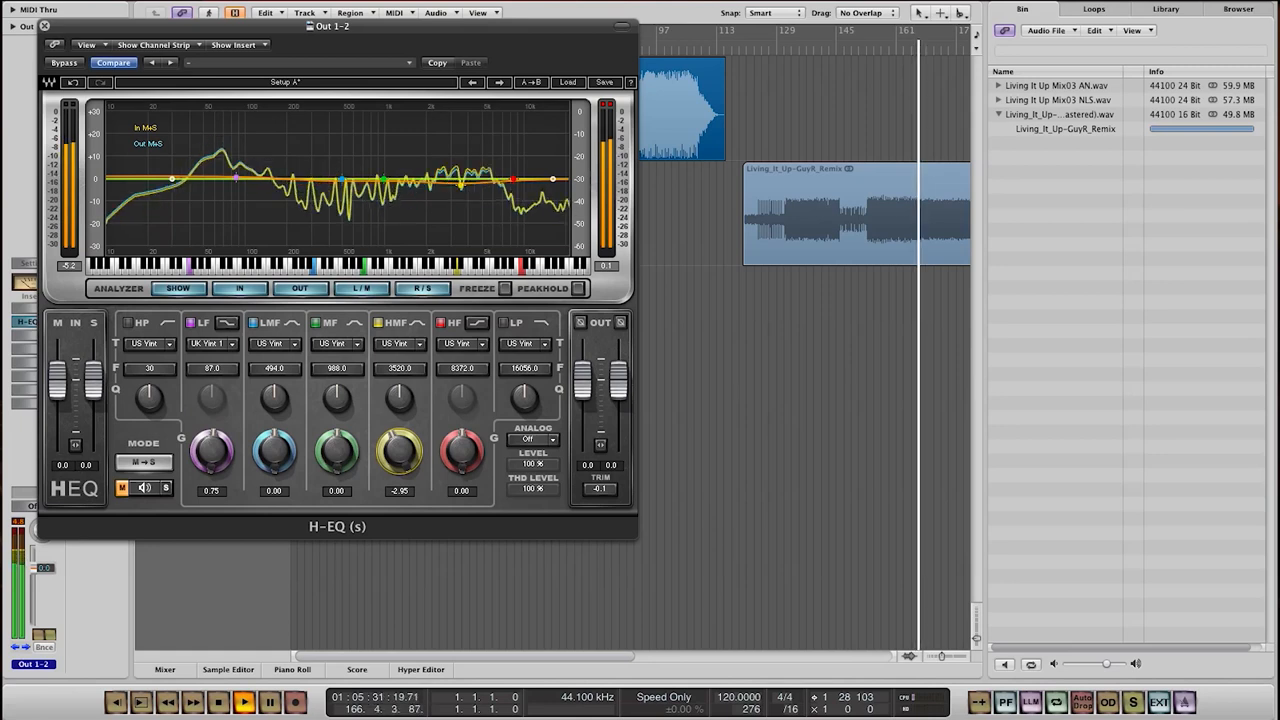
# - Set the high-mid band to UK Modern, then try a second analog model on it
pyautogui.click(400, 344)
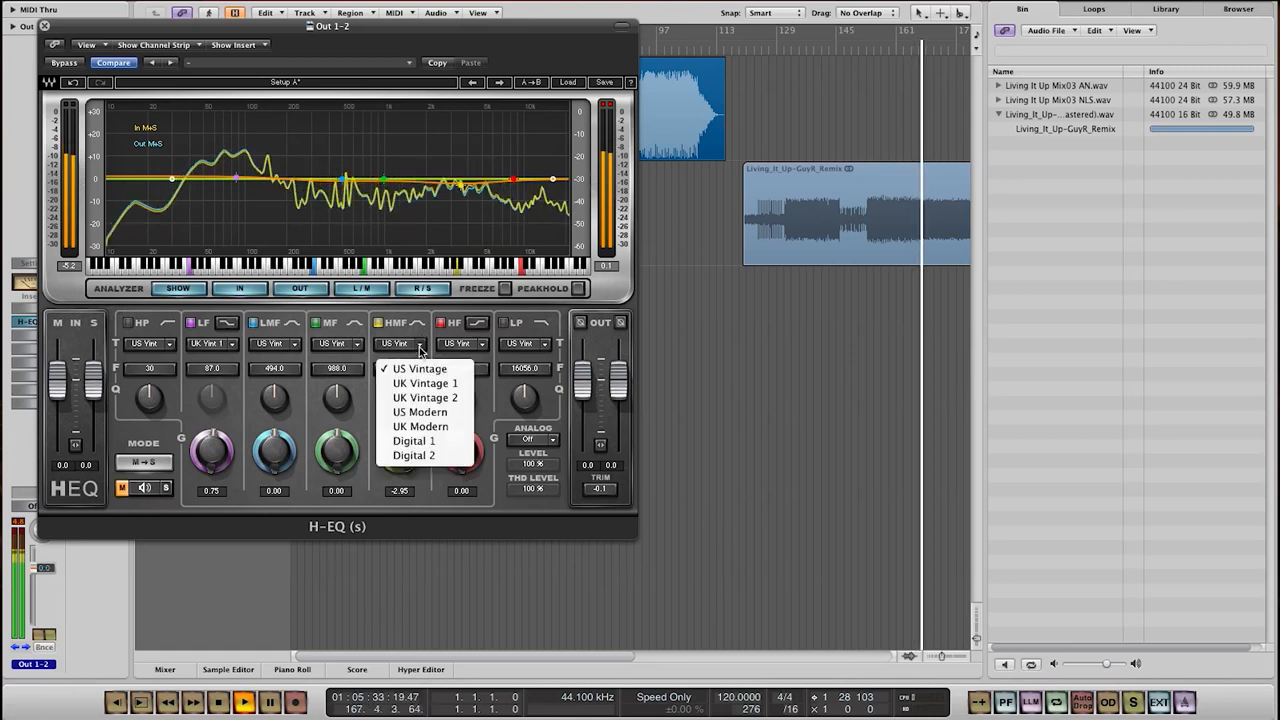
pyautogui.moveTo(420, 426)
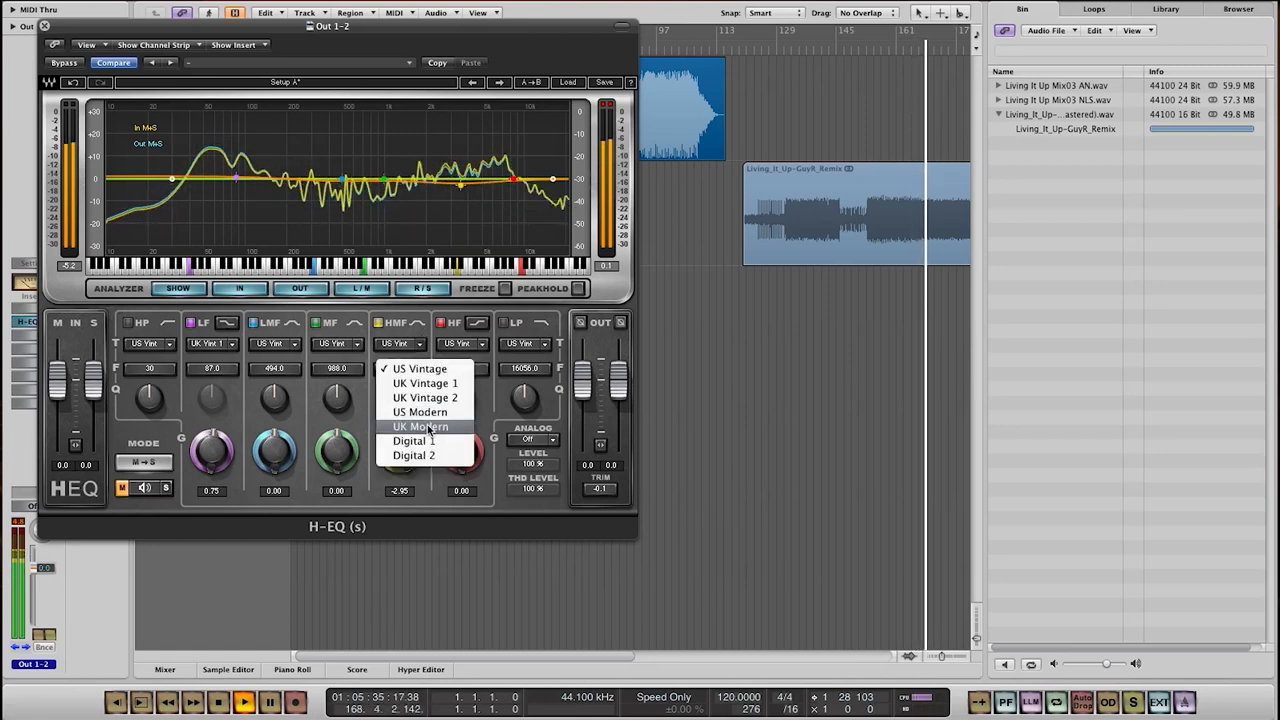
pyautogui.click(416, 426)
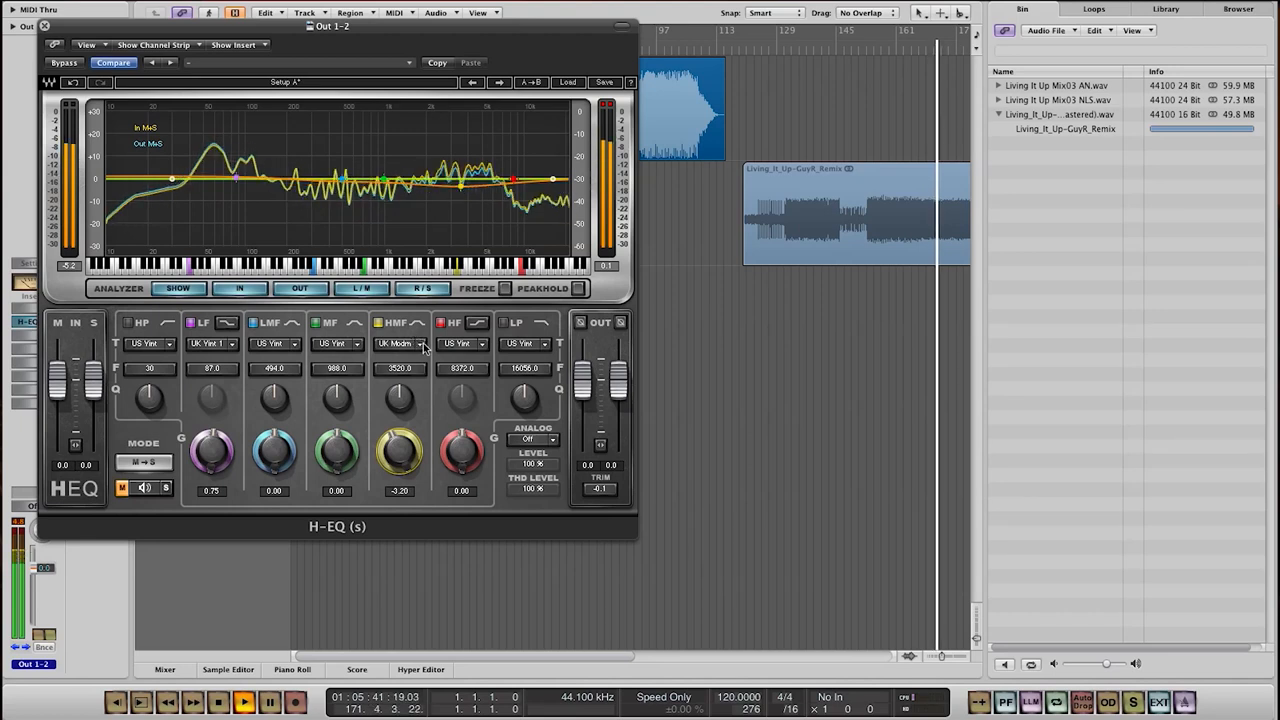
pyautogui.click(424, 344)
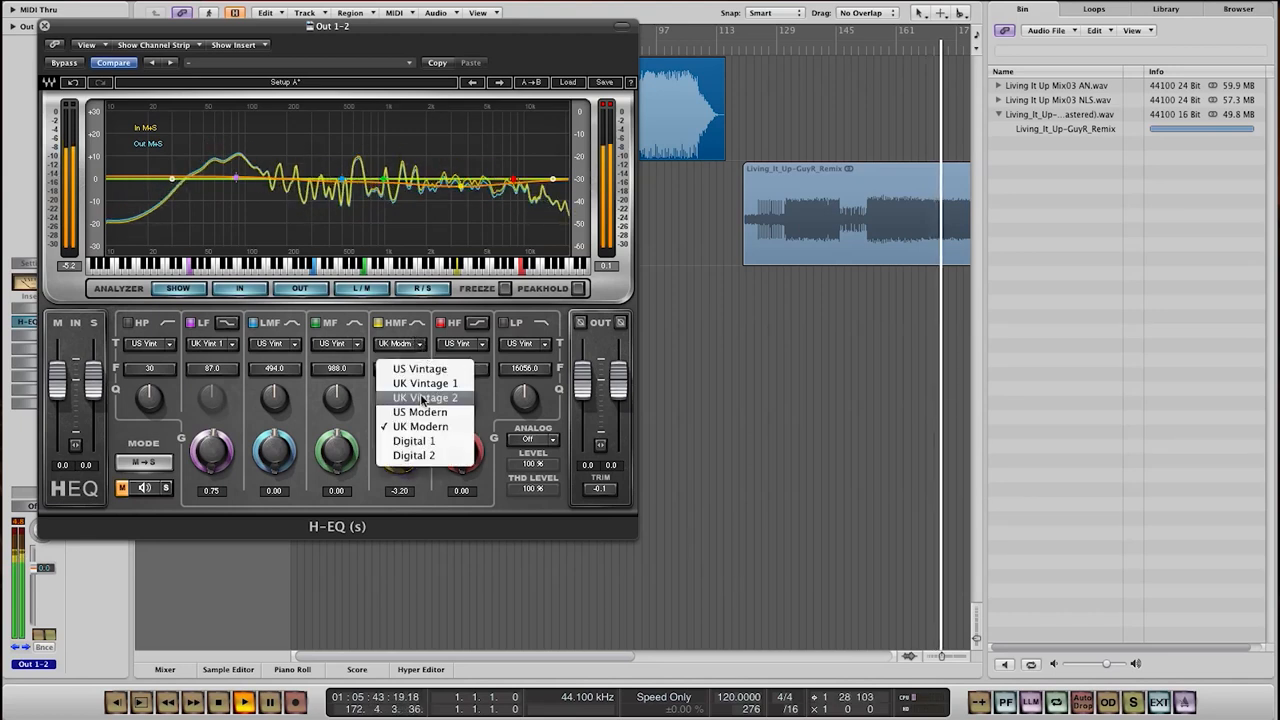
pyautogui.click(416, 412)
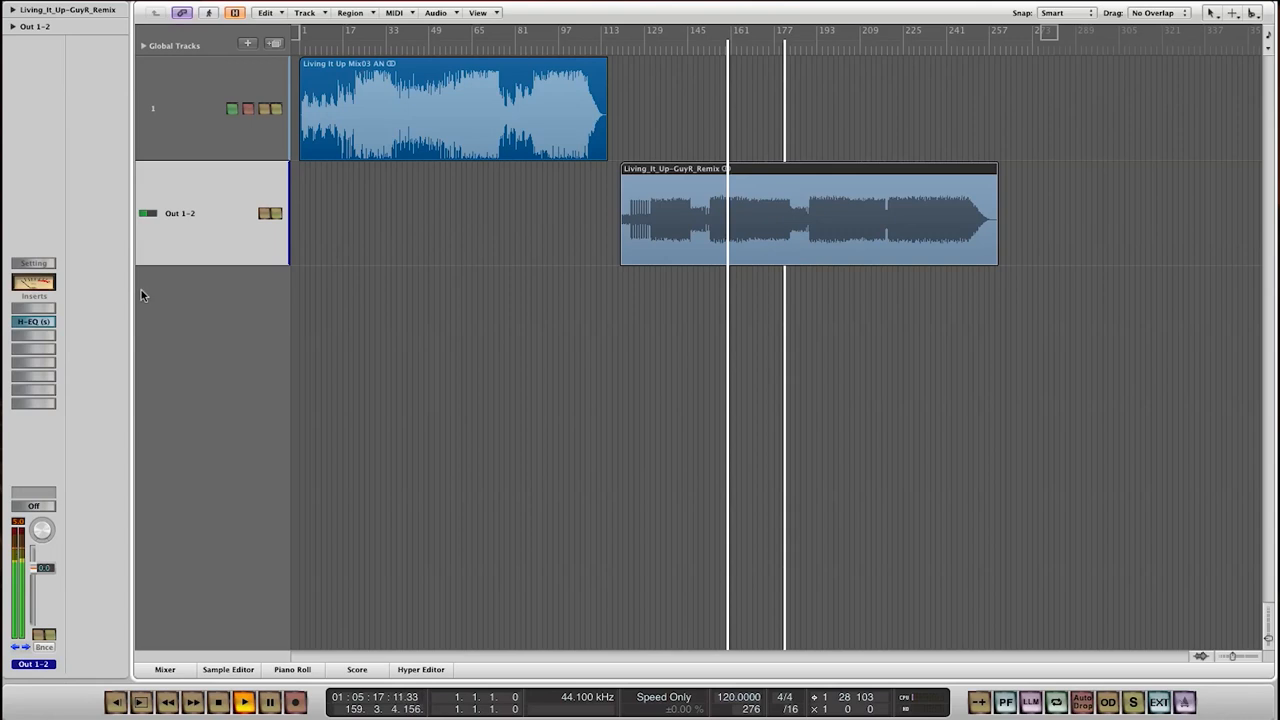
# - Insert the Waves Kramer Master Tape (stereo) on the next Out 1-2 slot
pyautogui.click(32, 320)
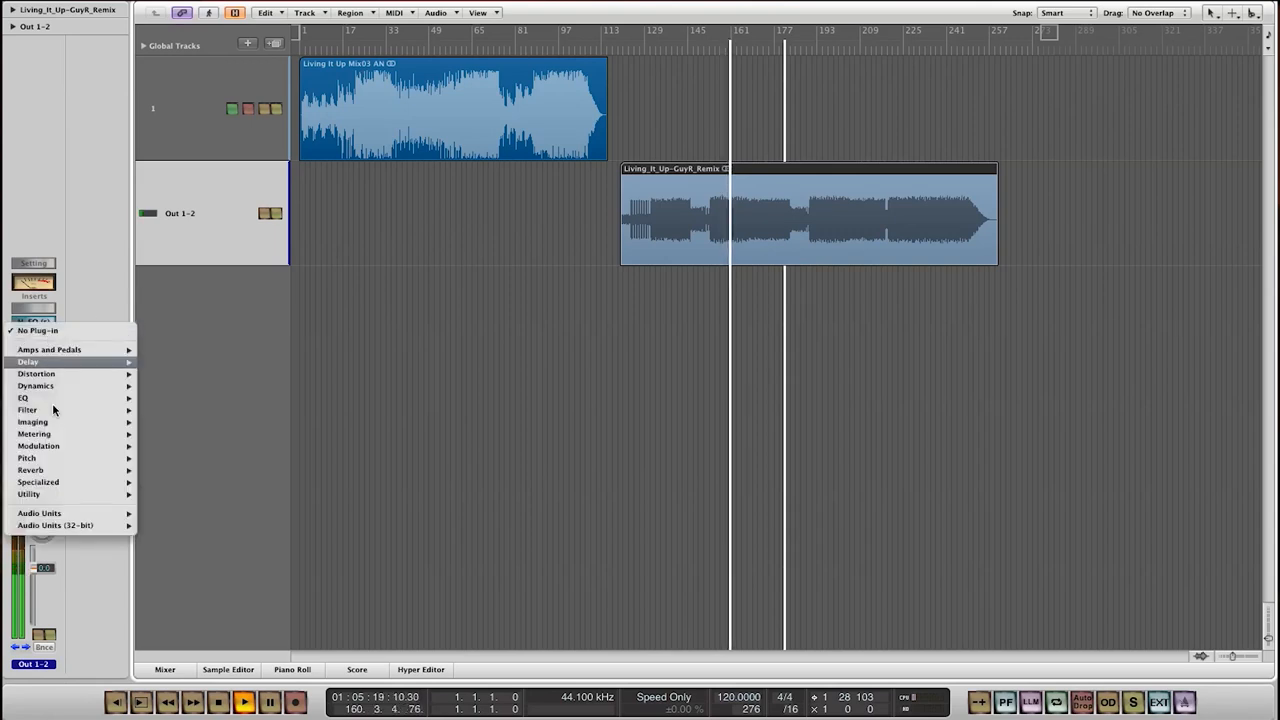
pyautogui.moveTo(40, 514)
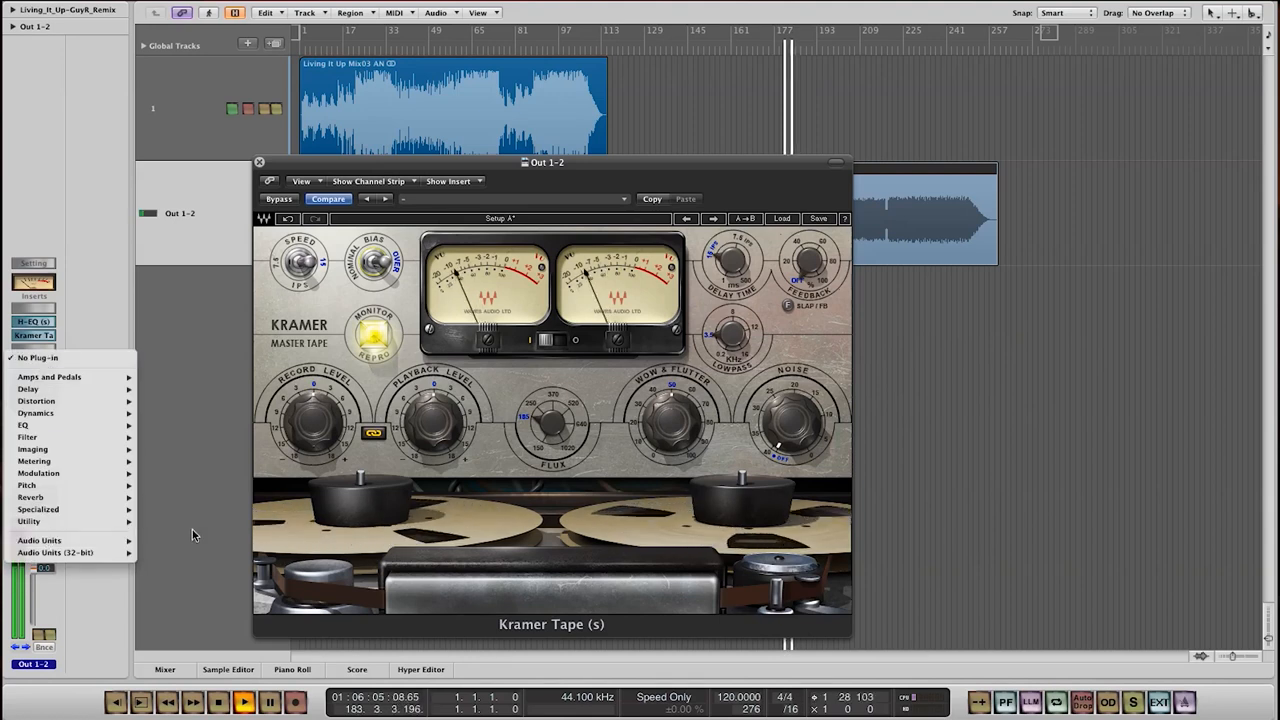
pyautogui.click(40, 540)
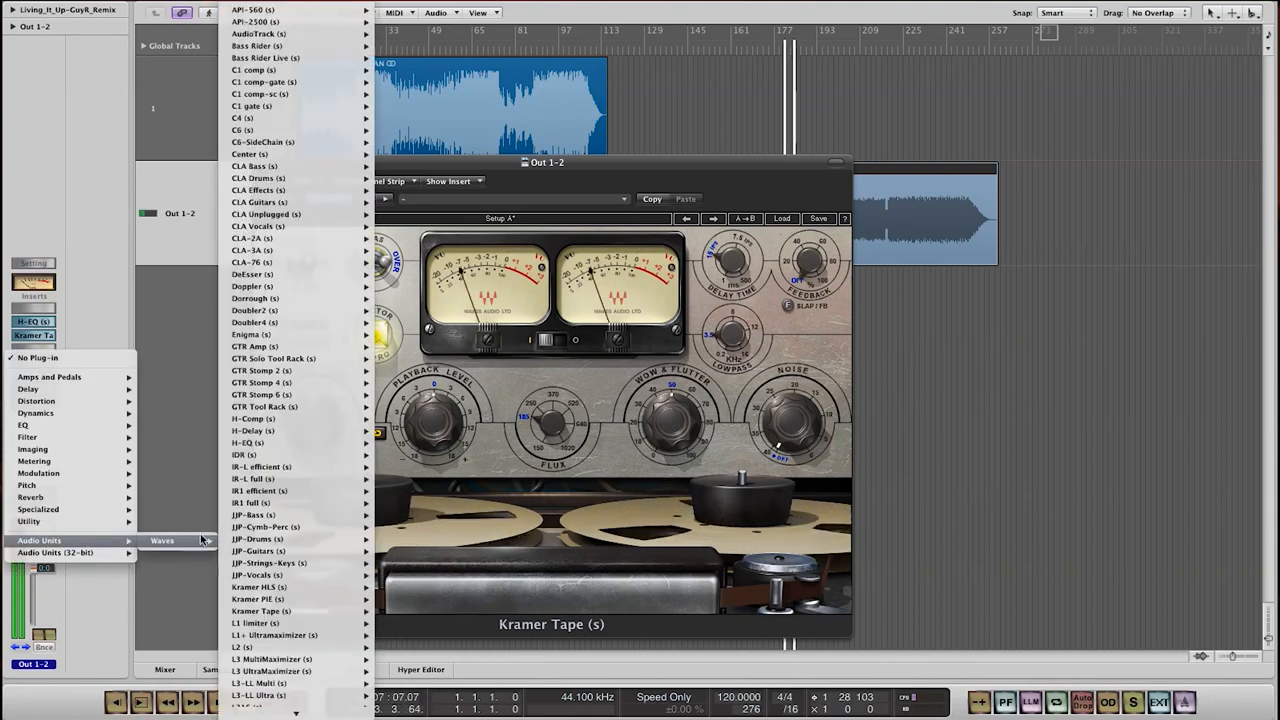
pyautogui.scroll(-3)
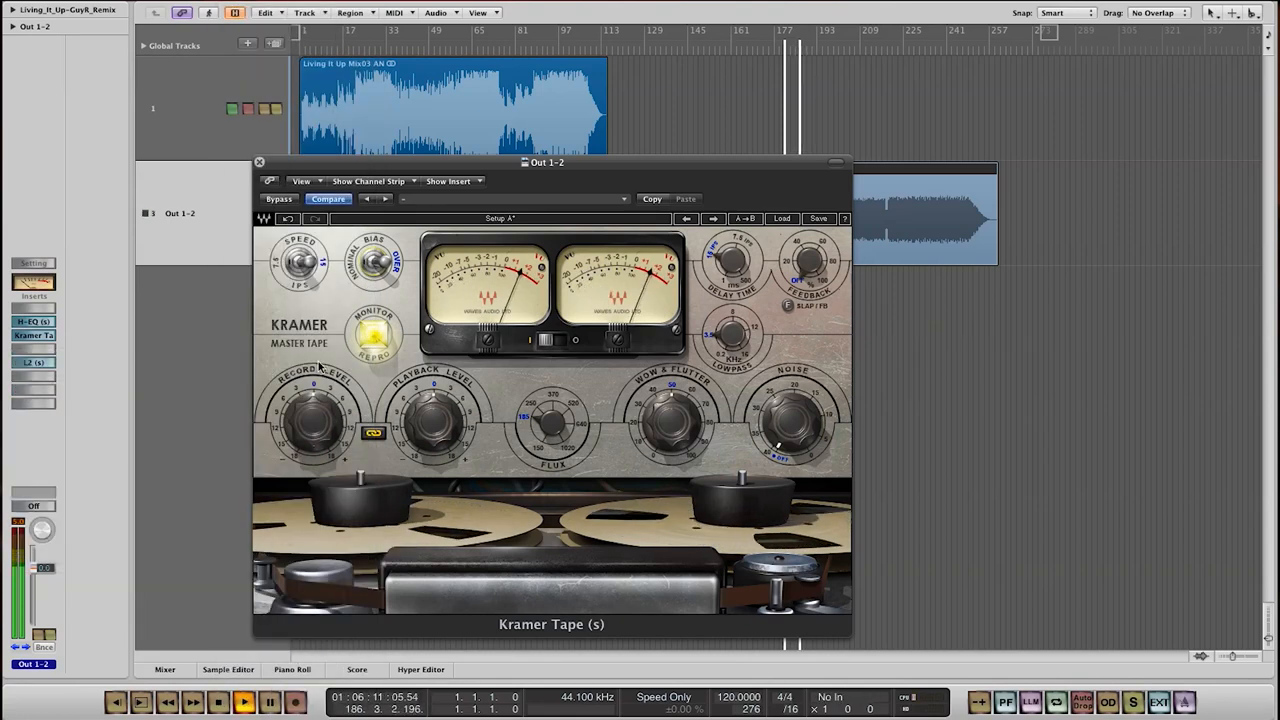
# - Add the L2 Ultramaximizer after the tape plug-in and pull its threshold down
pyautogui.click(32, 362)
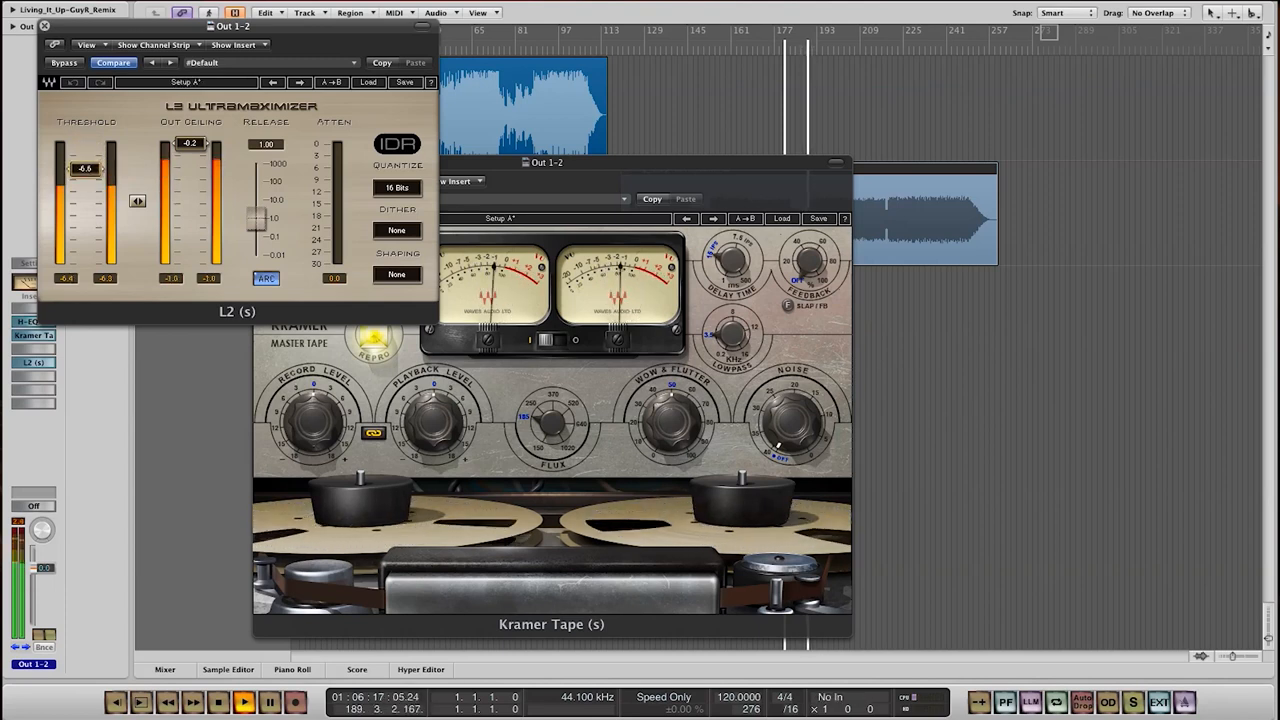
pyautogui.moveTo(84, 168); pyautogui.dragTo(84, 176)
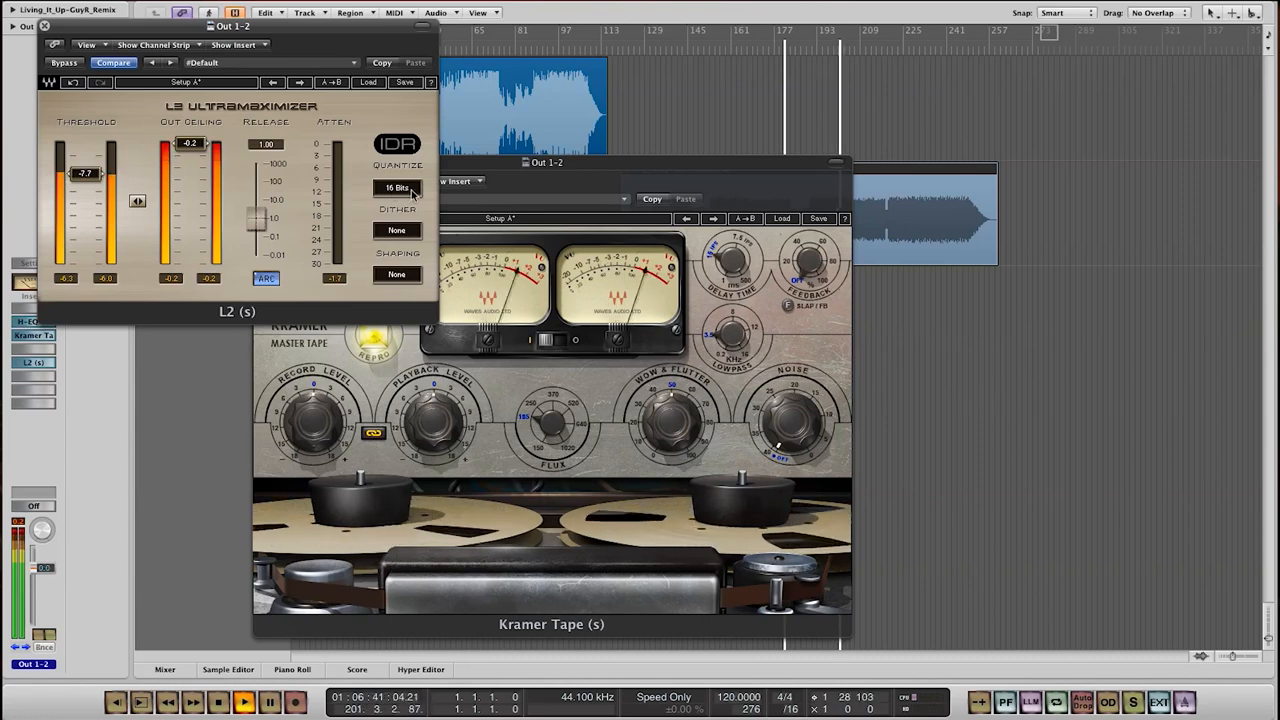
pyautogui.click(396, 188)
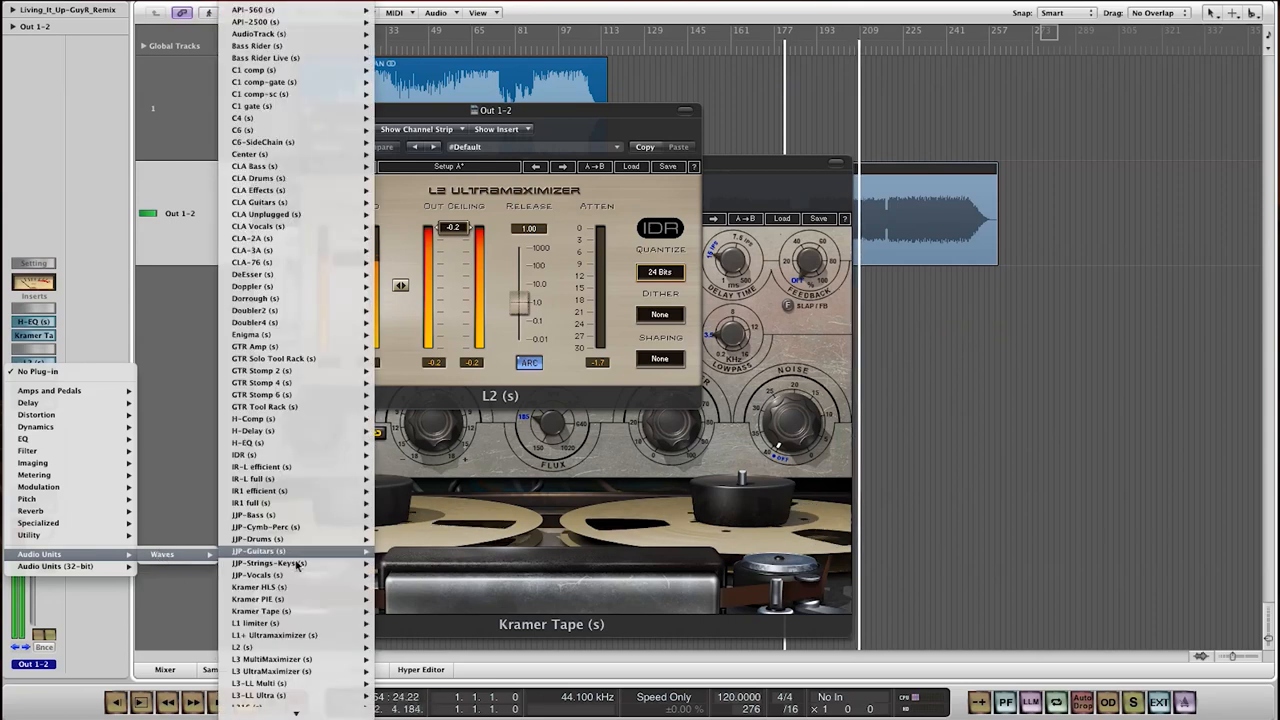
# - Load the stereo L3 MultiMaximizer last in the chain and lower its threshold
pyautogui.scroll(-3)
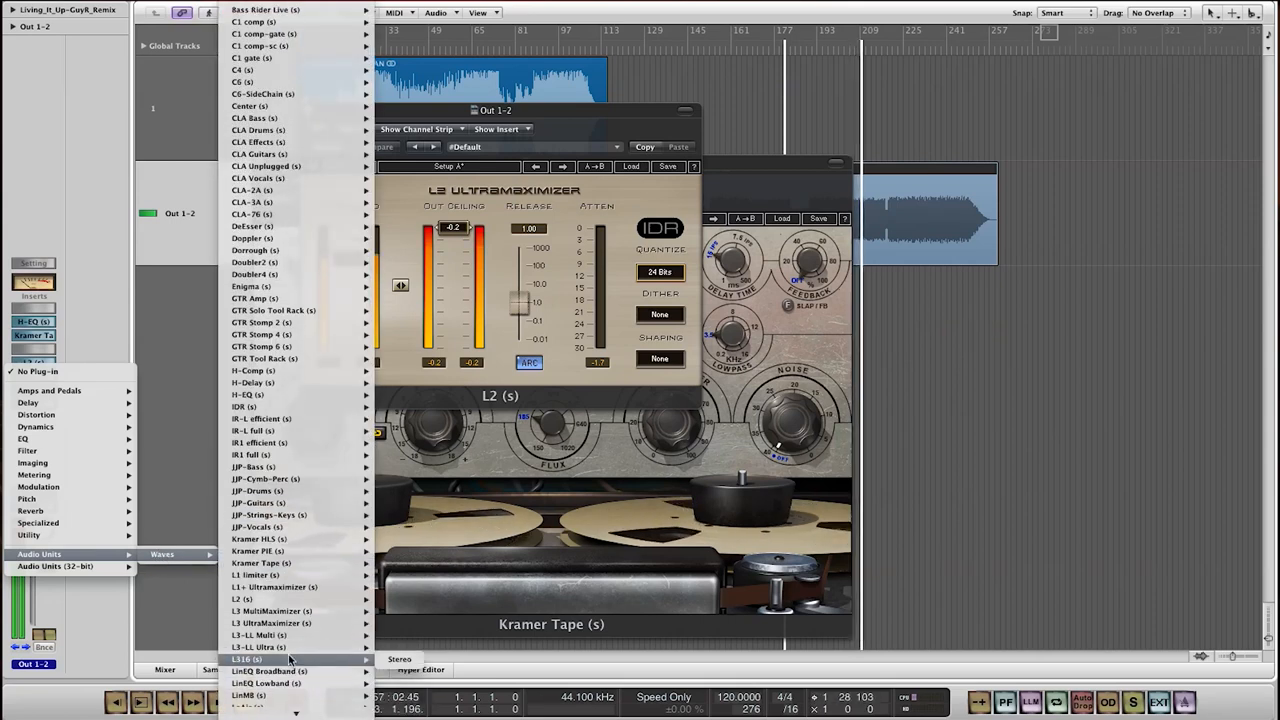
pyautogui.moveTo(270, 614)
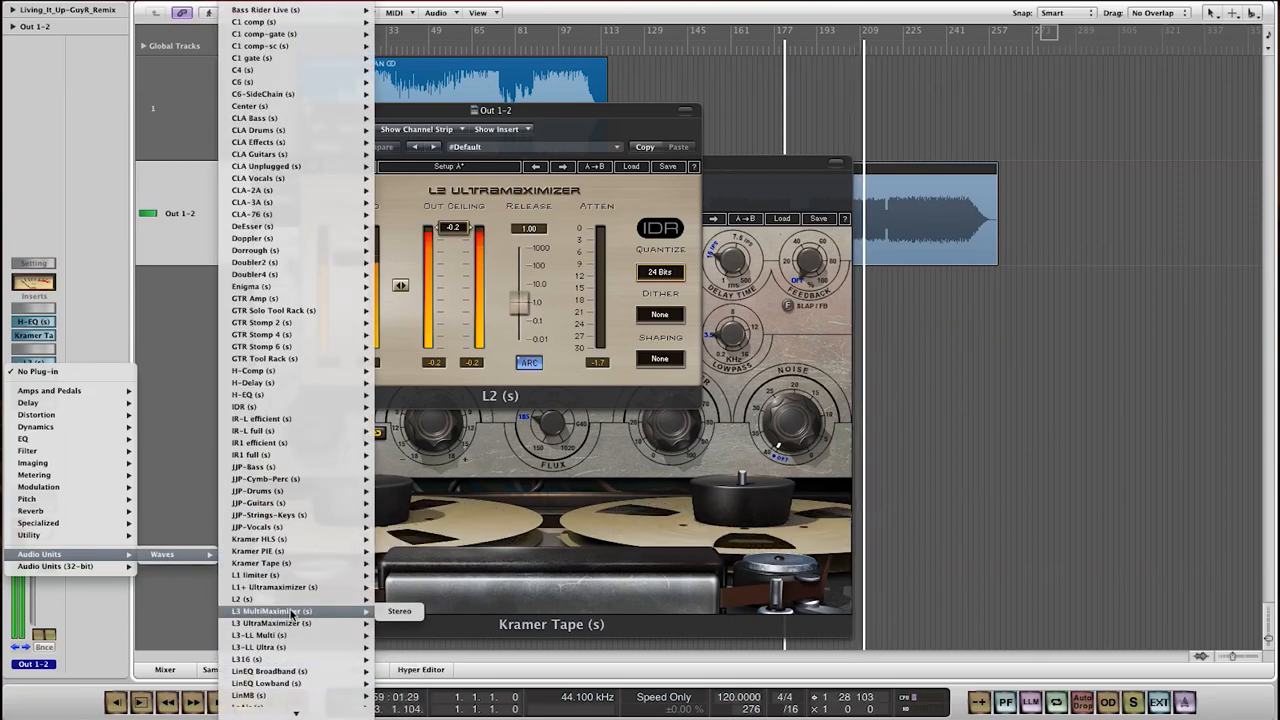
pyautogui.click(280, 612)
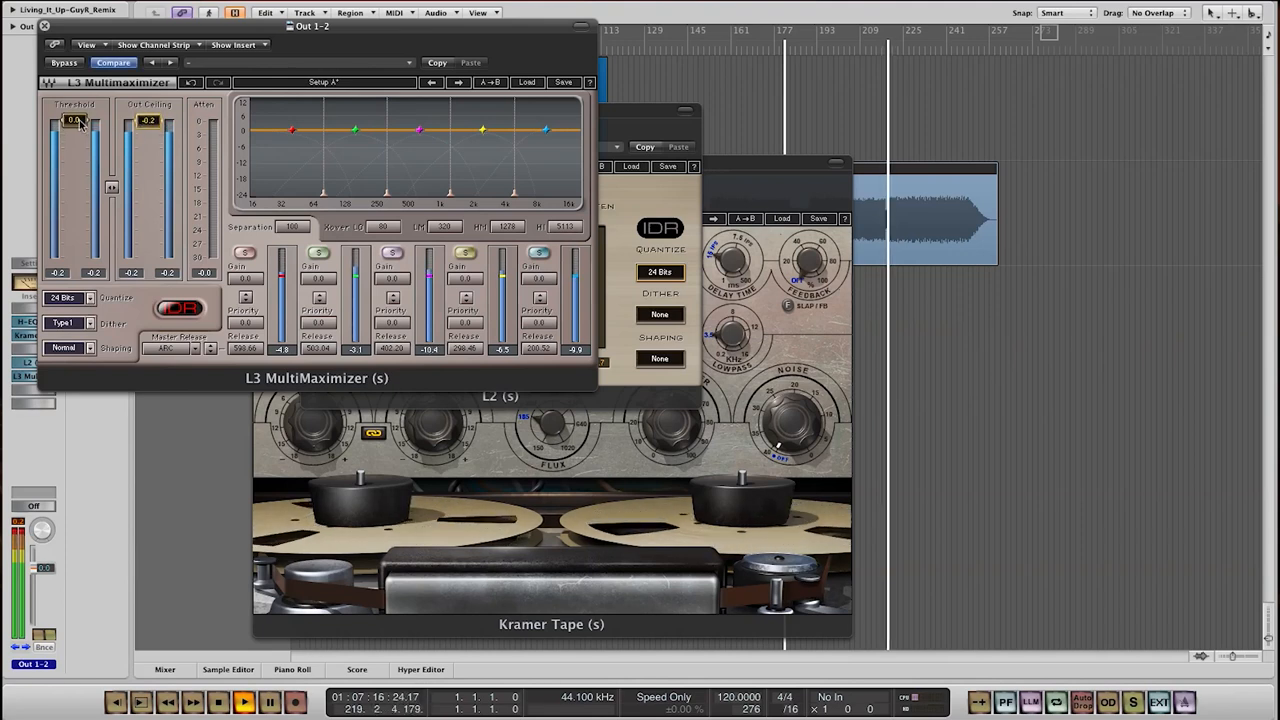
pyautogui.moveTo(76, 120); pyautogui.dragTo(76, 130)
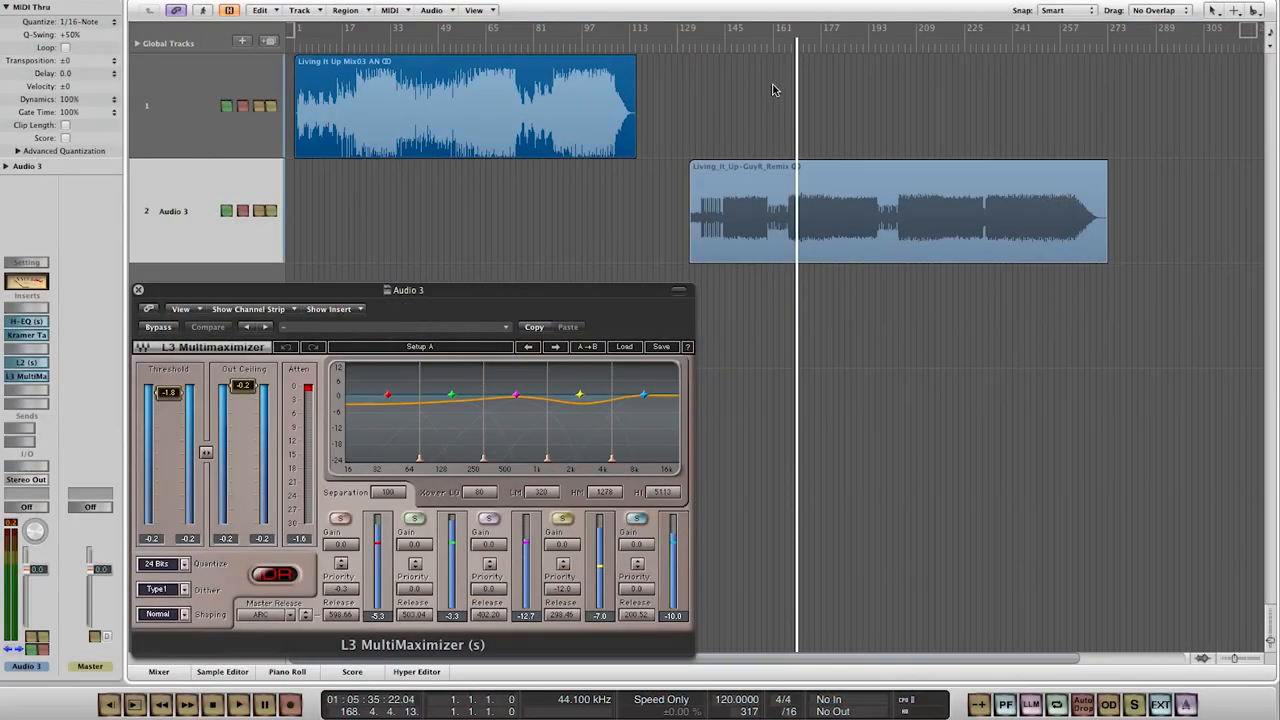
pyautogui.click(238, 708)
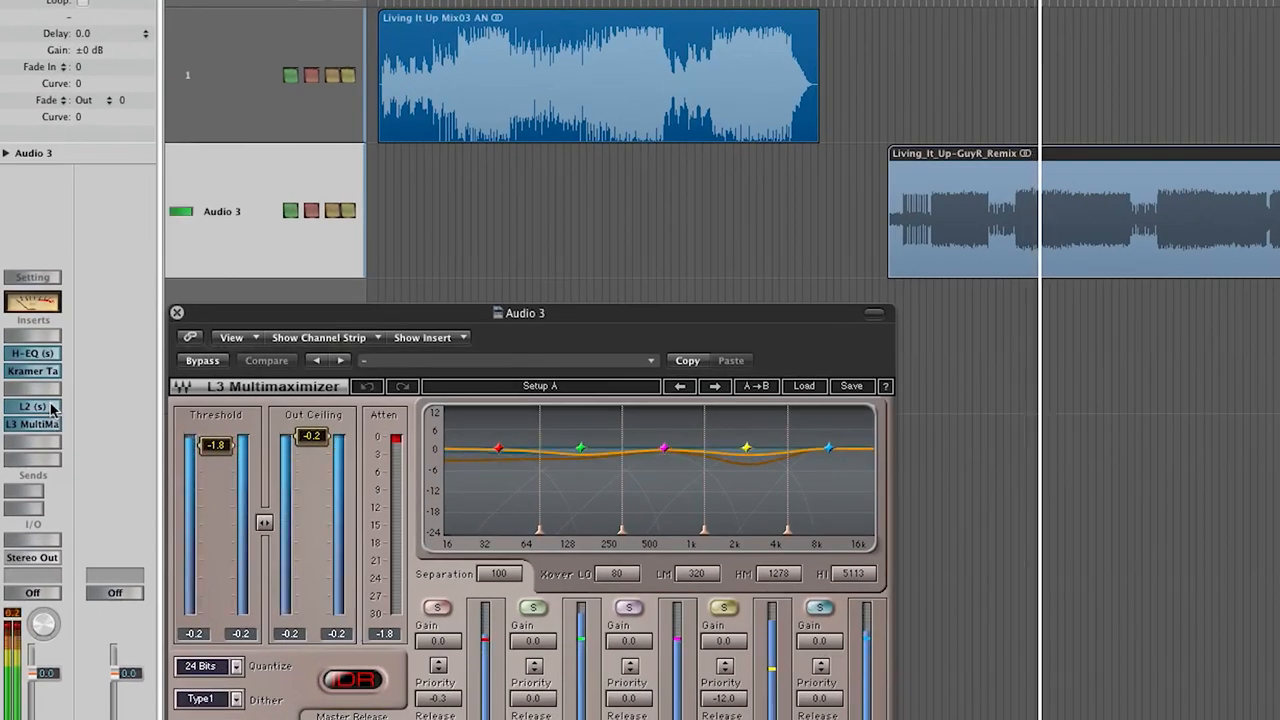
pyautogui.click(32, 404)
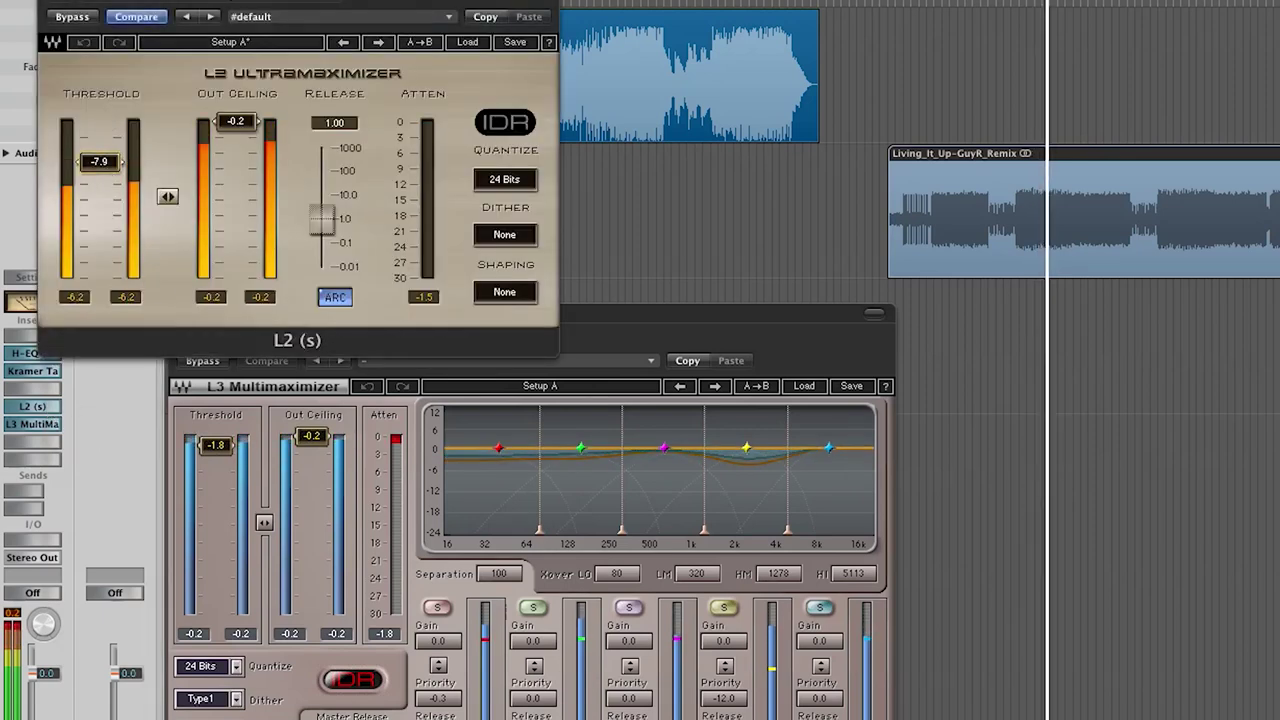
# - Close the L2 and L3 MultiMaximizer windows to return to the arrange area
pyautogui.moveTo(100, 160); pyautogui.dragTo(100, 170)
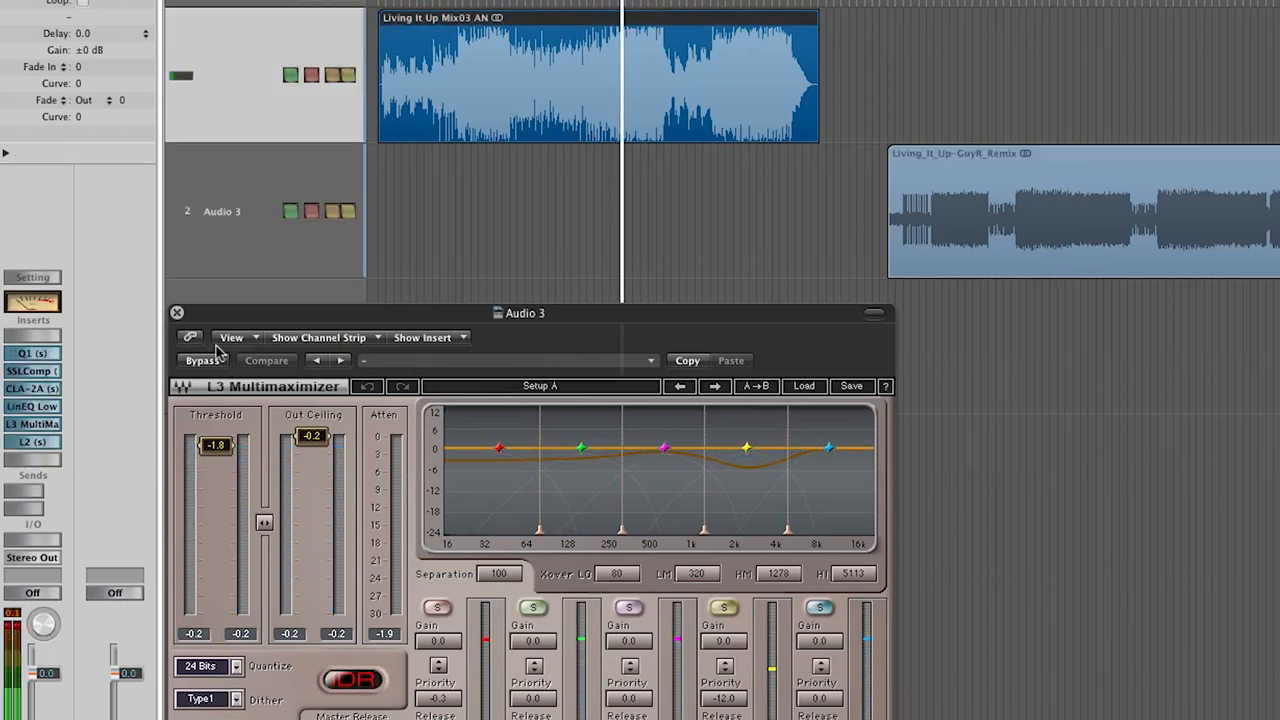
pyautogui.click(176, 312)
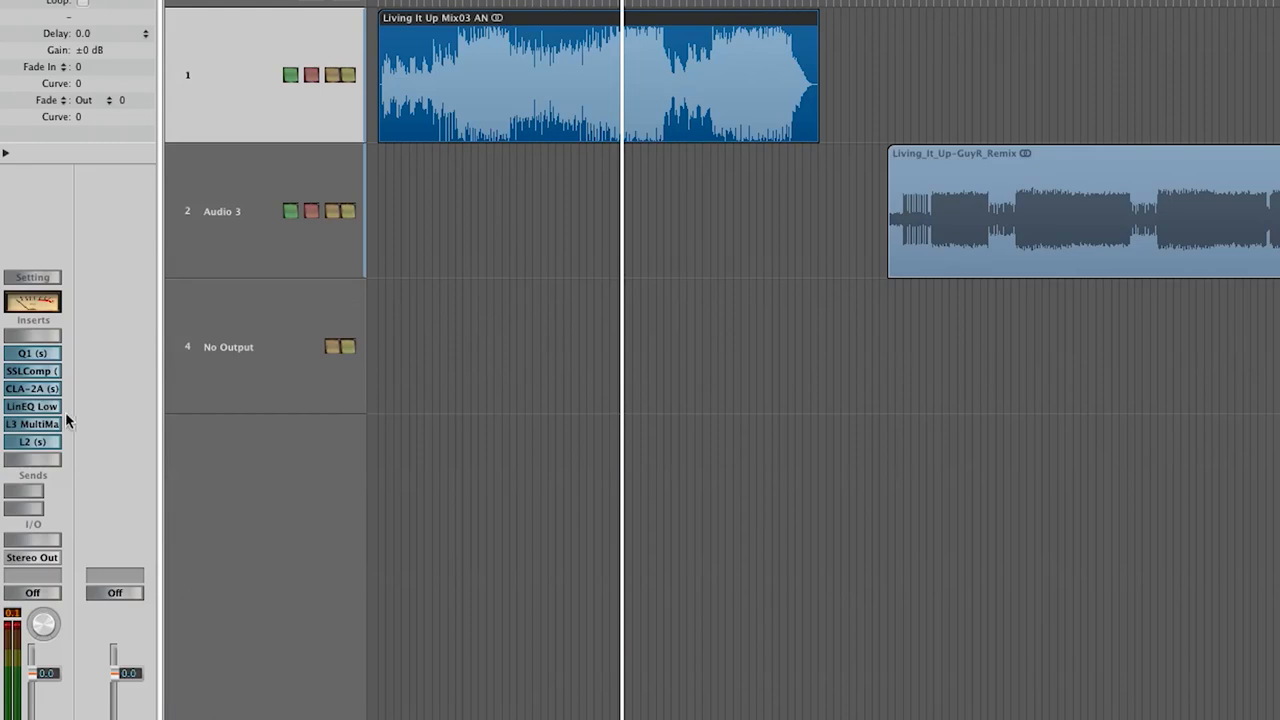
# - Insert the Waves Q-Clone (stereo) in the slot after L2
pyautogui.click(32, 424)
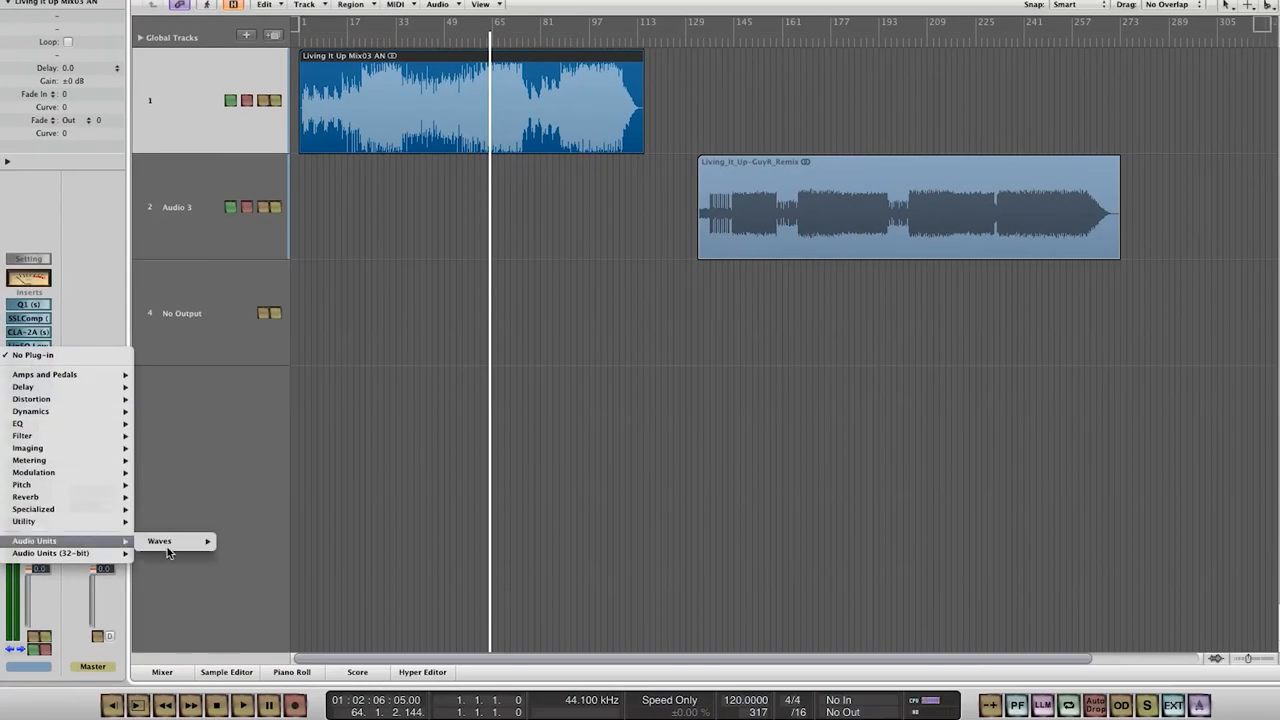
pyautogui.click(176, 540)
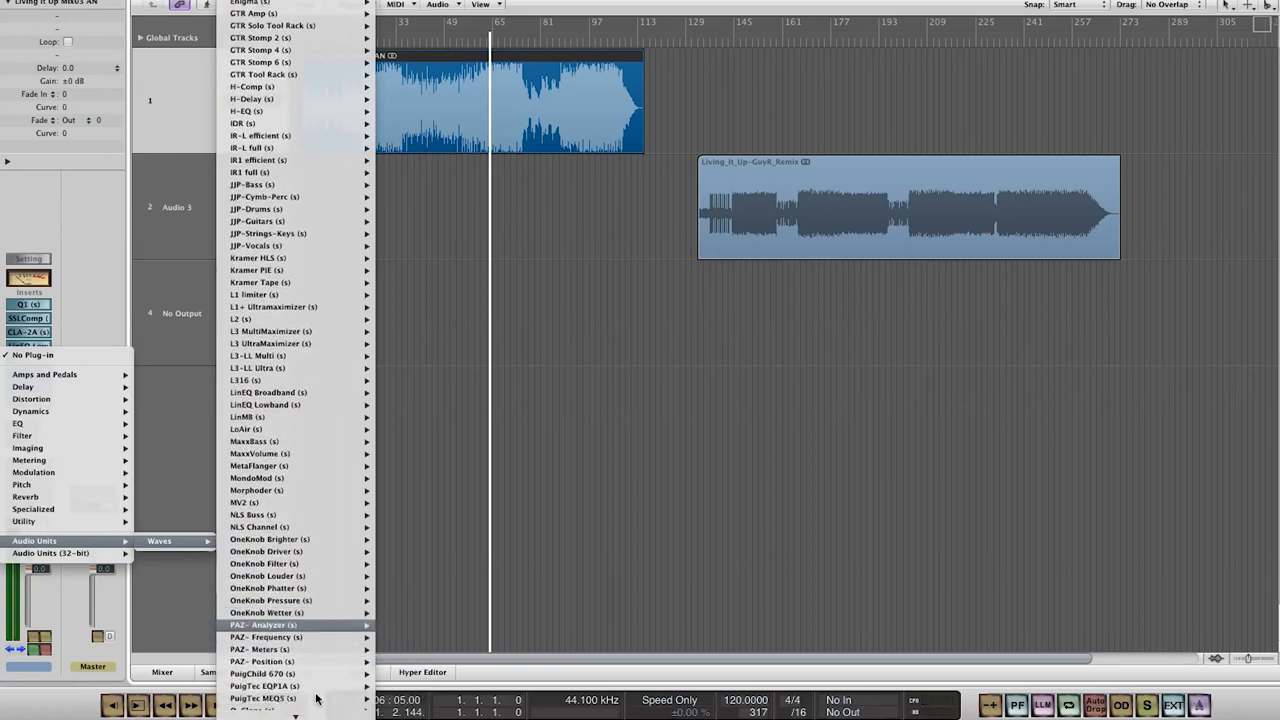
pyautogui.scroll(-3)
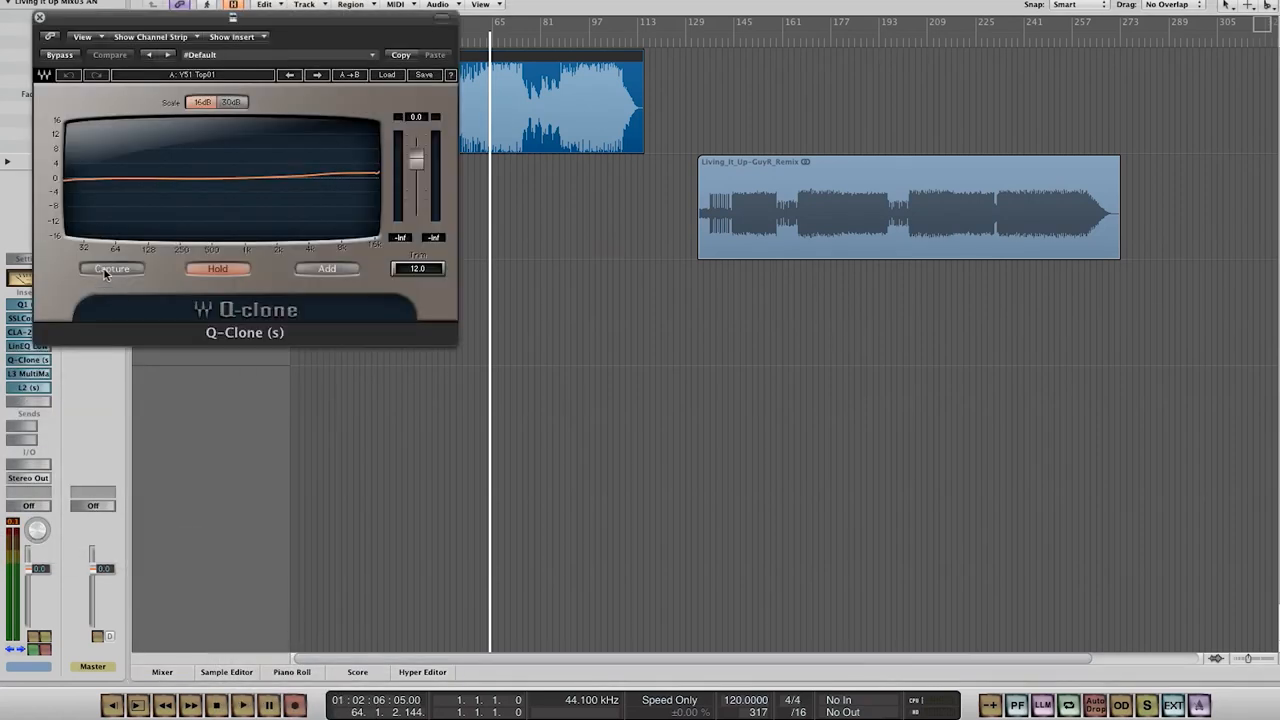
# - Move the Q-Clone window aside and show the Mixer with track, aux and Master strips
pyautogui.moveTo(232, 16); pyautogui.dragTo(338, 30)
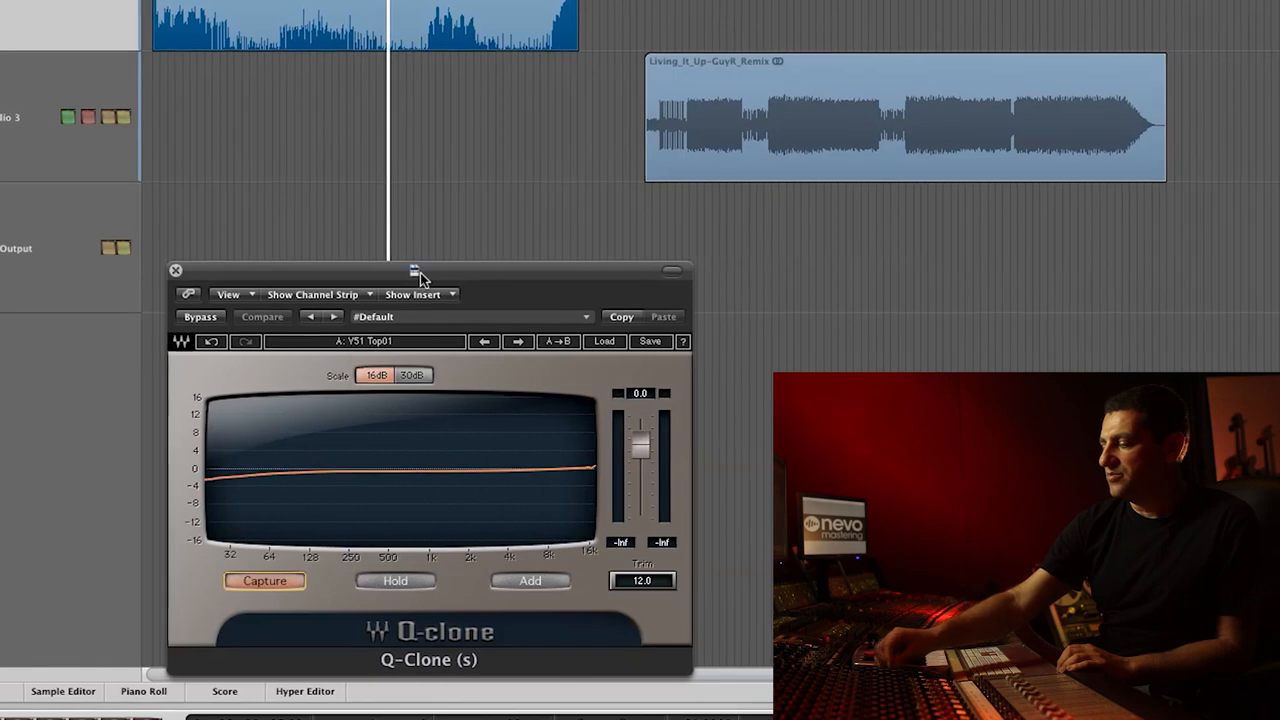
pyautogui.click(264, 580)
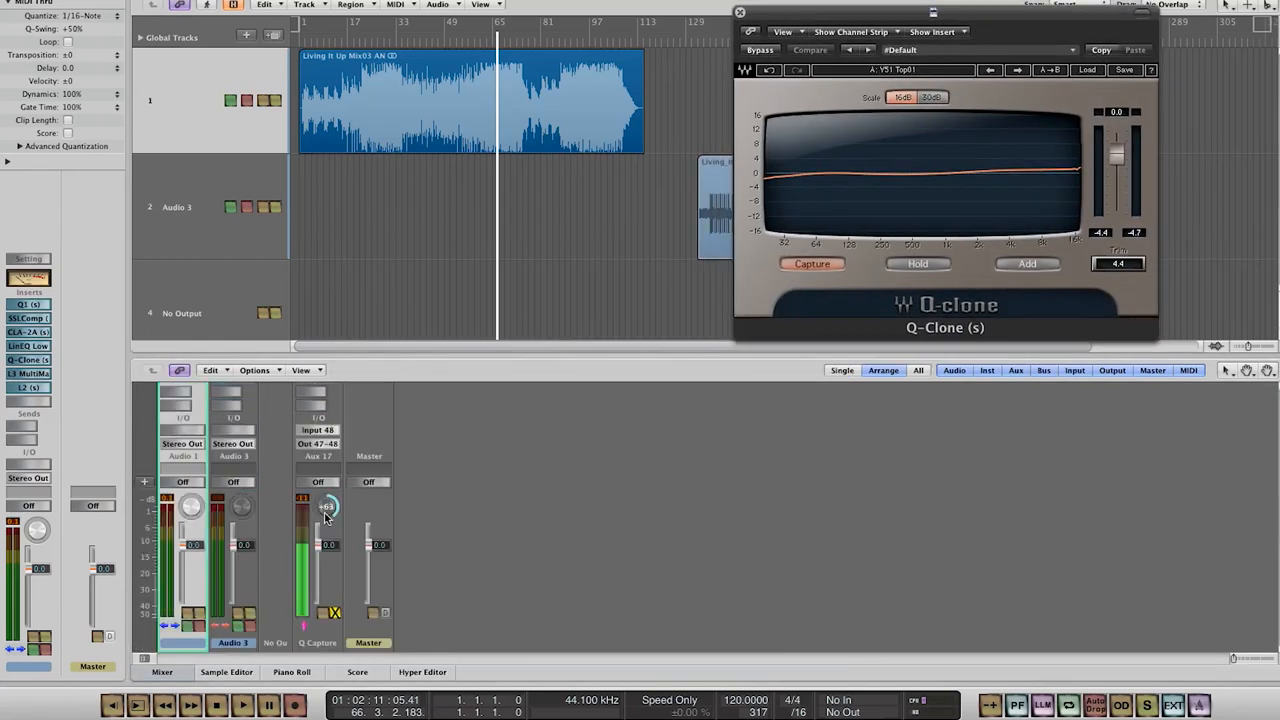
# - Route the aux channel's output to a different hardware output pair
pyautogui.click(316, 442)
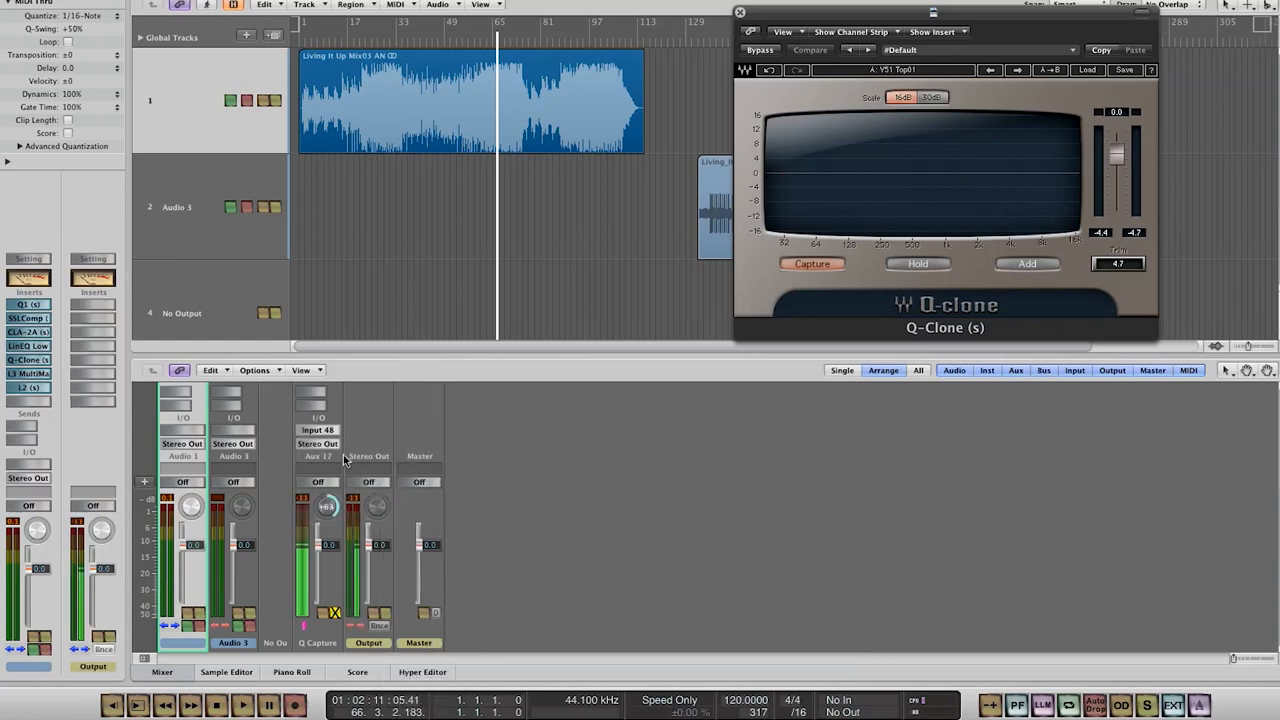
pyautogui.click(316, 444)
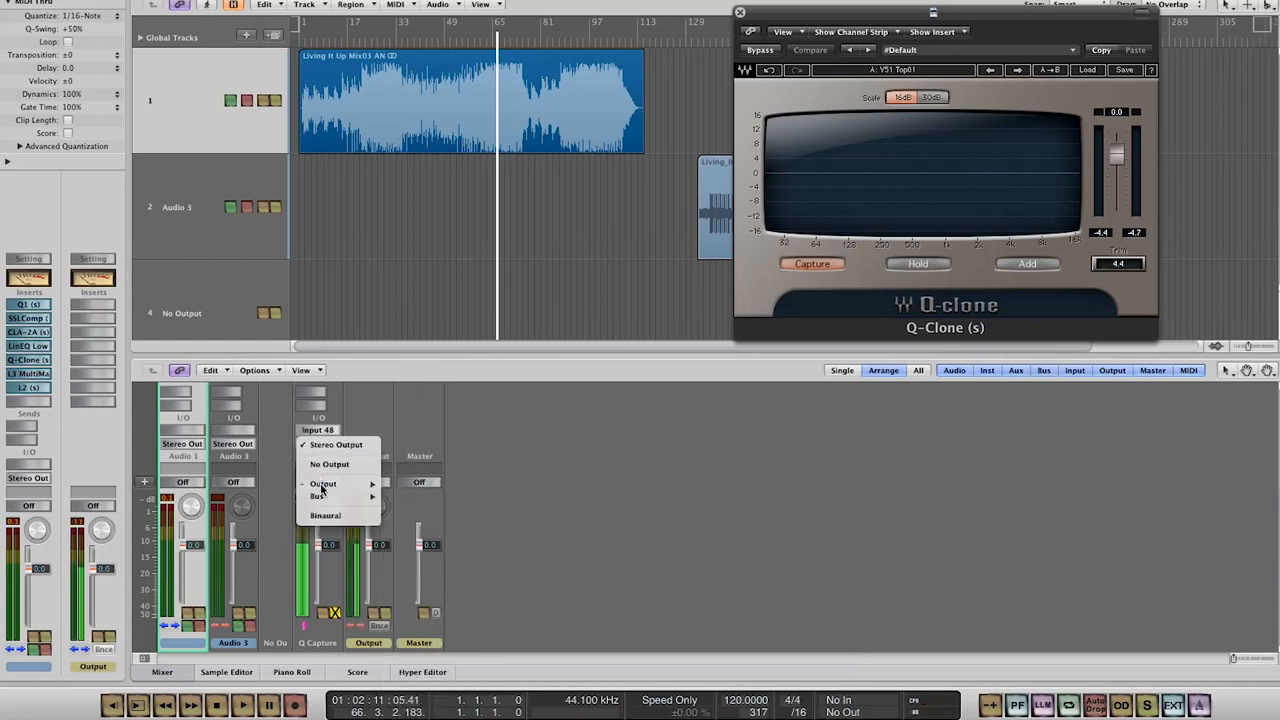
pyautogui.moveTo(318, 496)
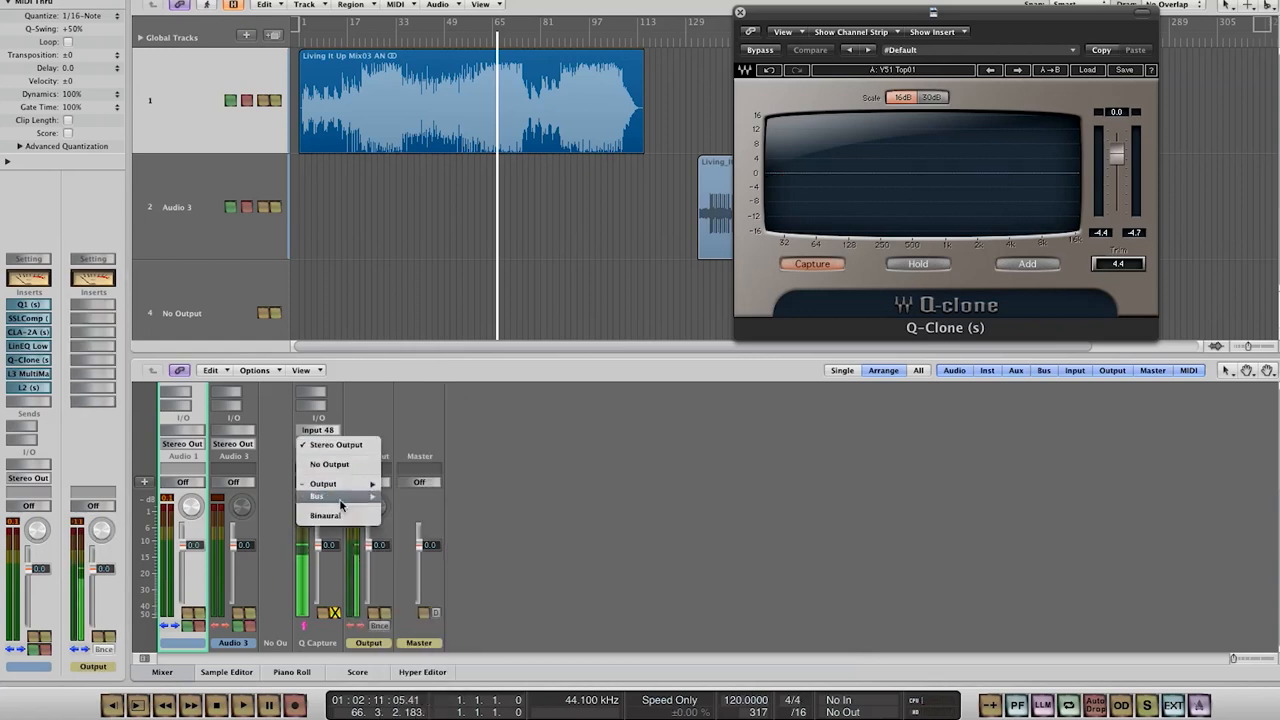
pyautogui.click(322, 482)
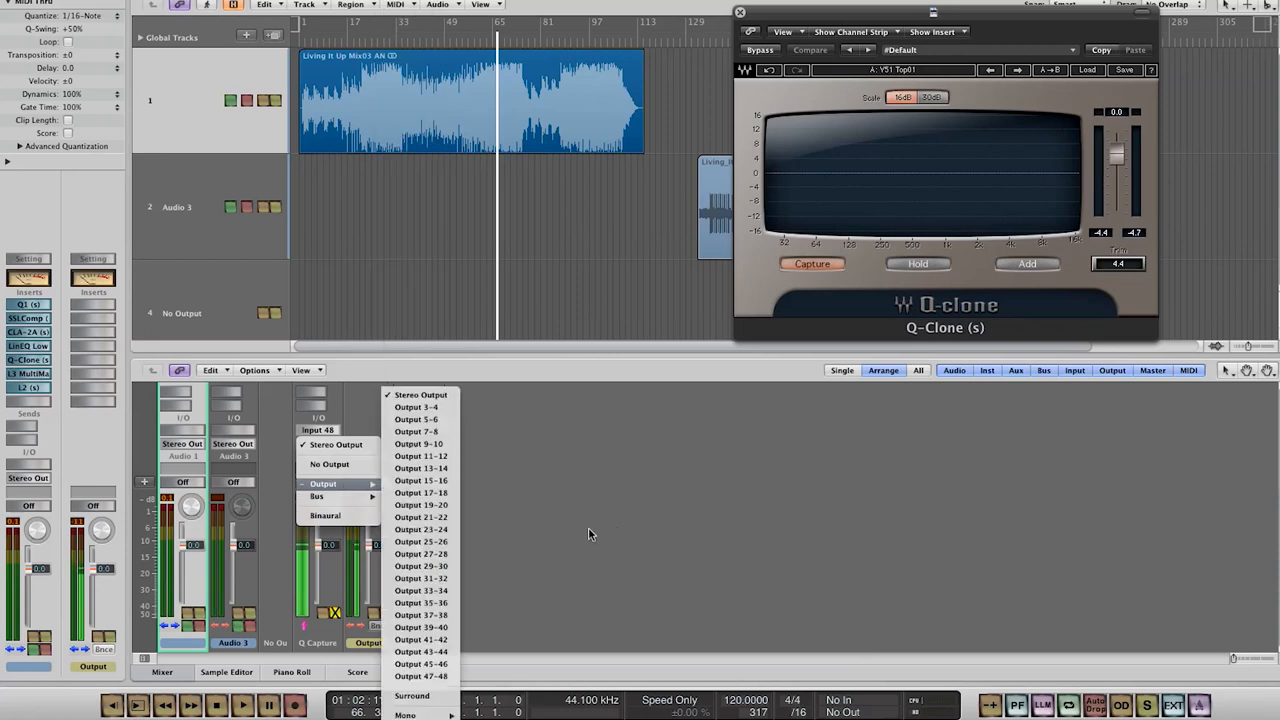
pyautogui.click(416, 676)
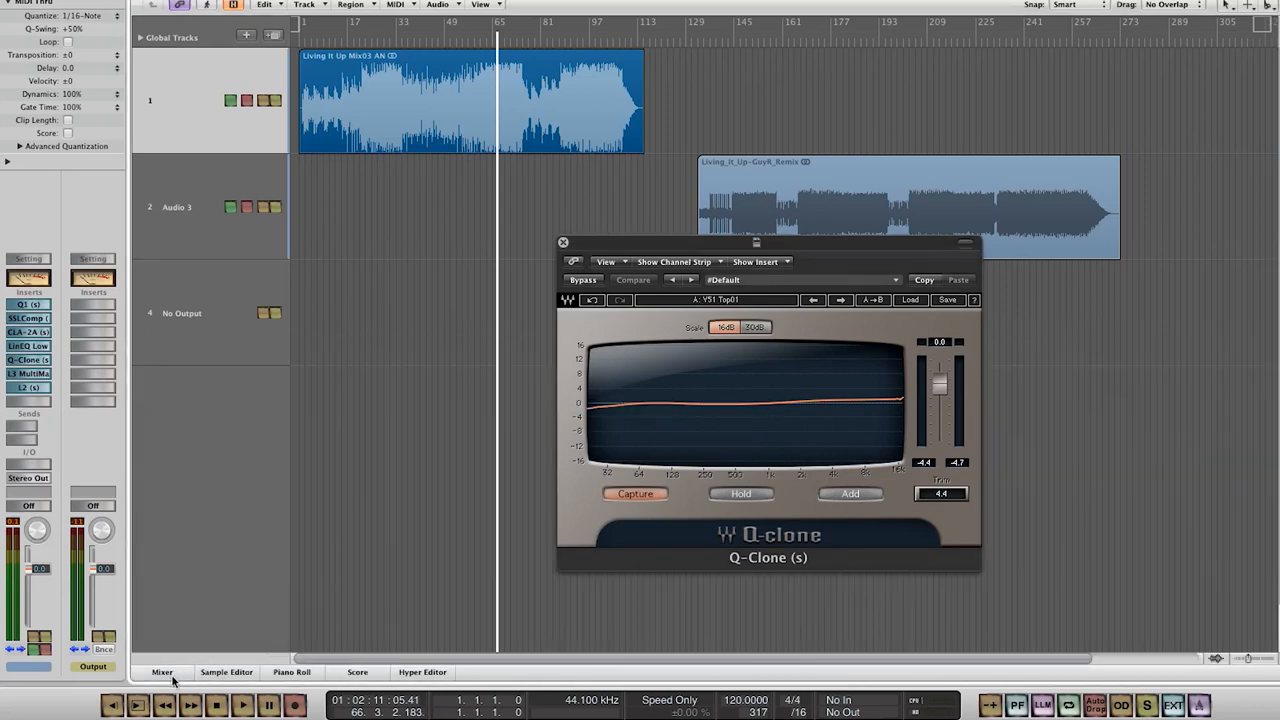
# - Play the mix with Q-Clone capturing the Neve EQ, then Hold the captured low-end curve
pyautogui.moveTo(756, 240); pyautogui.dragTo(518, 336)
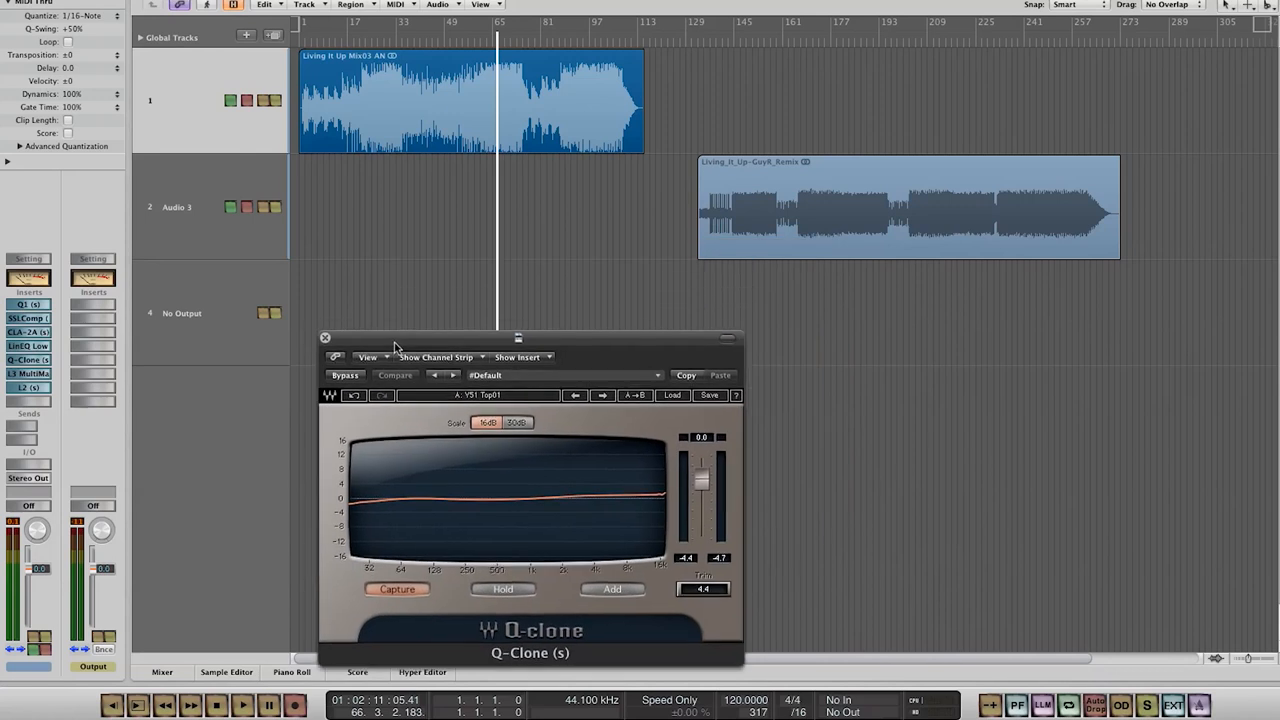
pyautogui.moveTo(400, 348); pyautogui.dragTo(404, 328)
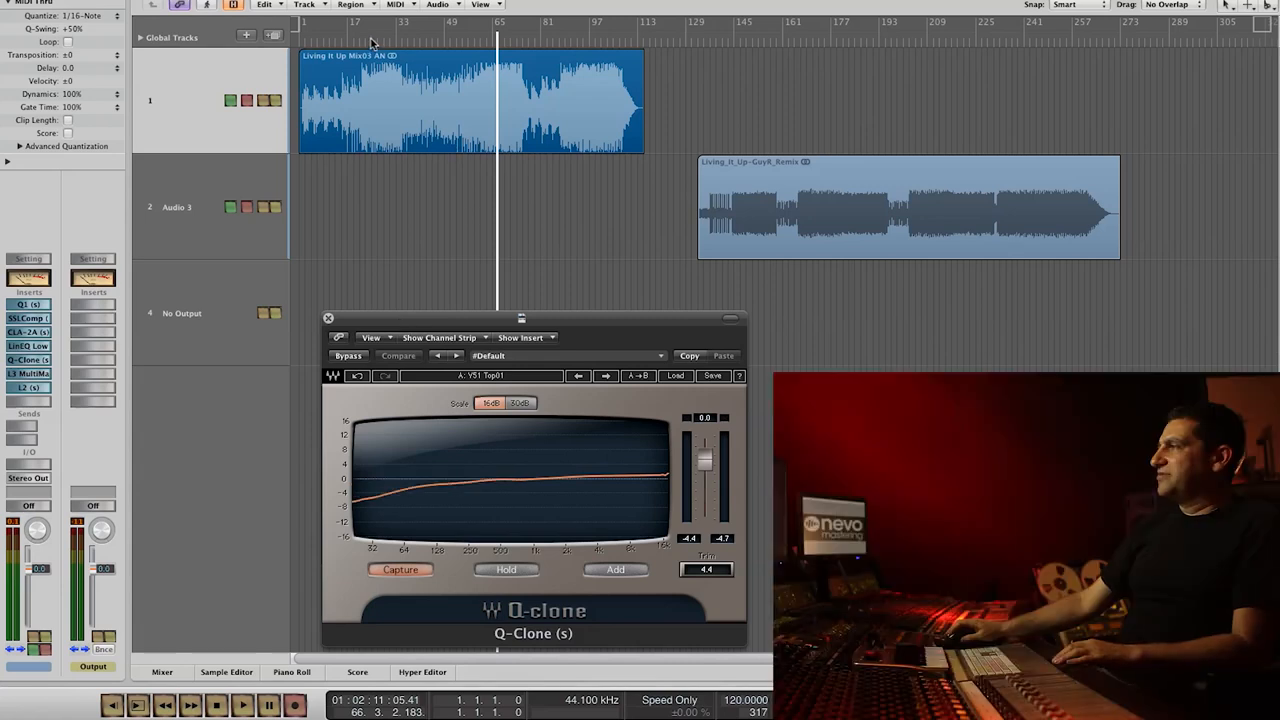
pyautogui.click(240, 708)
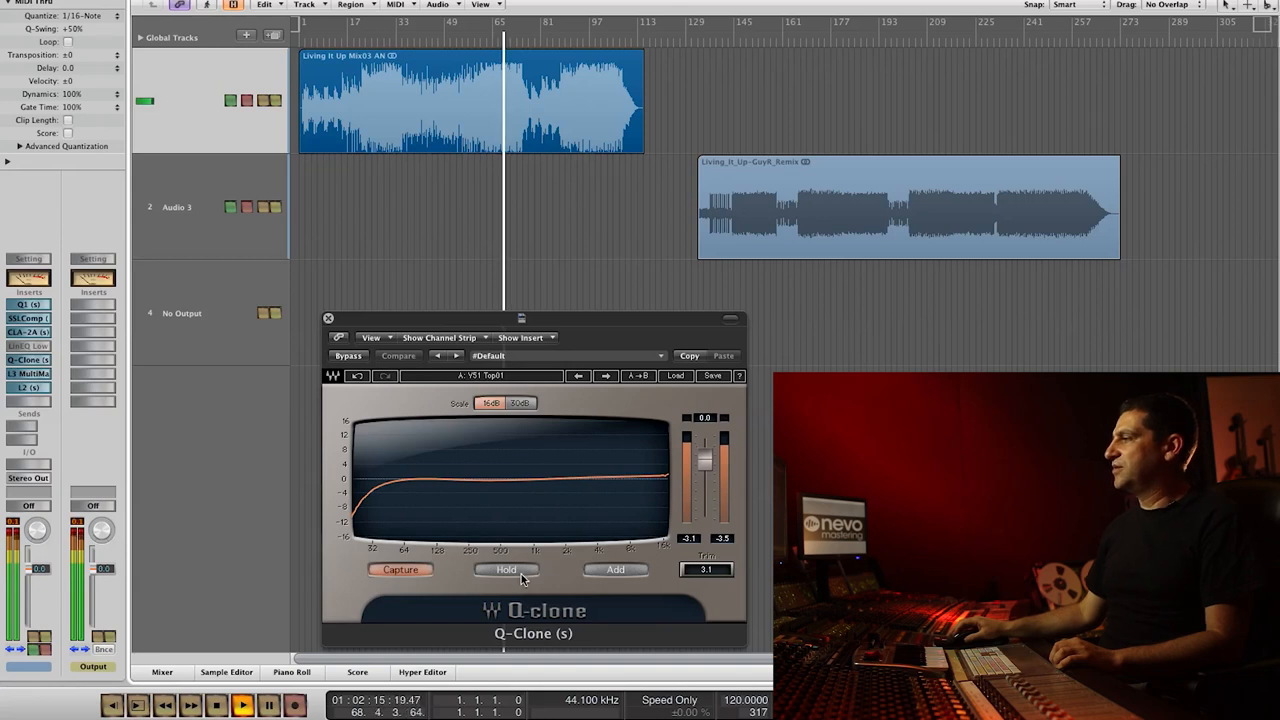
pyautogui.click(504, 568)
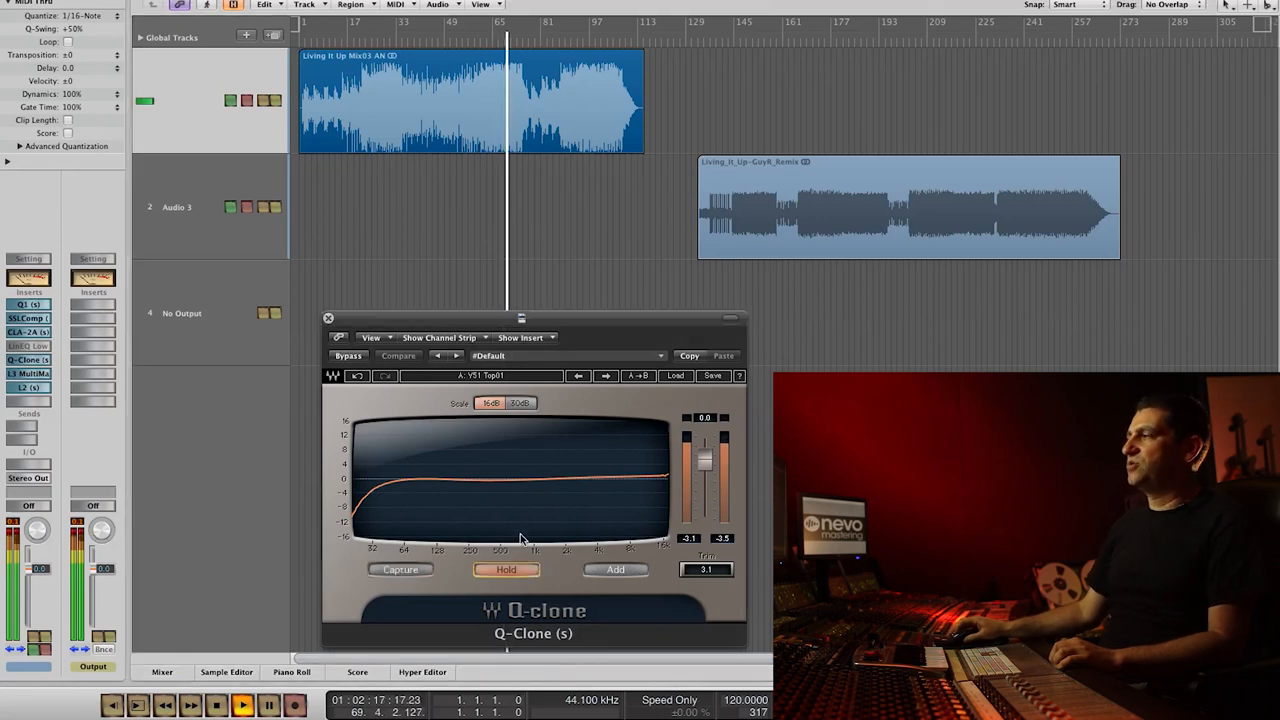